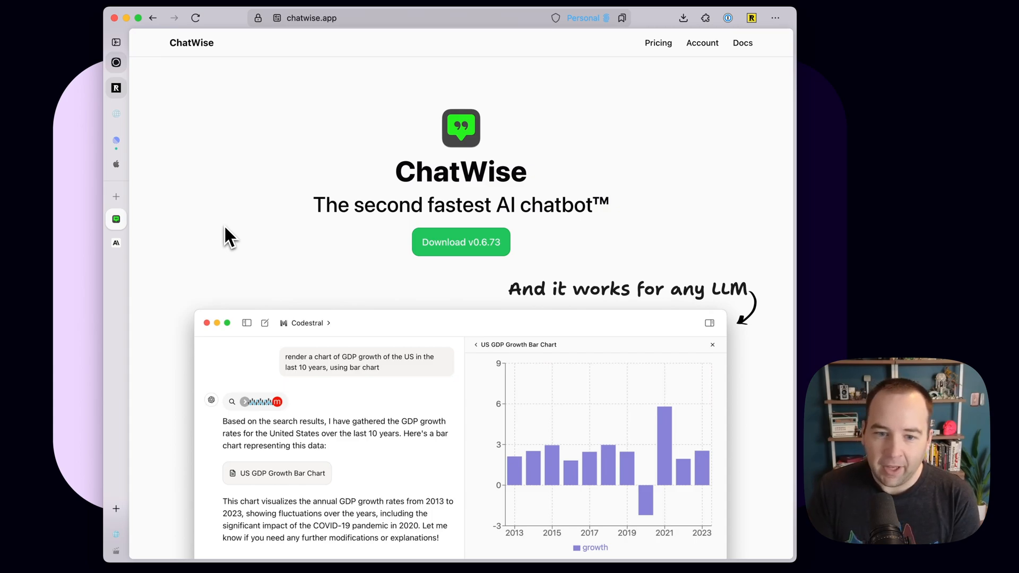
mouse_move(466, 188)
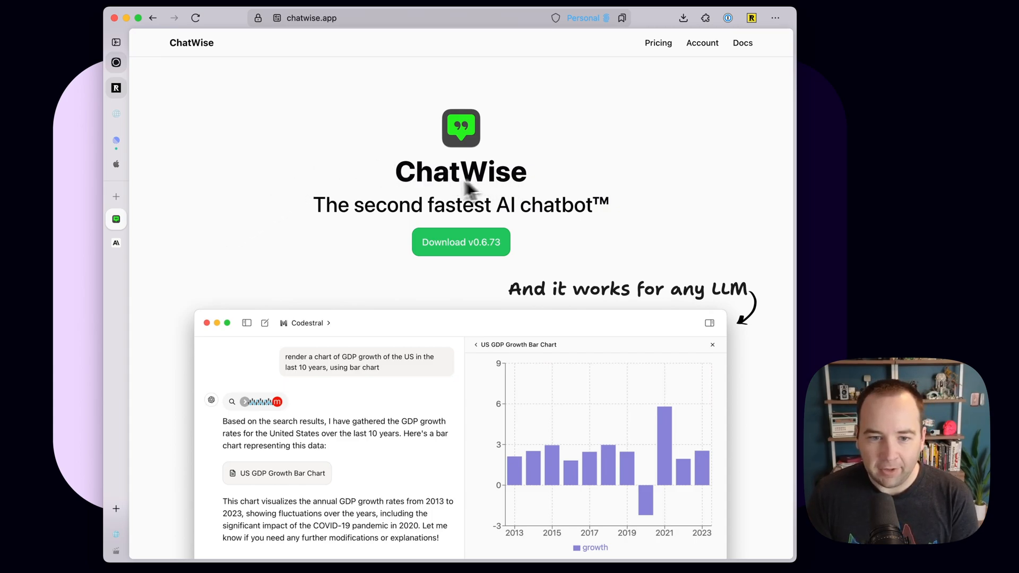
mouse_move(180, 398)
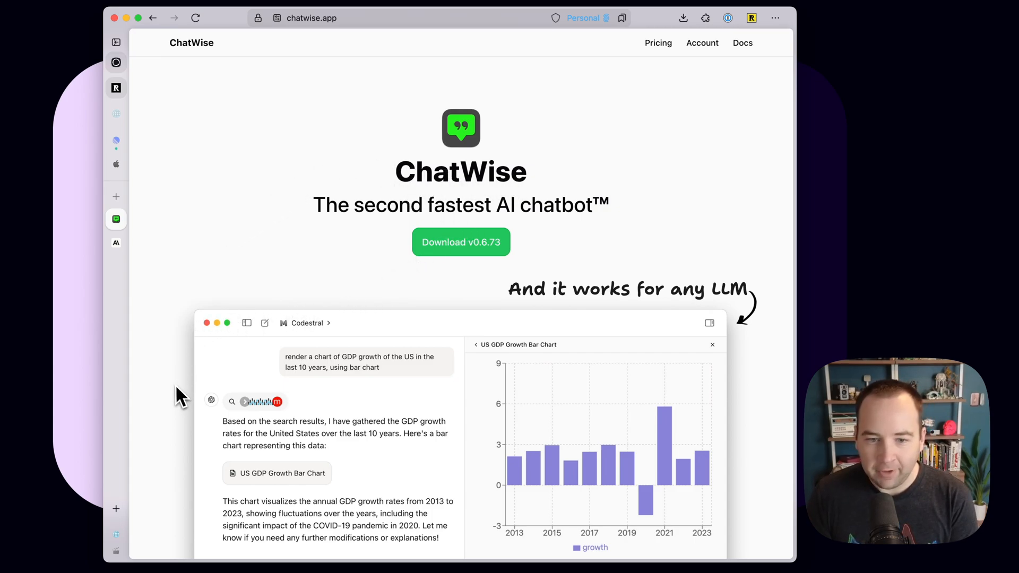
Skim the chatwise.app home page, then view the Pricing section with the free and $29 Pro plans
scroll("down", 3)
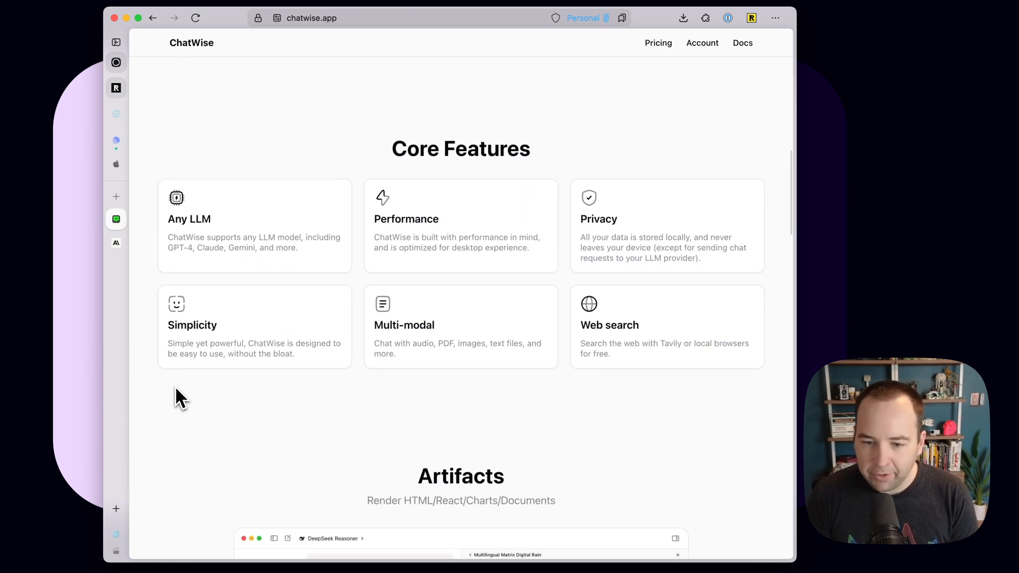
scroll("down", 3)
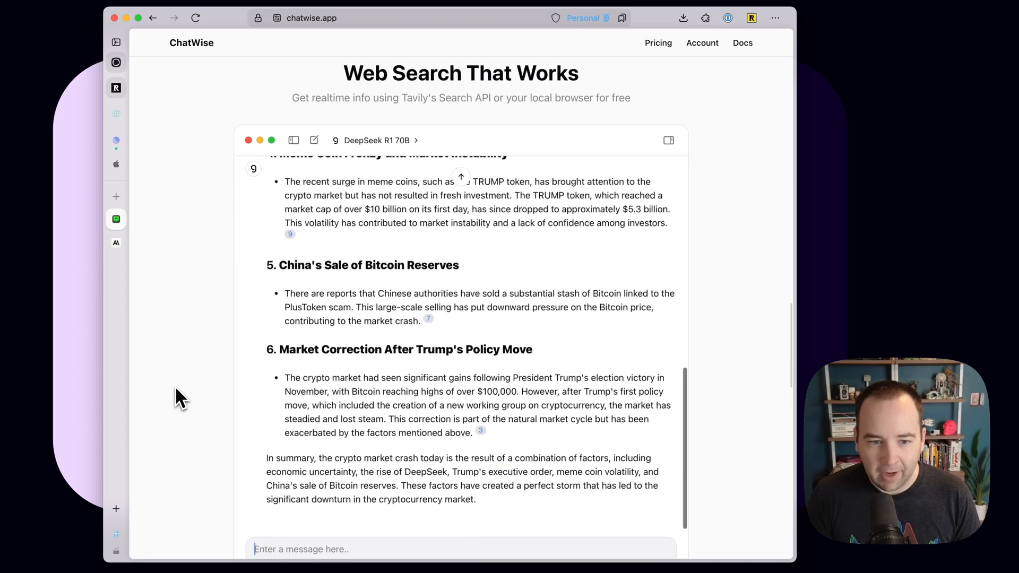
scroll("up", 3)
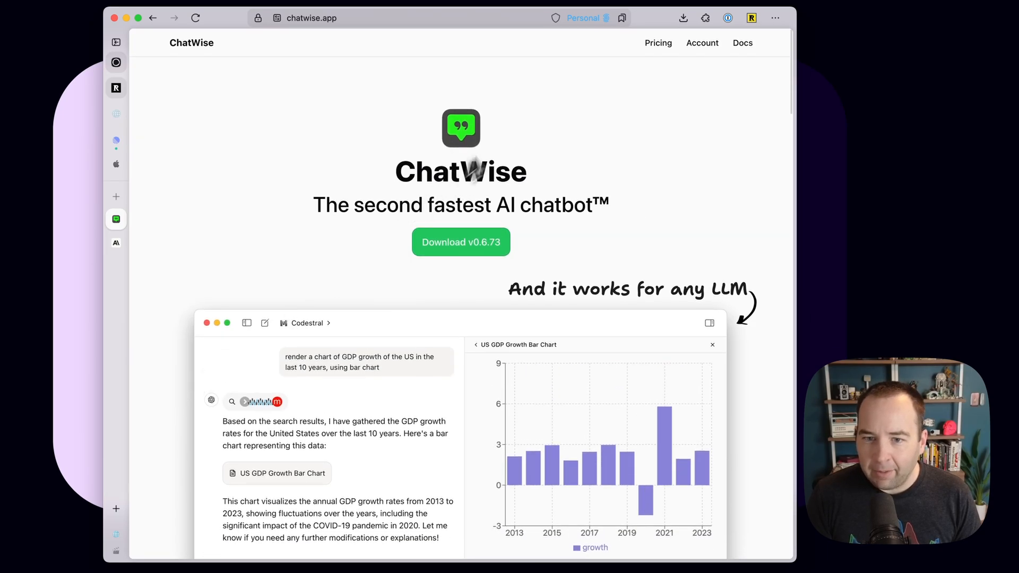
left_click(657, 43)
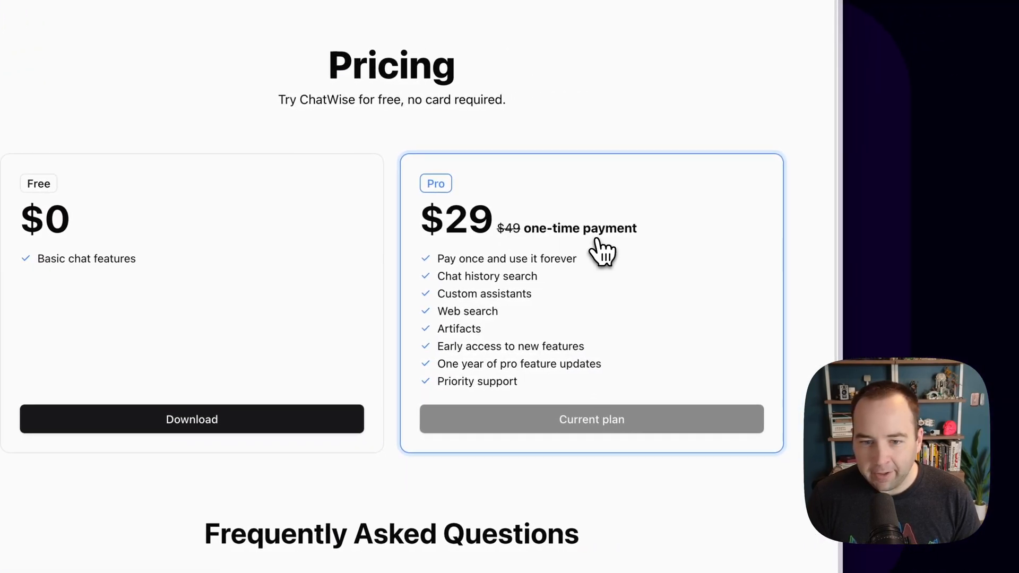
mouse_move(604, 367)
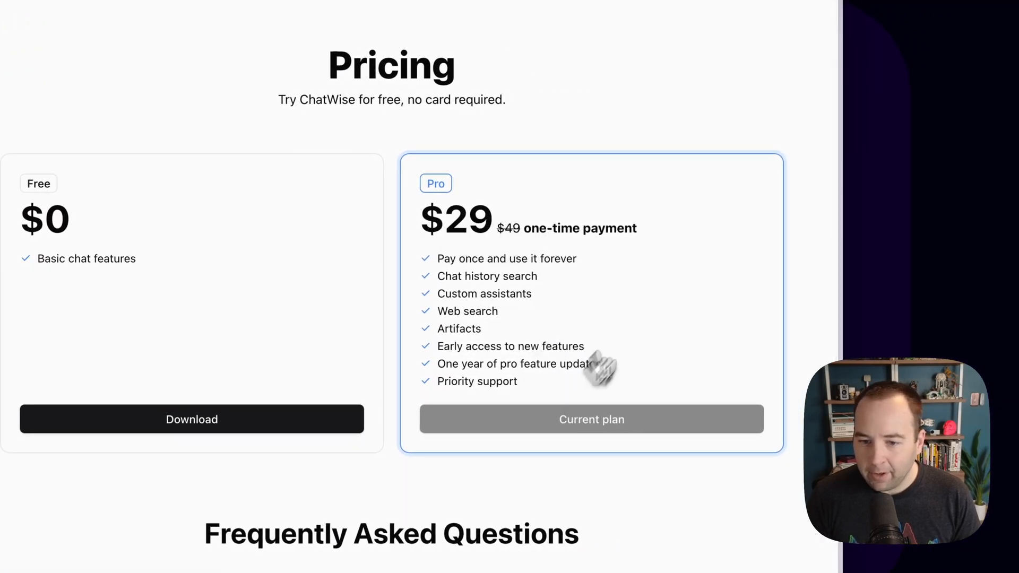
mouse_move(516, 241)
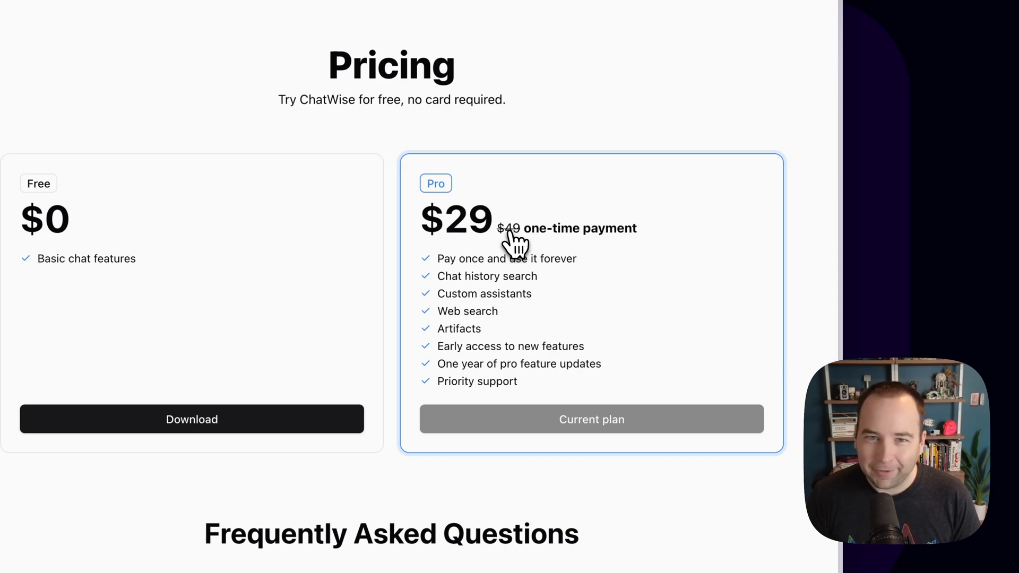
mouse_move(444, 328)
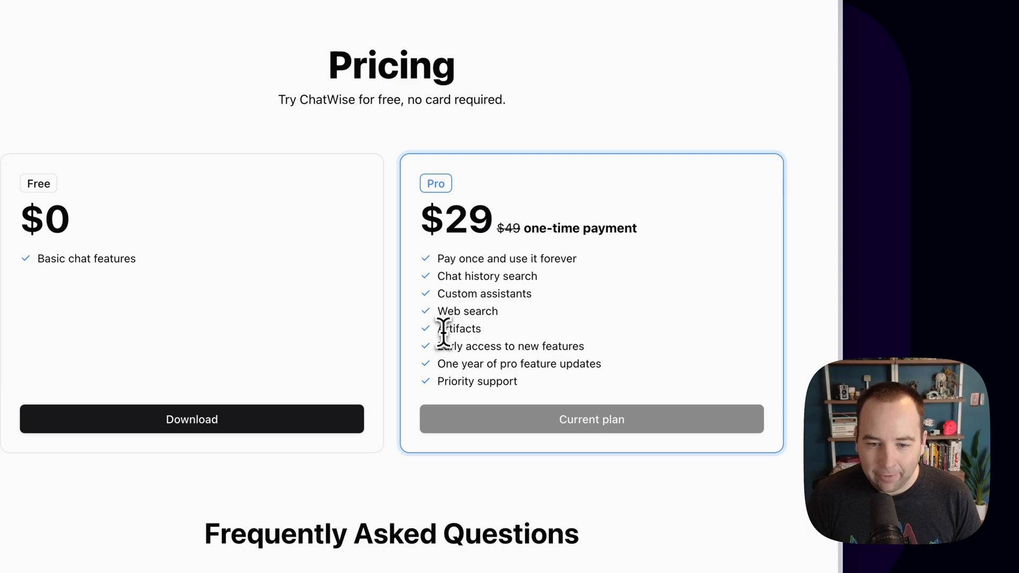
mouse_move(520, 348)
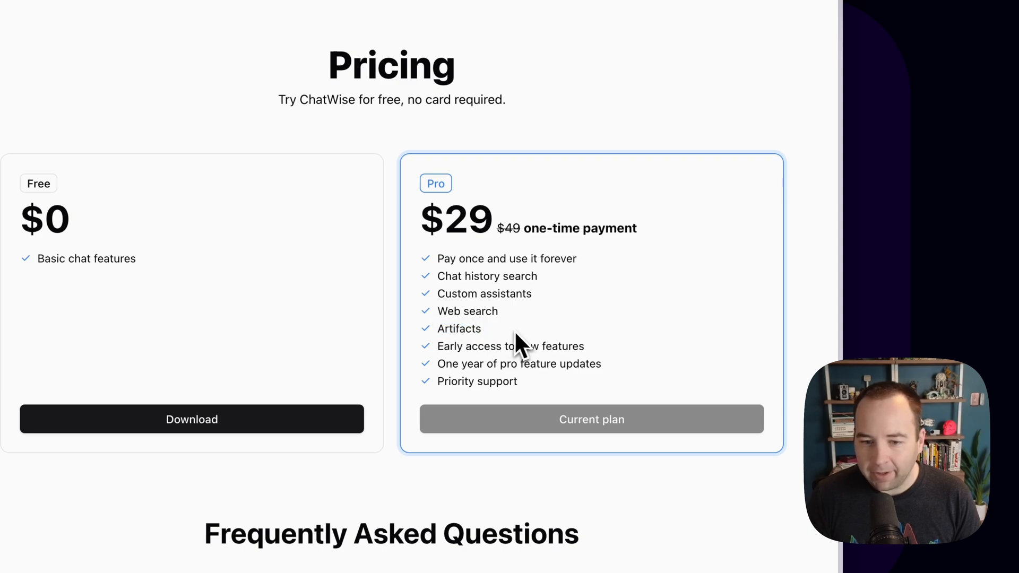
mouse_move(523, 347)
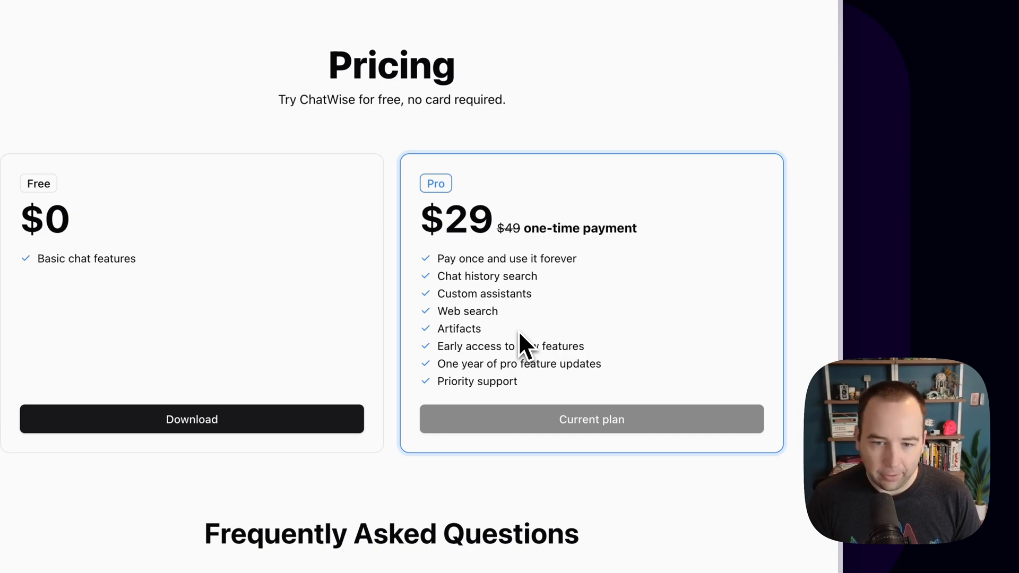
mouse_move(554, 166)
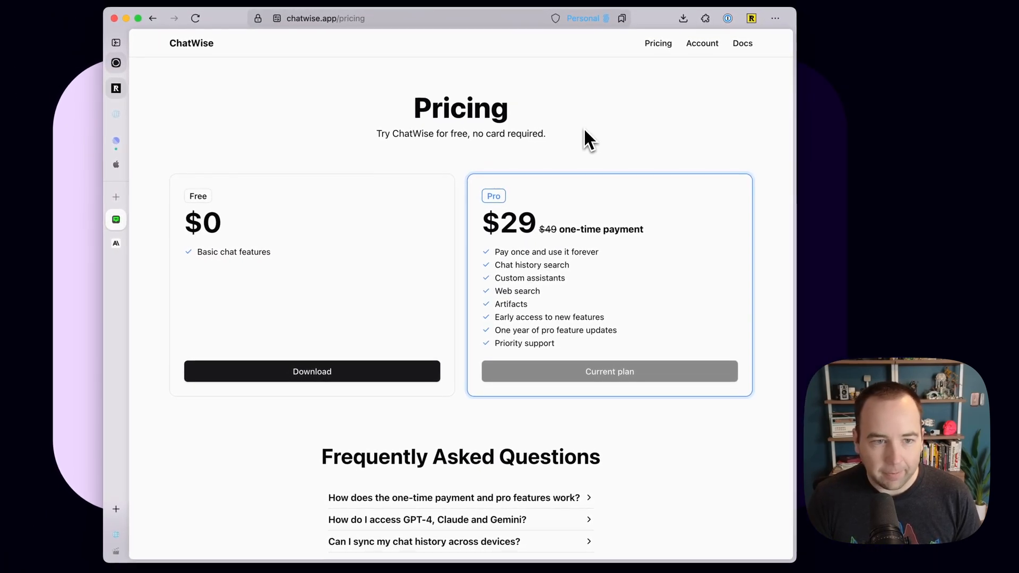
mouse_move(166, 272)
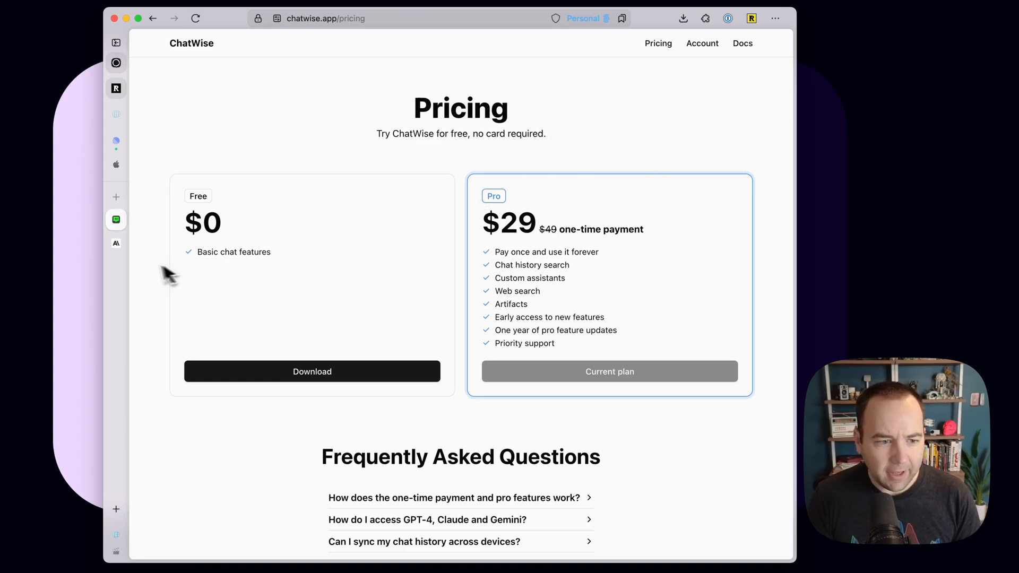
mouse_move(116, 246)
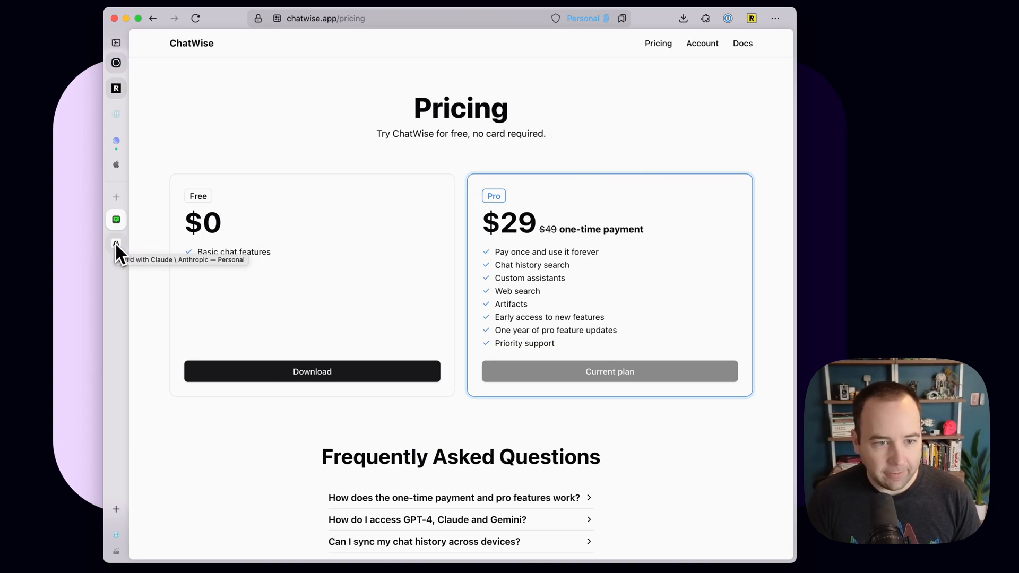
Switch from the Build with Claude page to the Anthropic Console dashboard tab
left_click(116, 246)
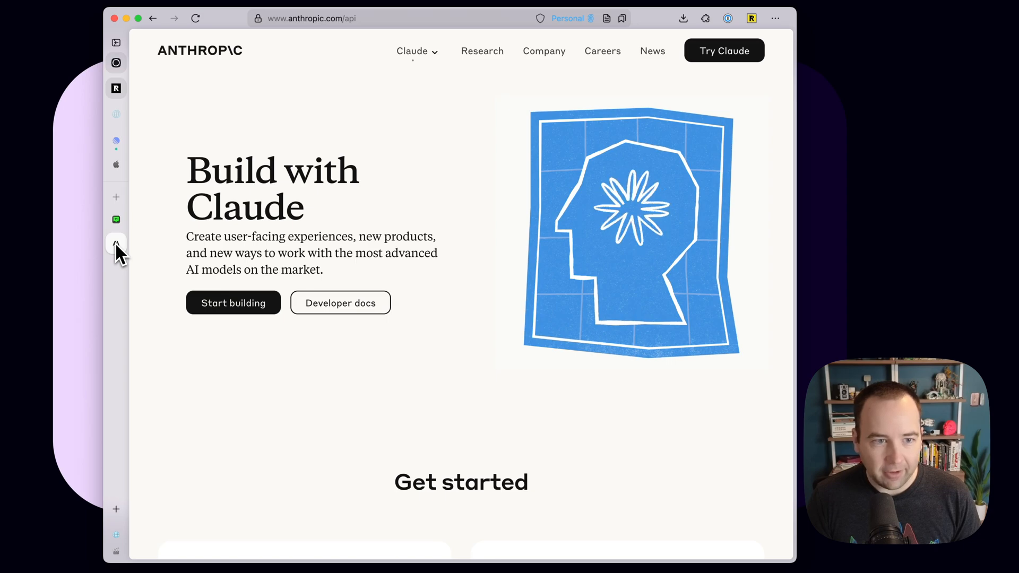
mouse_move(273, 136)
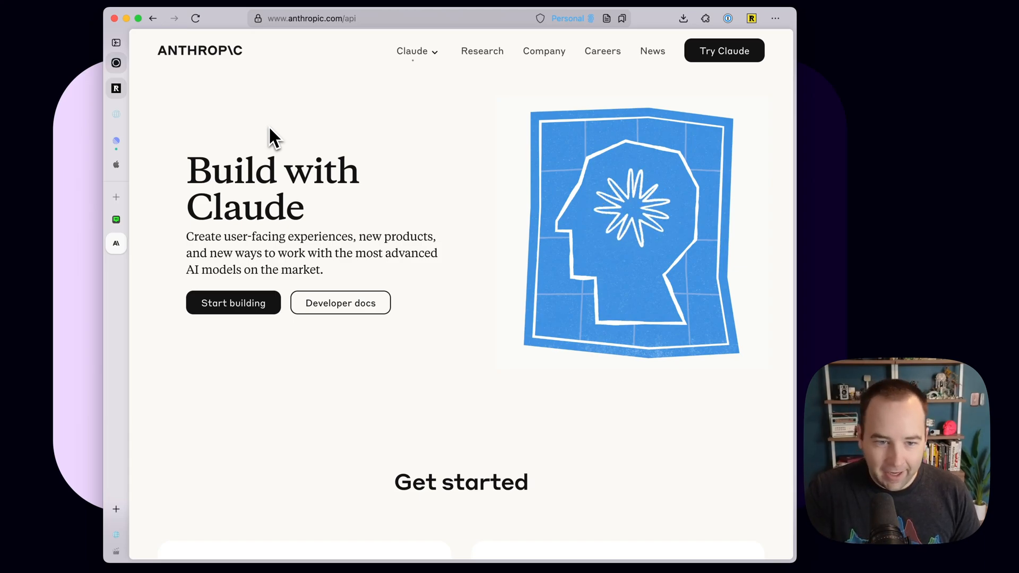
mouse_move(278, 51)
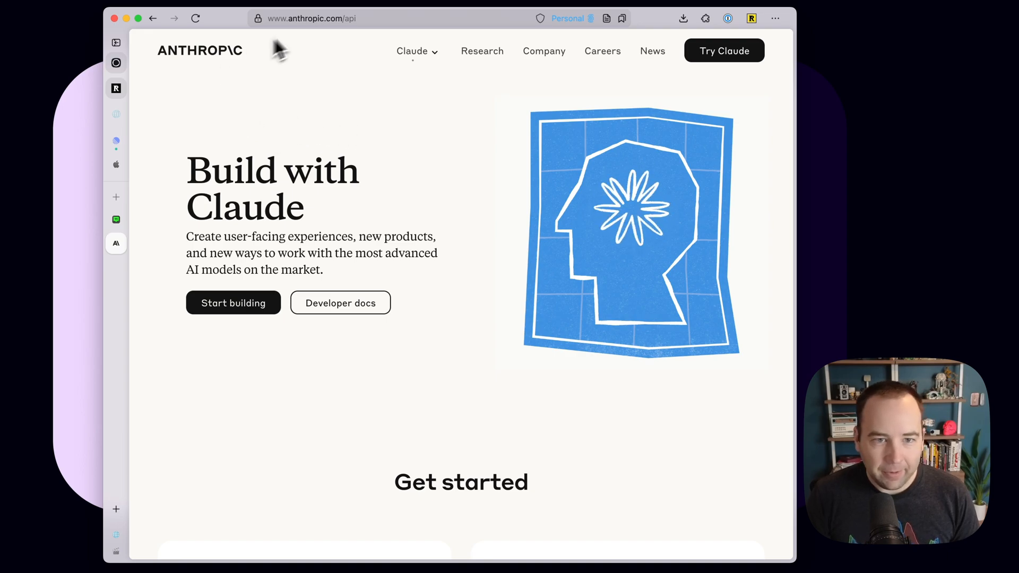
mouse_move(458, 210)
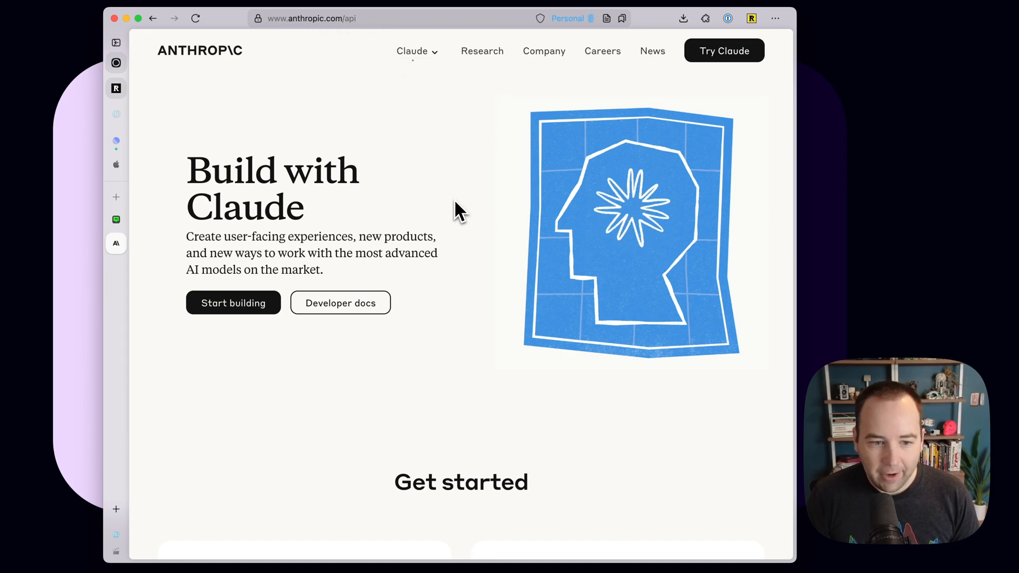
left_click(233, 302)
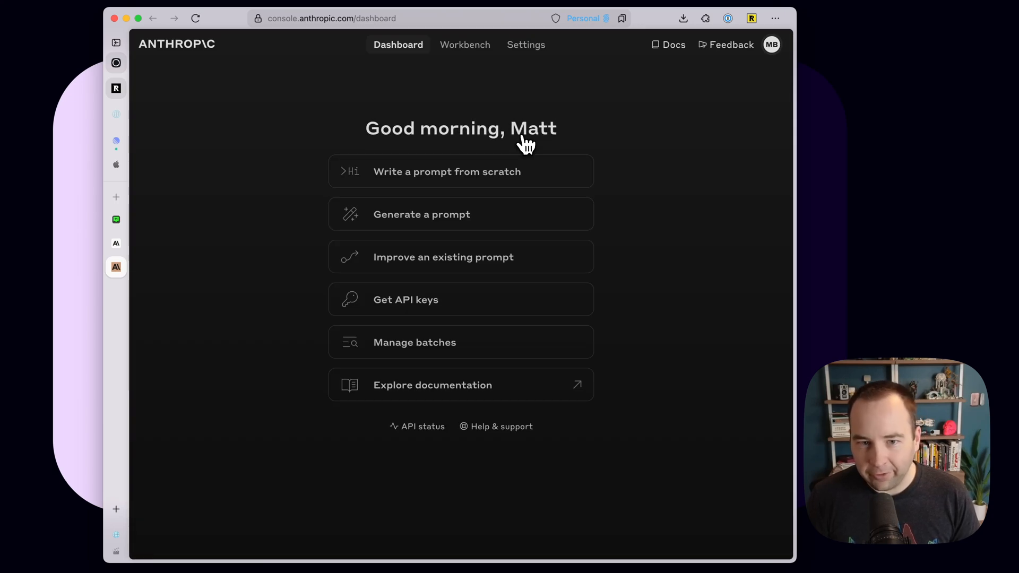
mouse_move(526, 49)
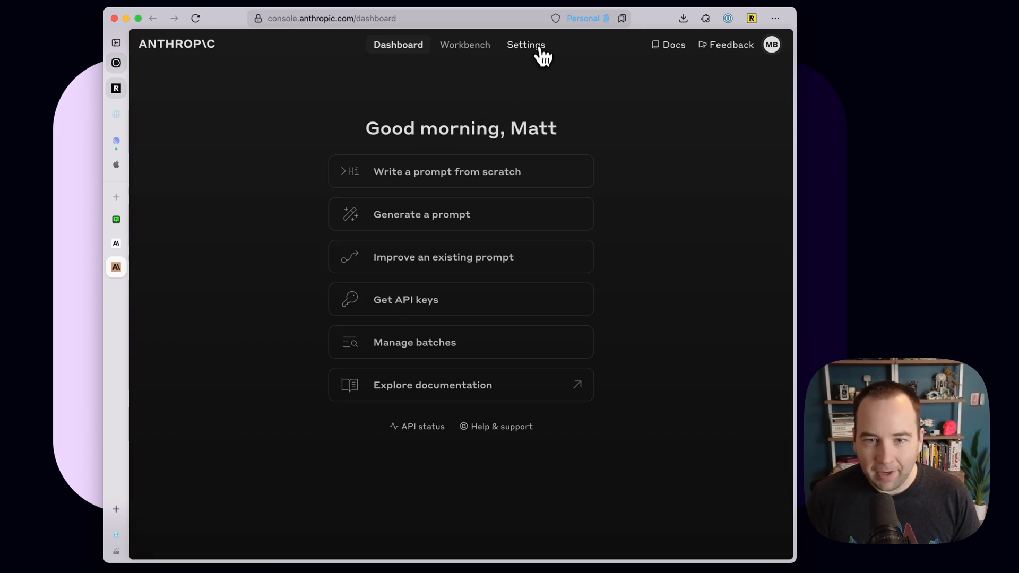
View Settings > Billing with the $23.45 balance and auto reload options
left_click(525, 45)
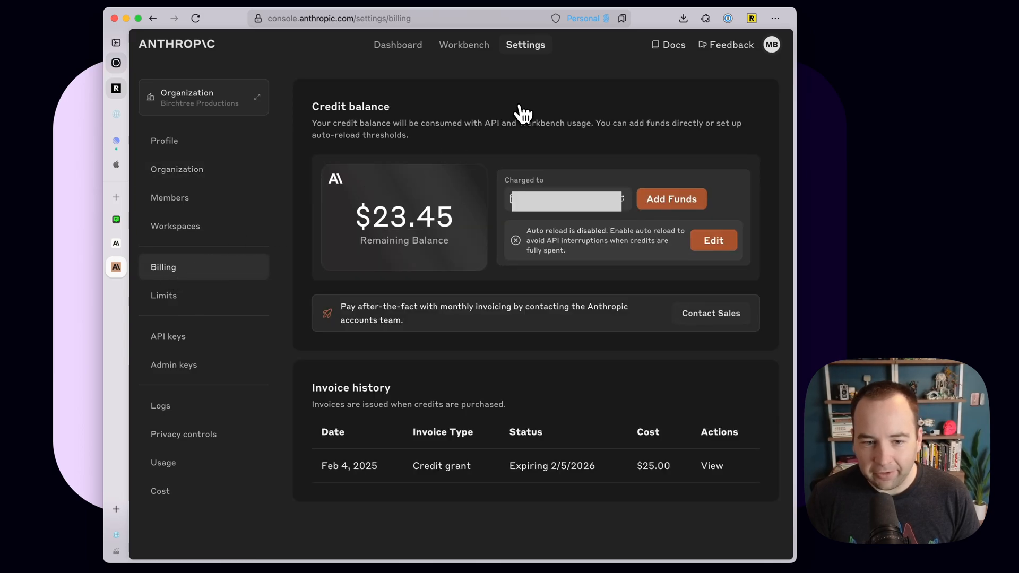
mouse_move(393, 256)
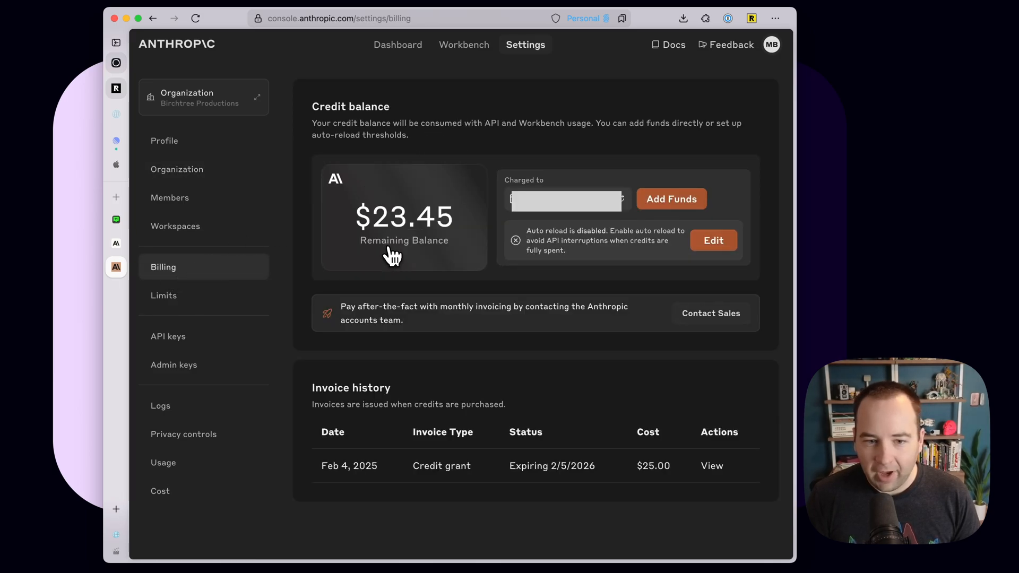
mouse_move(440, 225)
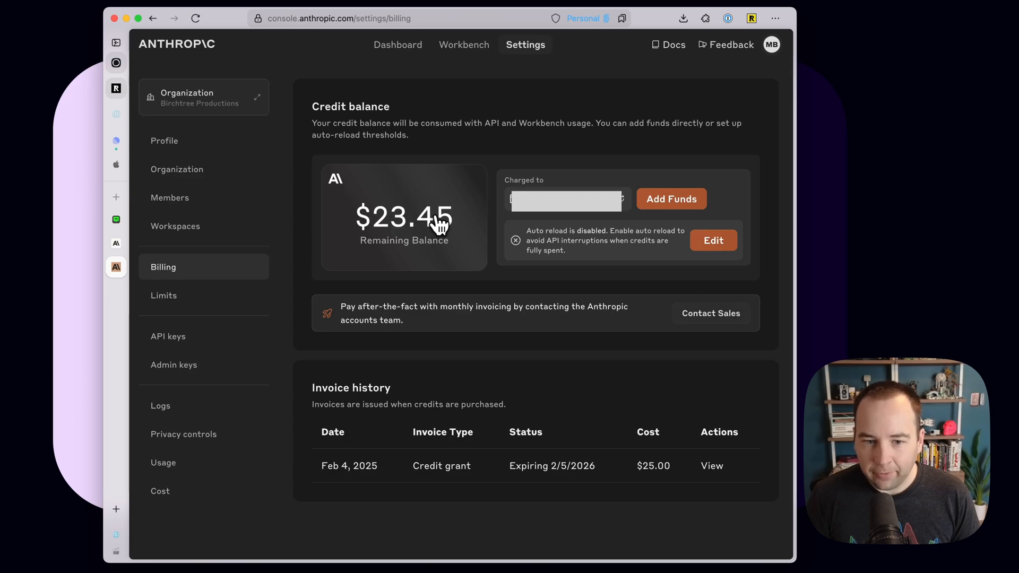
mouse_move(474, 235)
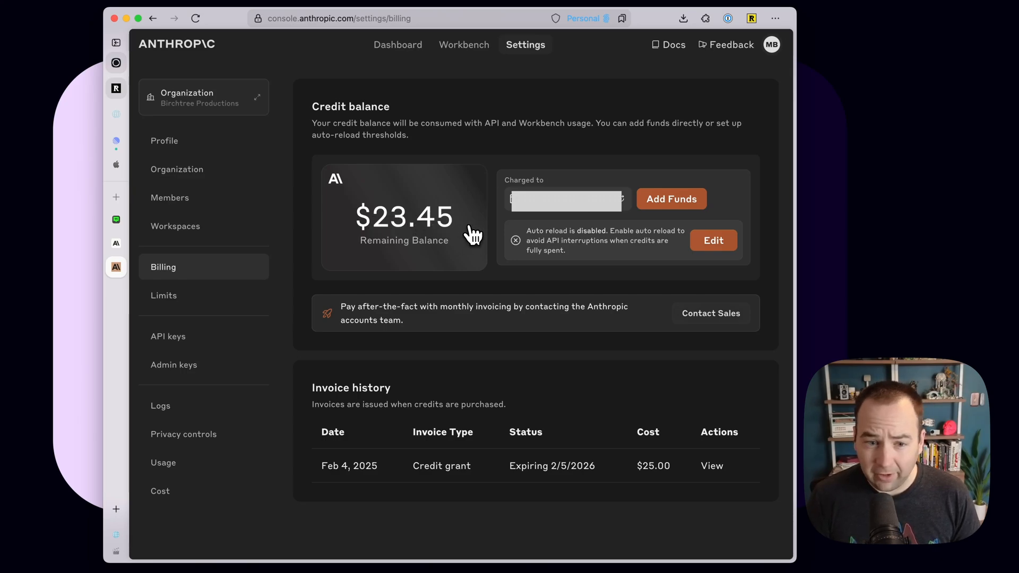
mouse_move(458, 247)
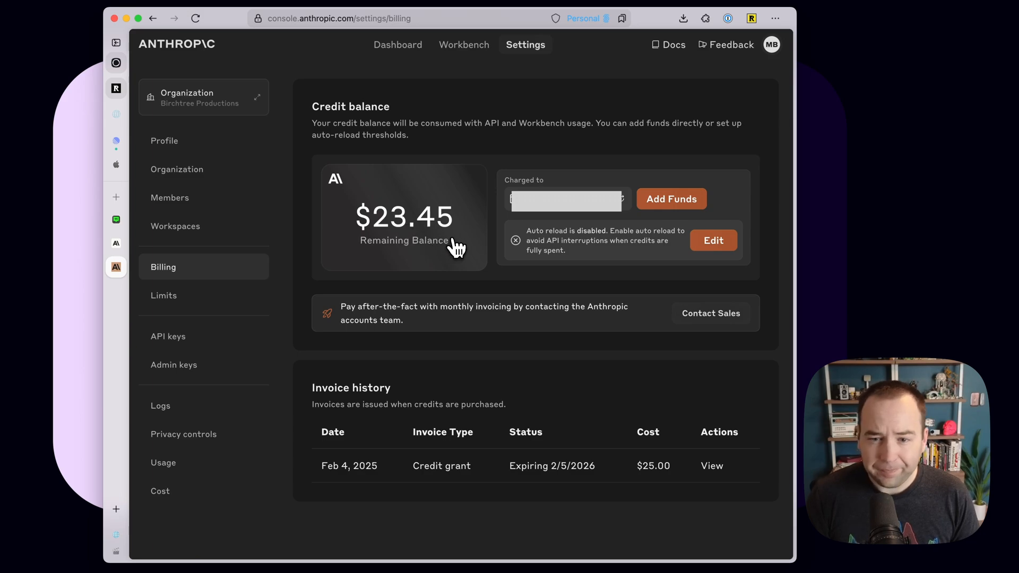
mouse_move(671, 200)
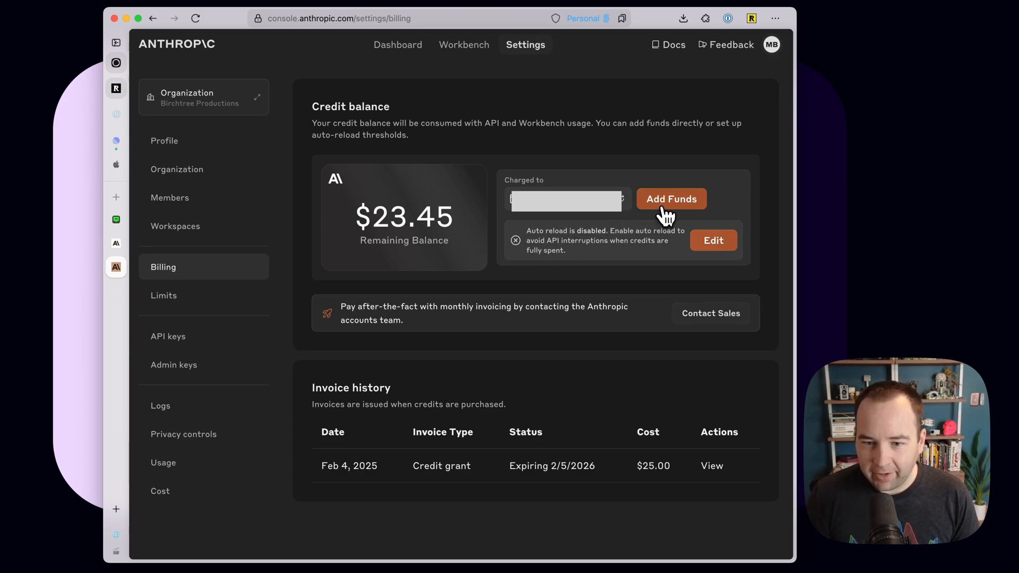
mouse_move(720, 249)
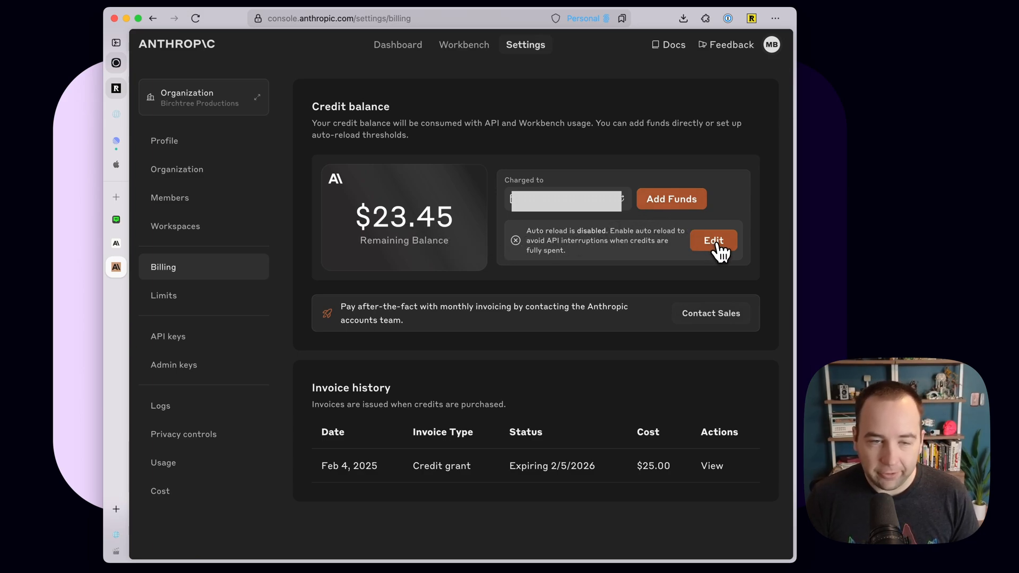
left_click(712, 240)
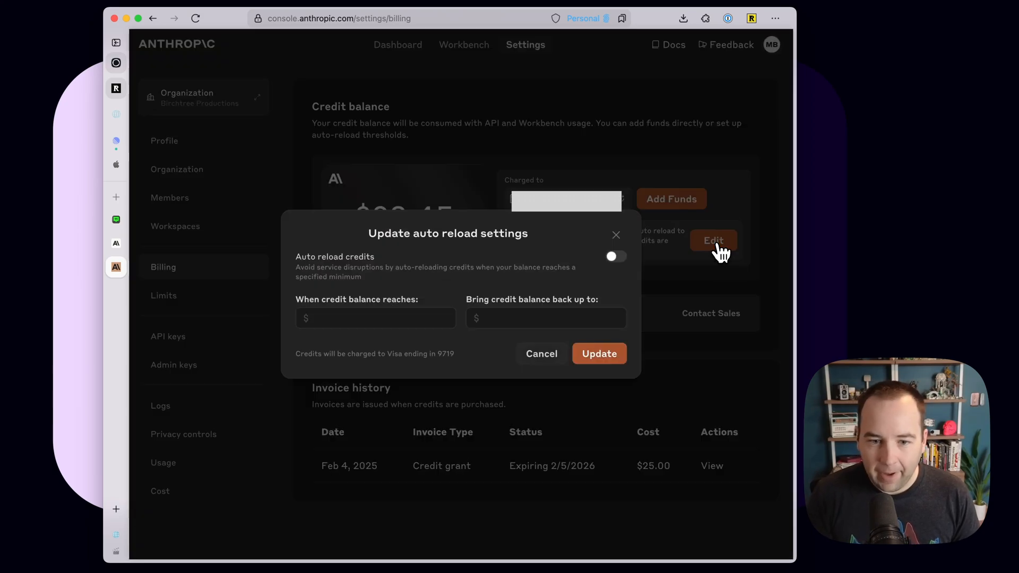
mouse_move(358, 318)
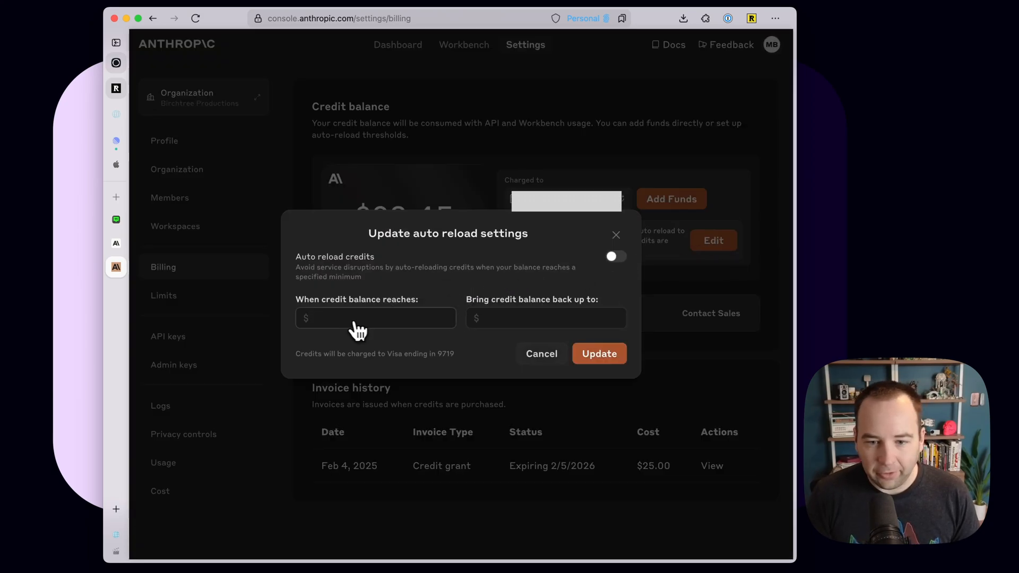
mouse_move(523, 325)
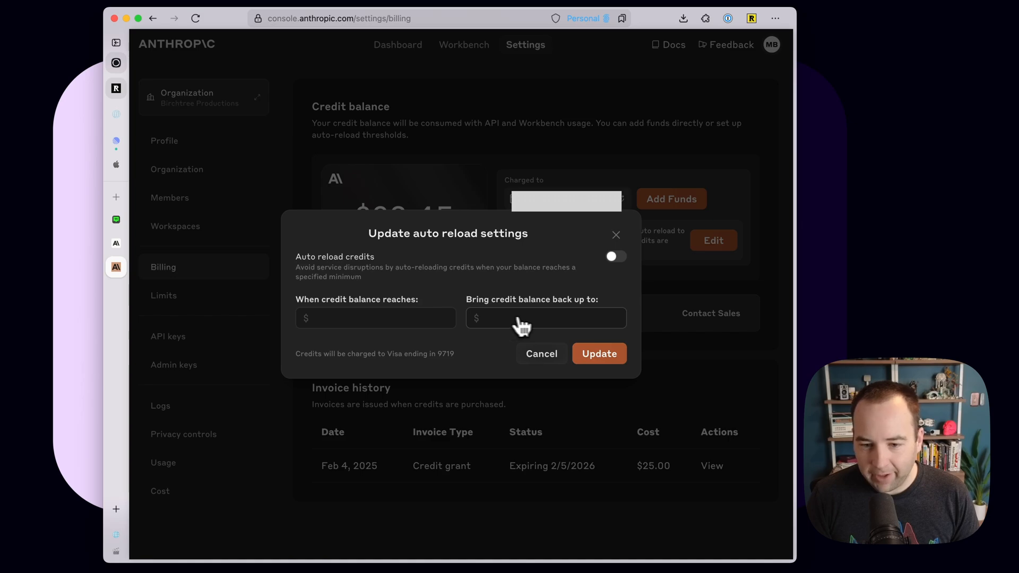
left_click(541, 354)
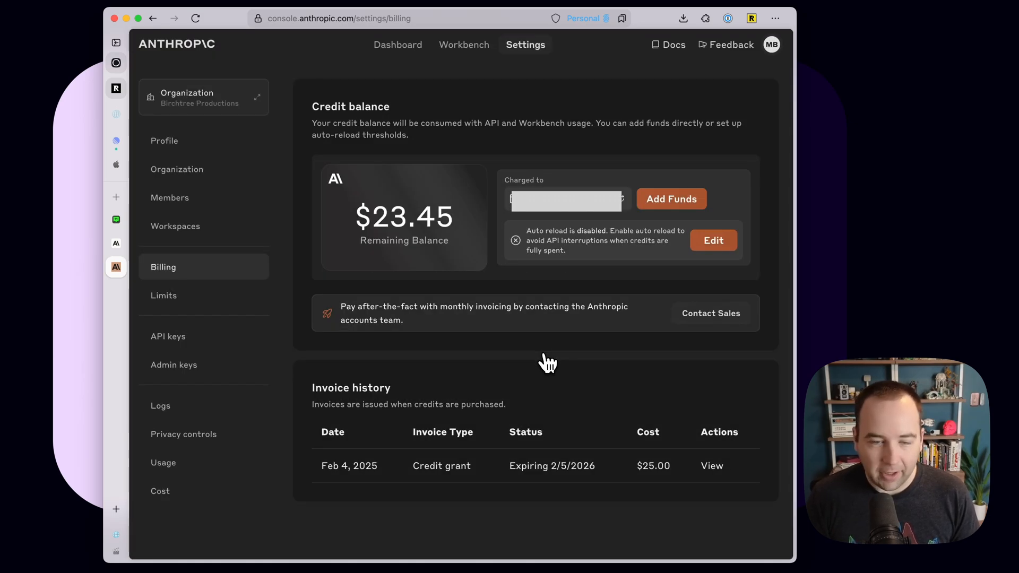
mouse_move(442, 260)
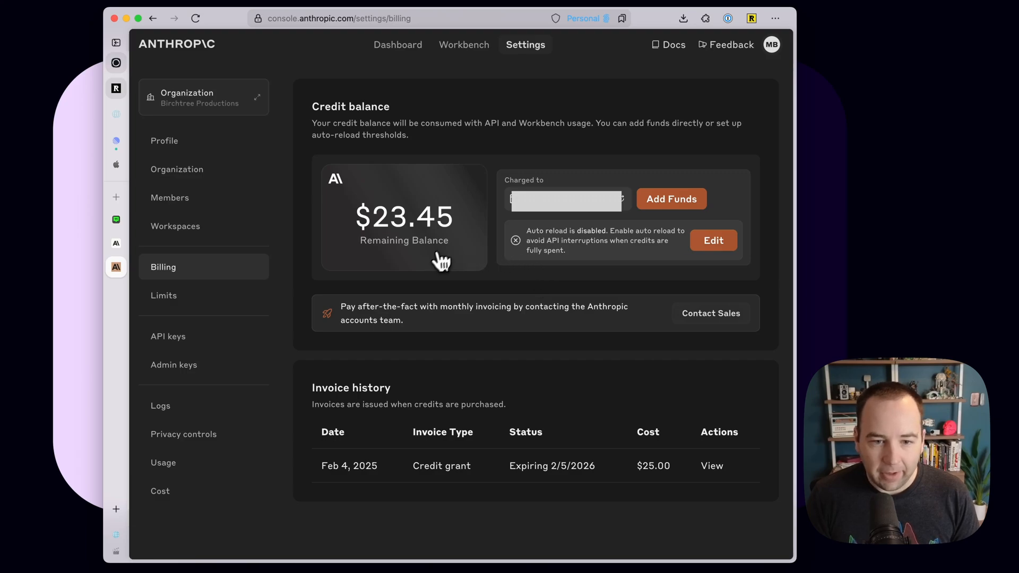
mouse_move(458, 228)
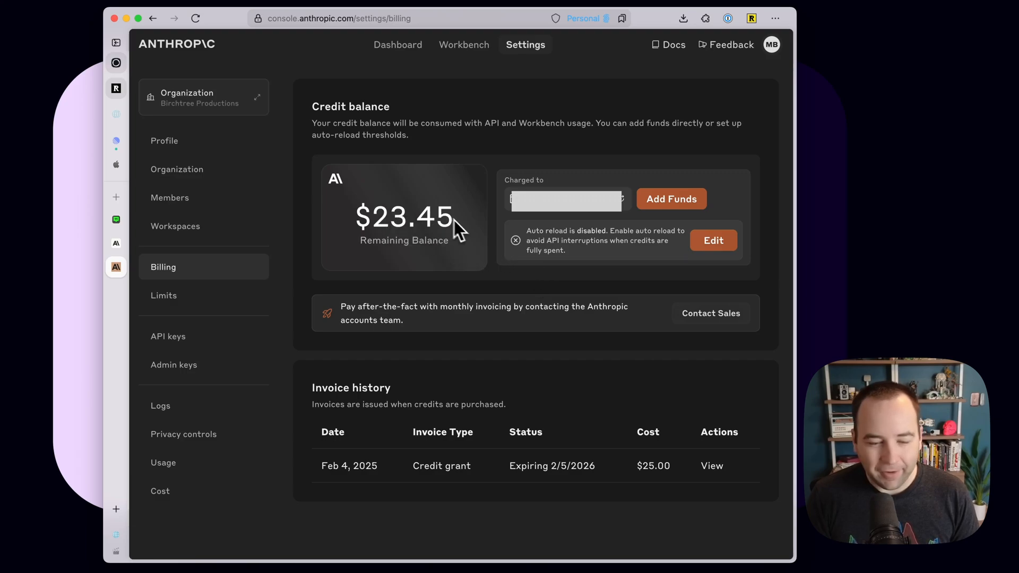
mouse_move(465, 280)
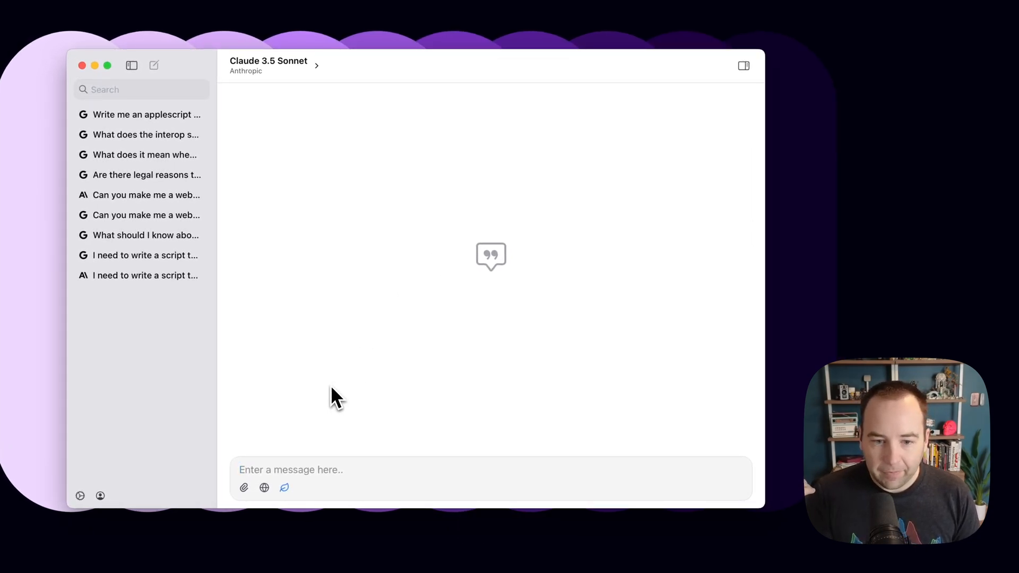
mouse_move(323, 253)
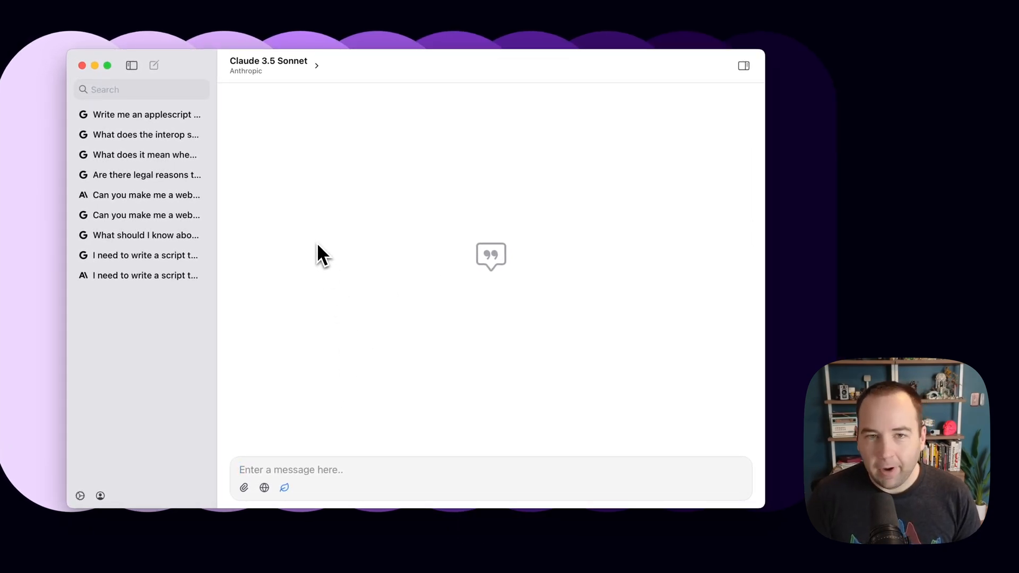
mouse_move(136, 188)
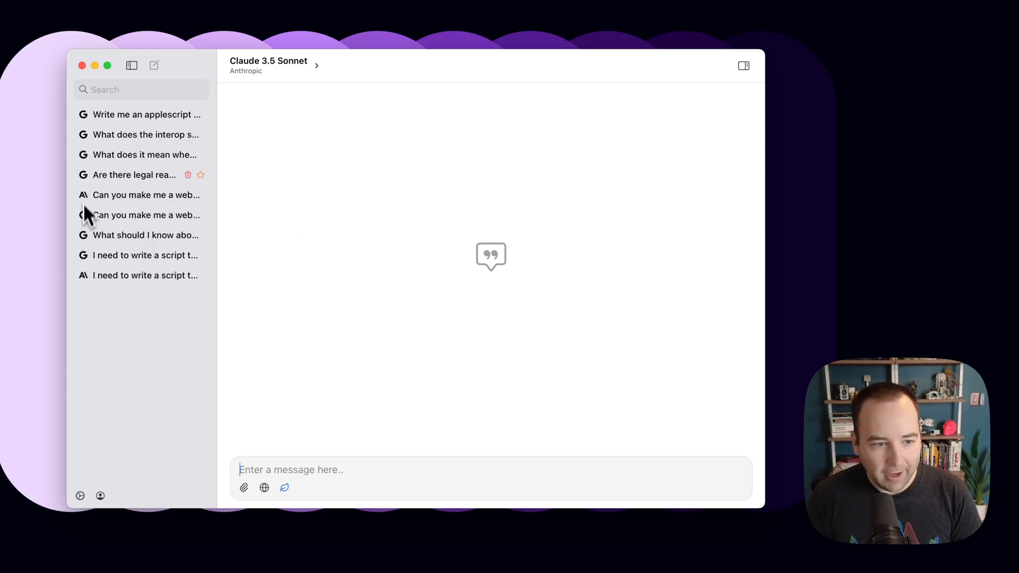
mouse_move(87, 254)
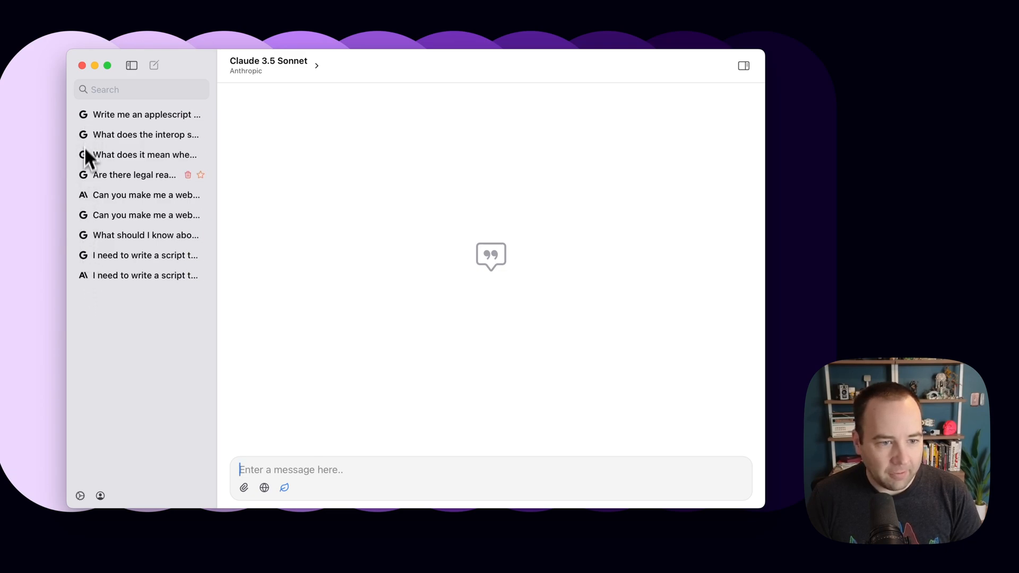
mouse_move(91, 220)
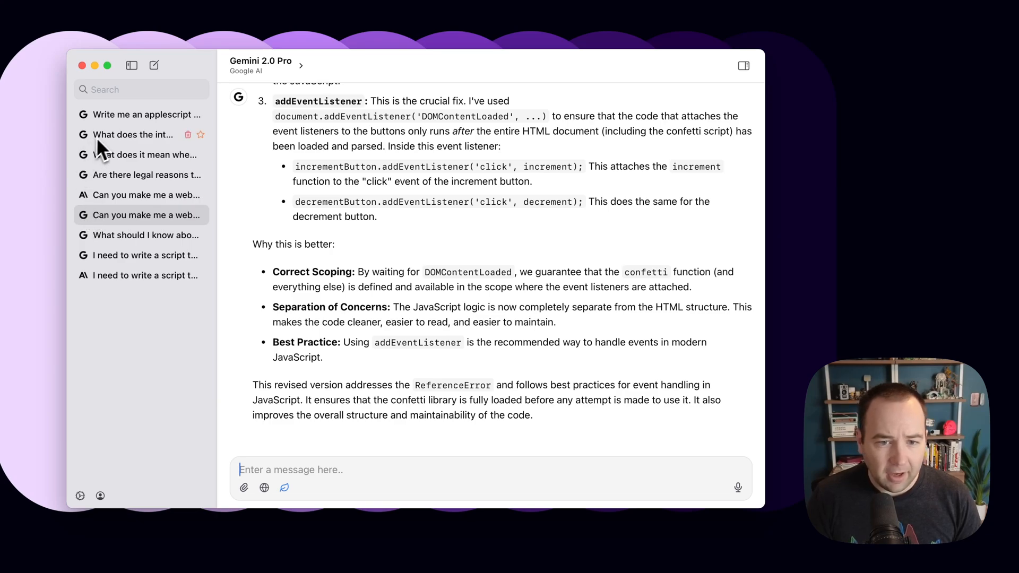
mouse_move(154, 65)
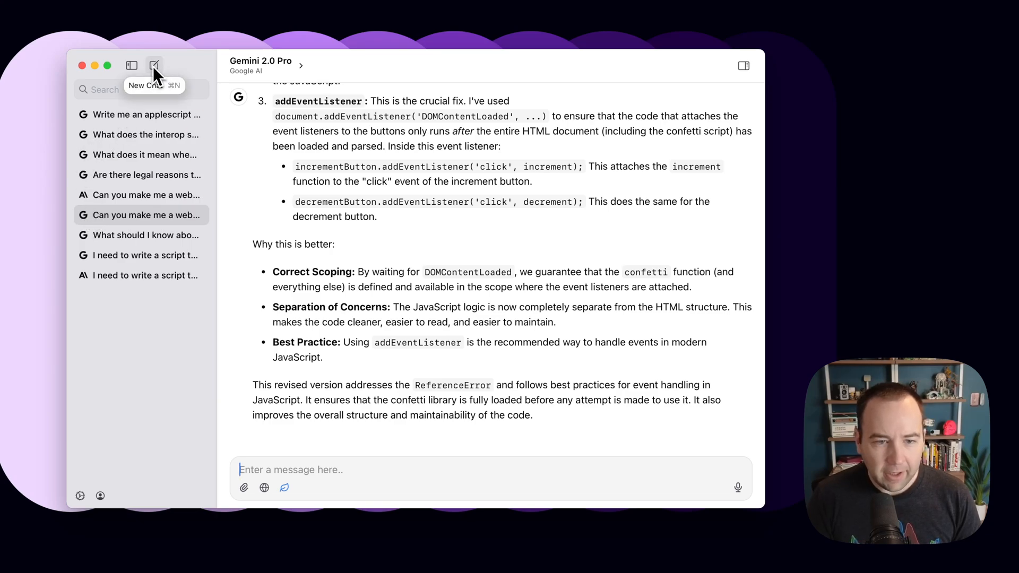
left_click(154, 65)
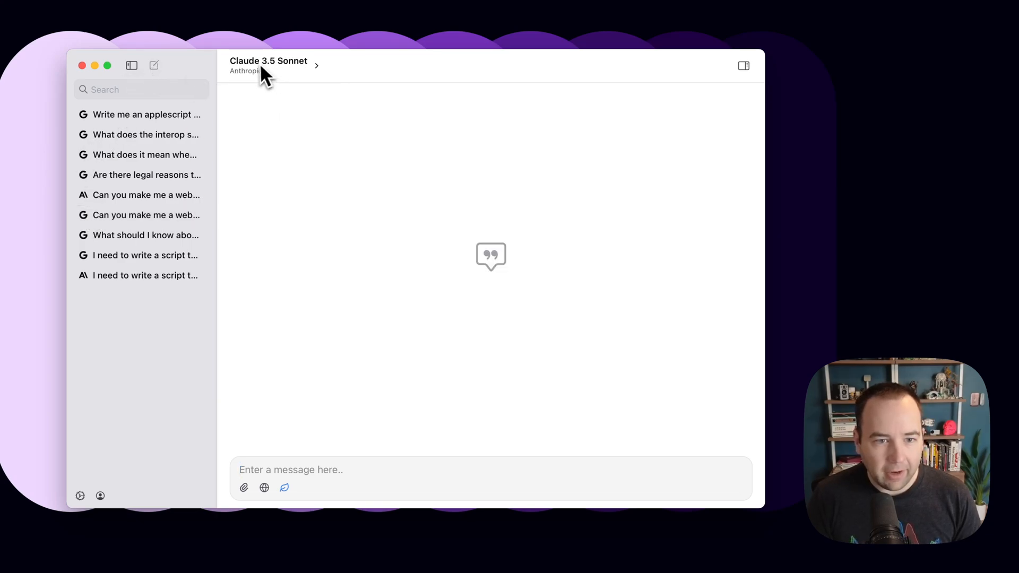
mouse_move(419, 200)
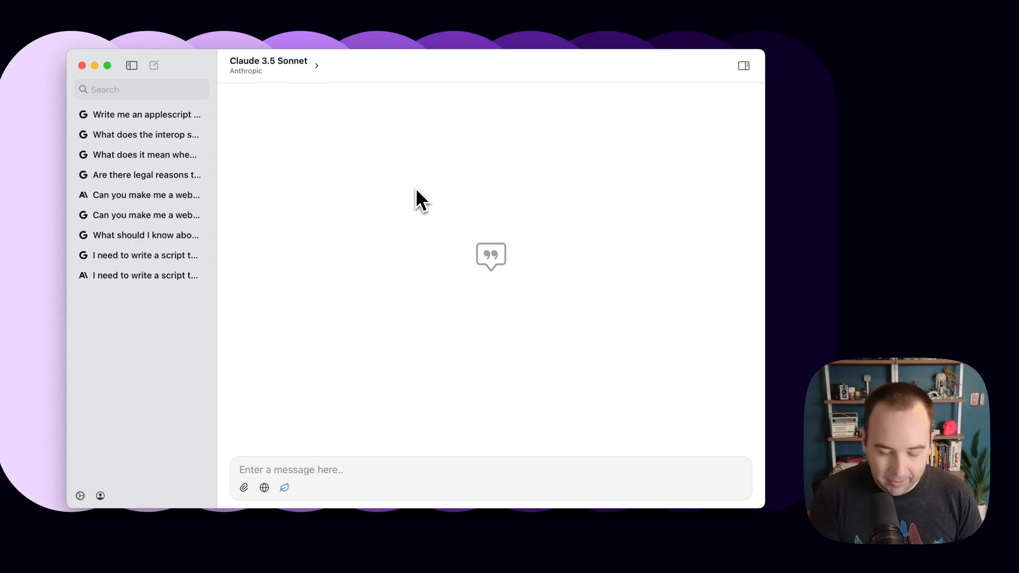
Open Settings > Providers and view the Google AI, then Anthropic, API keys
key("cmd+,")
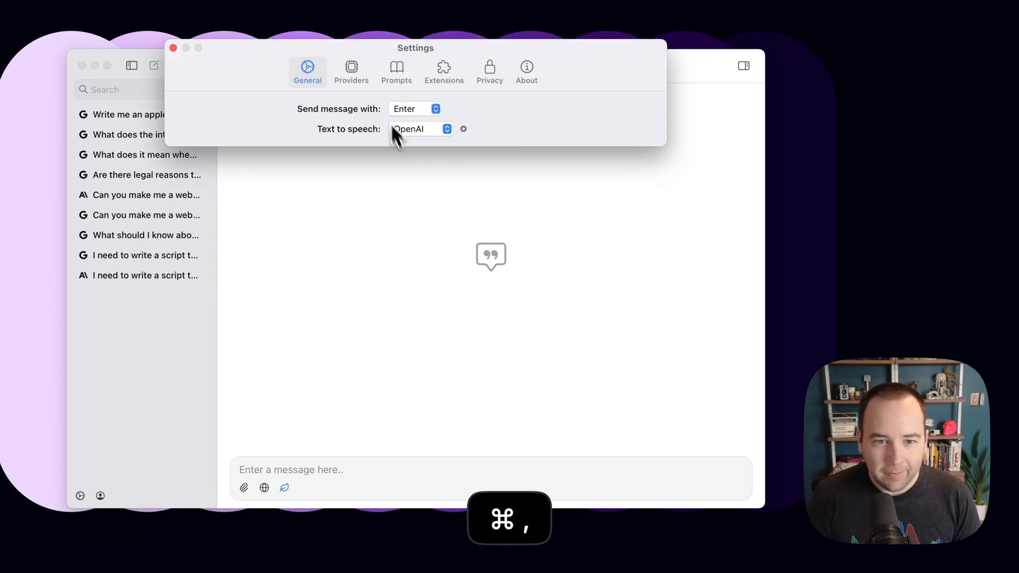
left_click(351, 70)
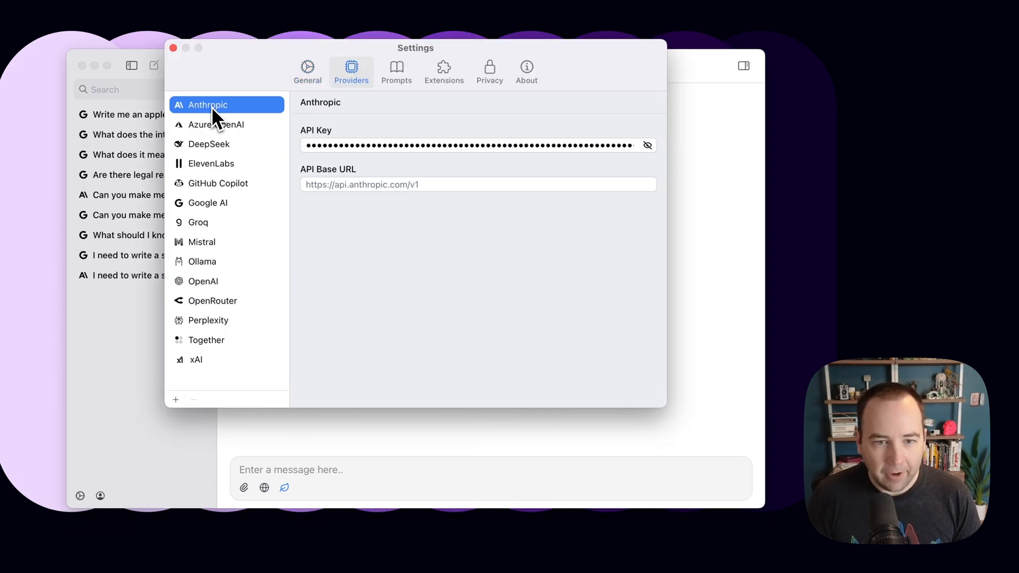
mouse_move(588, 163)
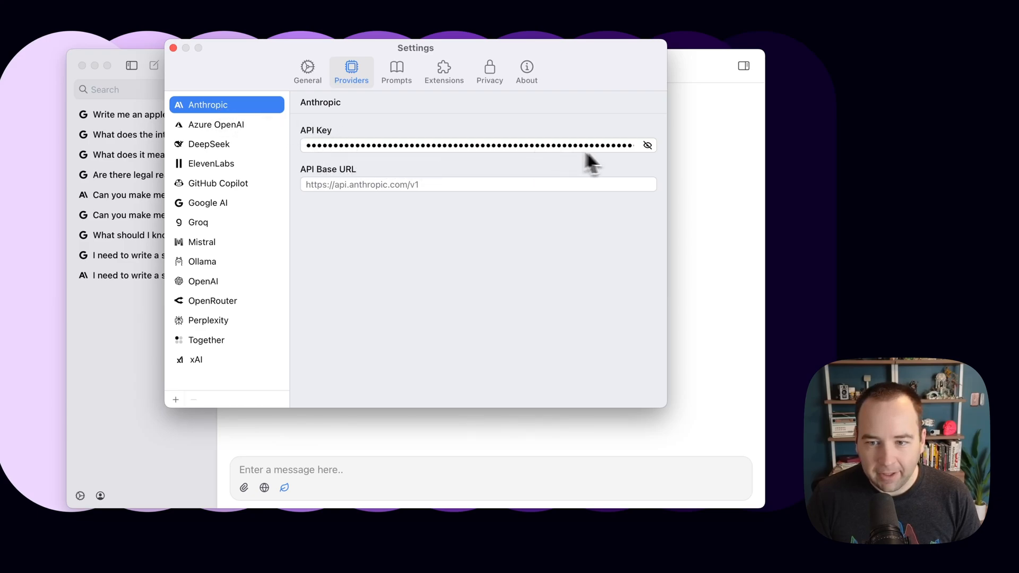
mouse_move(211, 136)
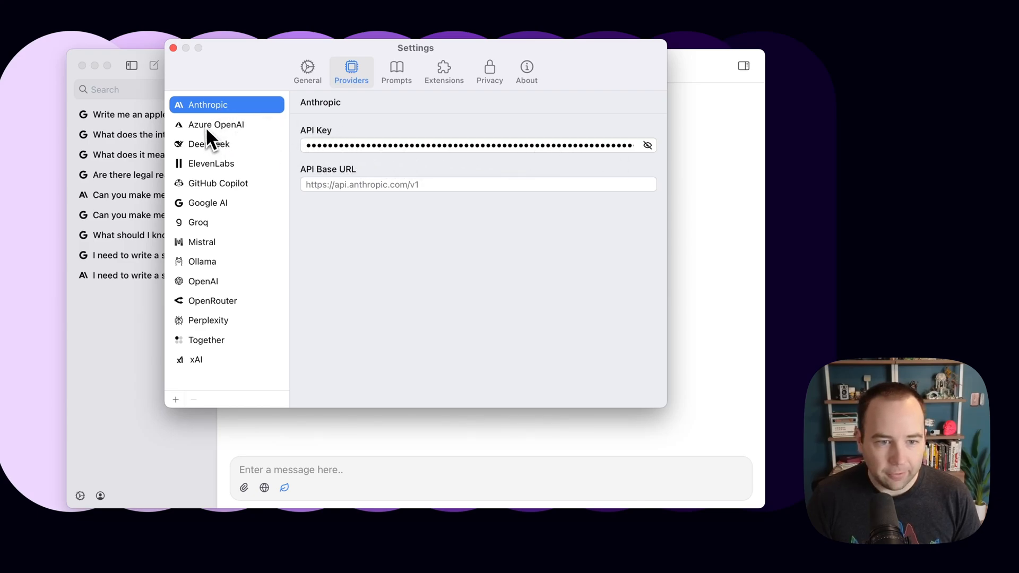
mouse_move(210, 220)
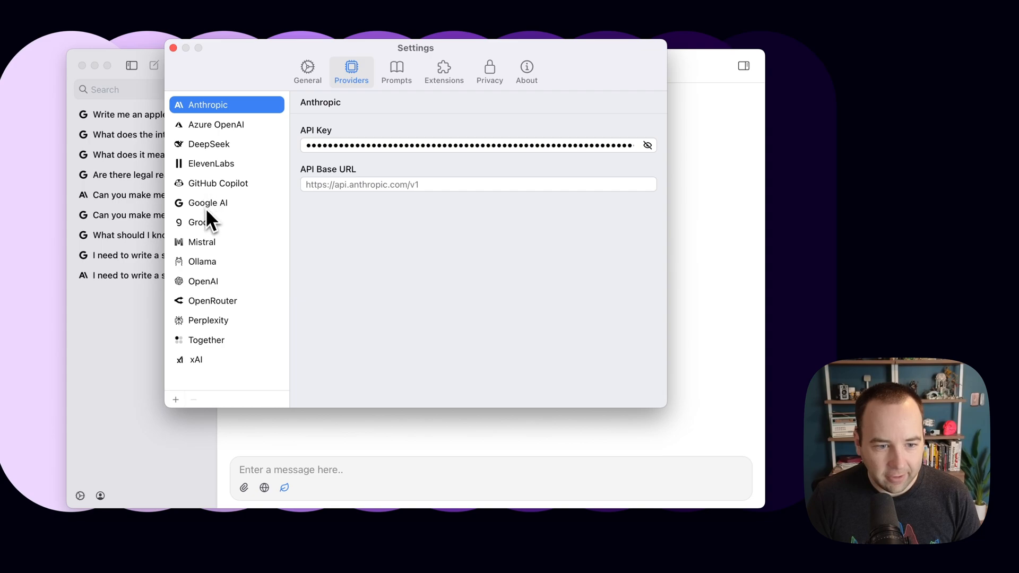
left_click(209, 202)
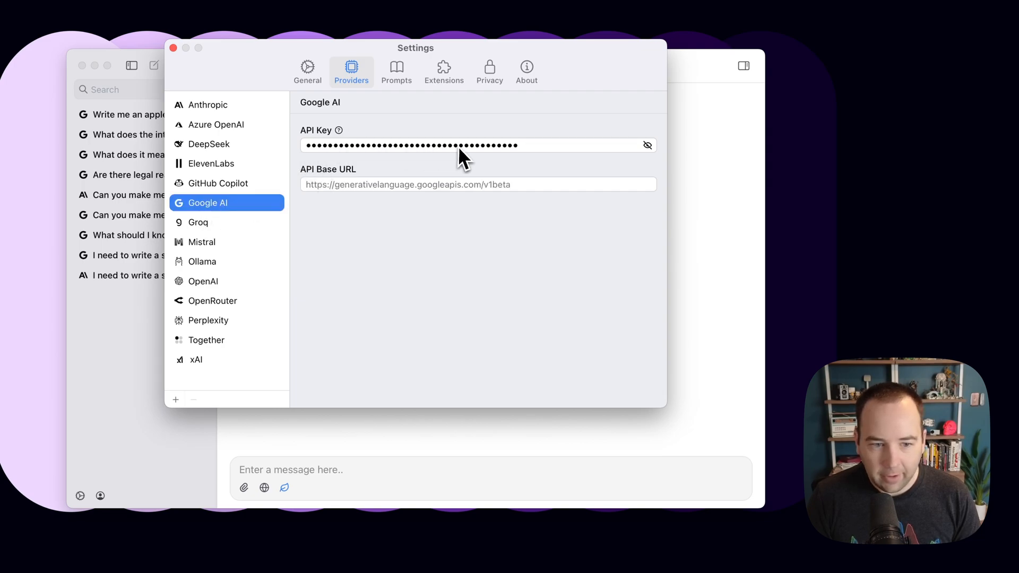
left_click(176, 399)
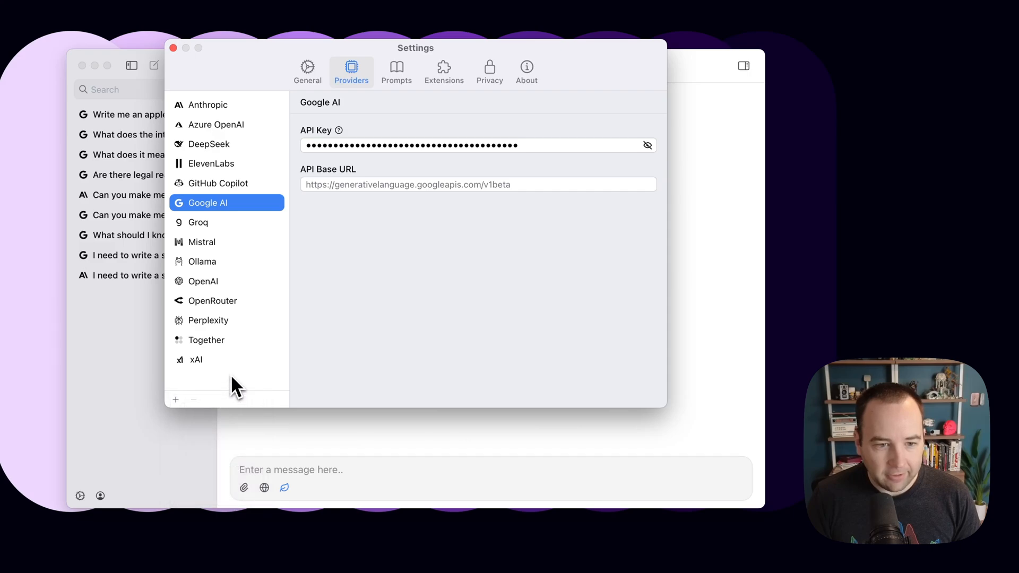
left_click(208, 105)
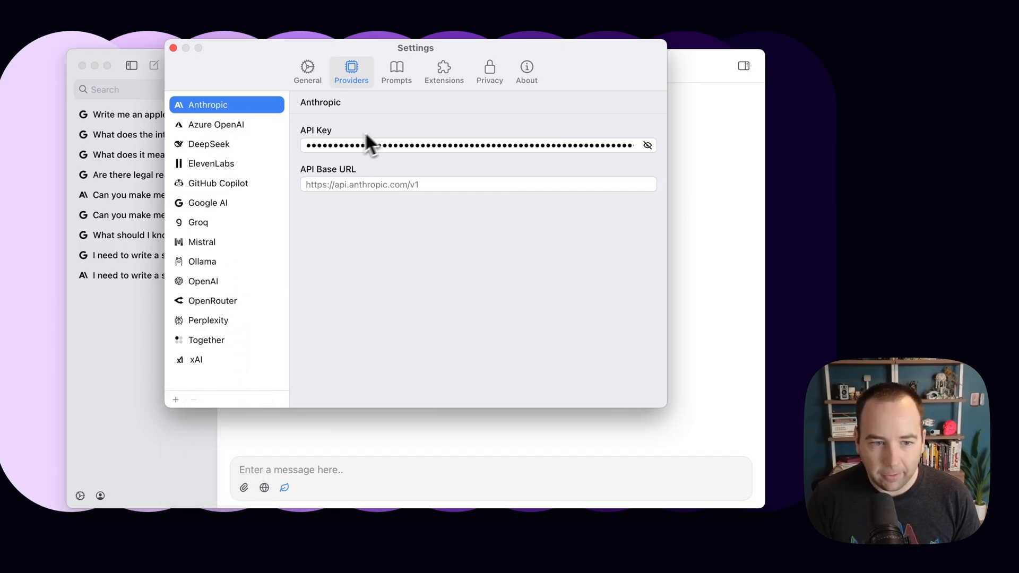
mouse_move(324, 151)
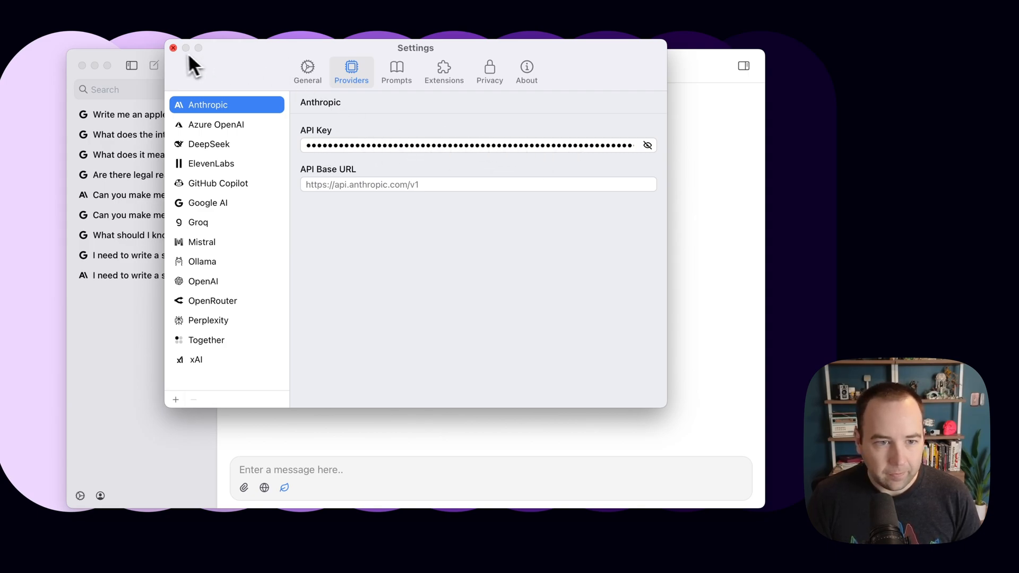
Close the ChatWise Settings window to return to the empty Claude 3.5 Sonnet chat
left_click(172, 48)
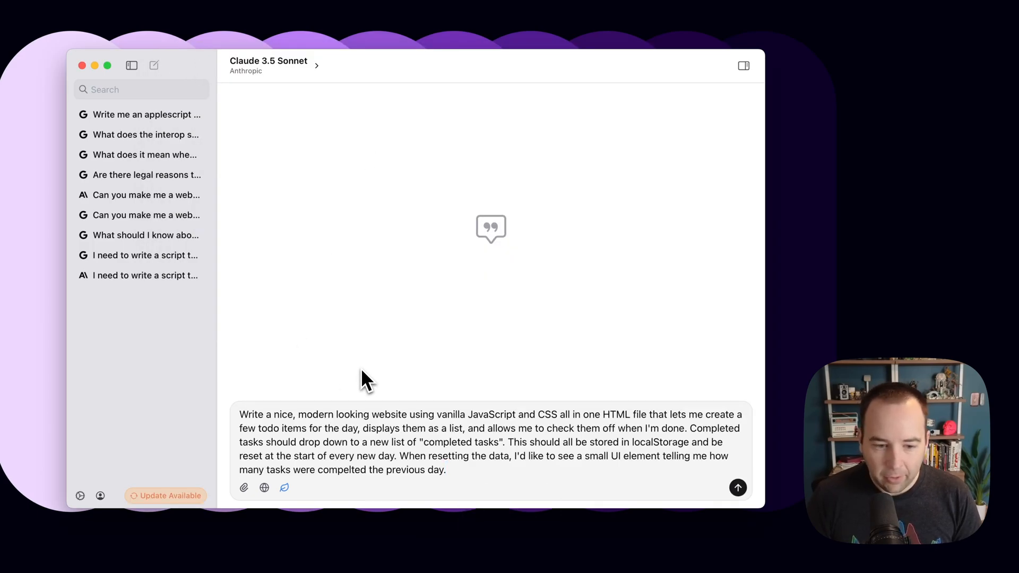
mouse_move(423, 352)
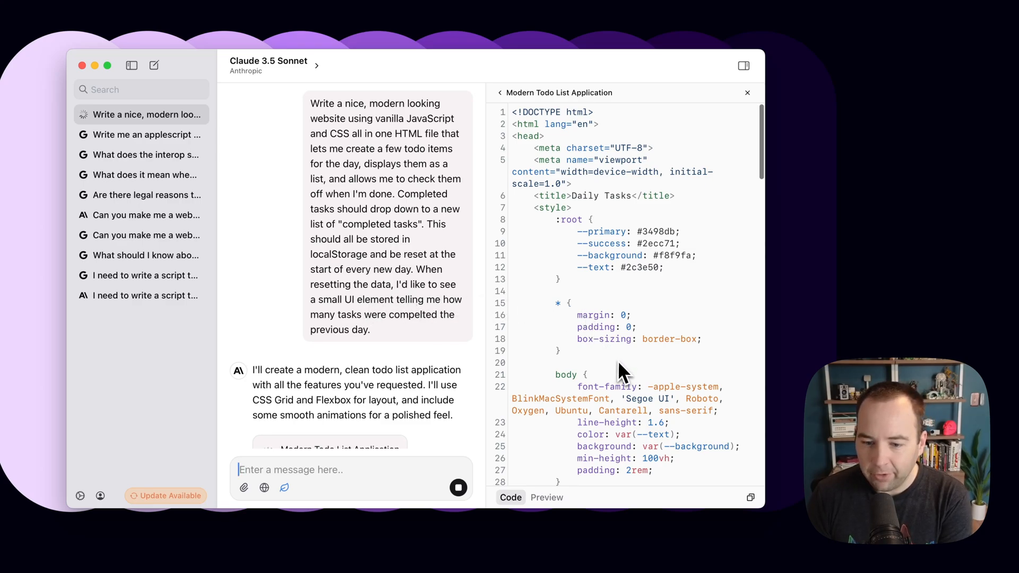
Scroll through the Modern Todo List Application HTML and Claude's feature summary until the reply finishes
scroll("down", 3)
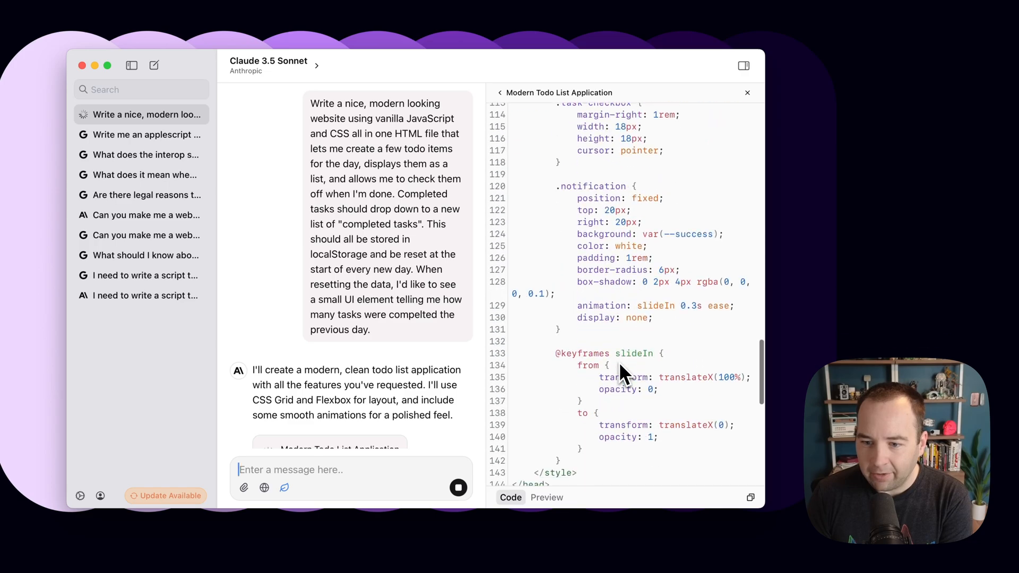
scroll("up", 3)
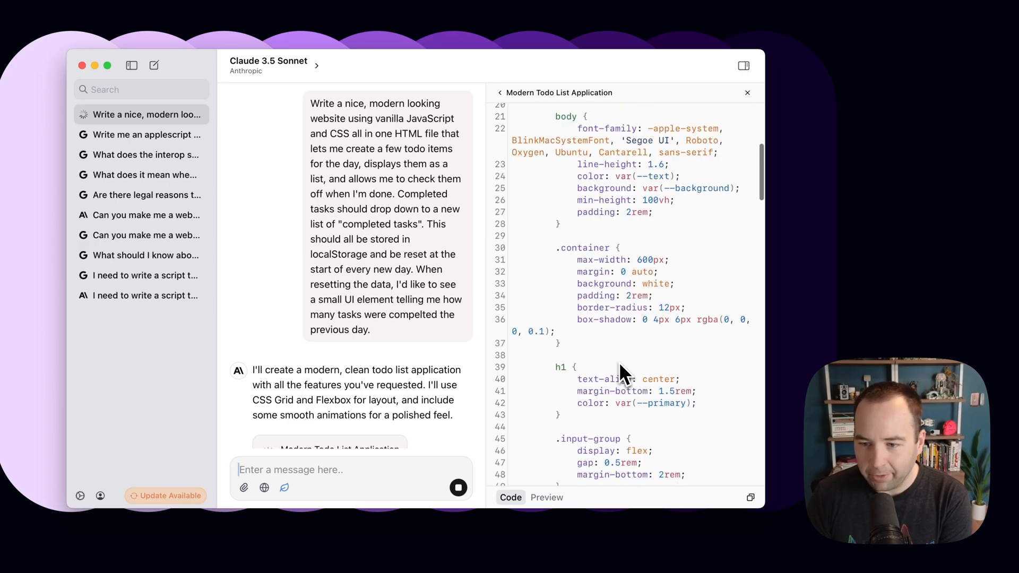
scroll("down", 3)
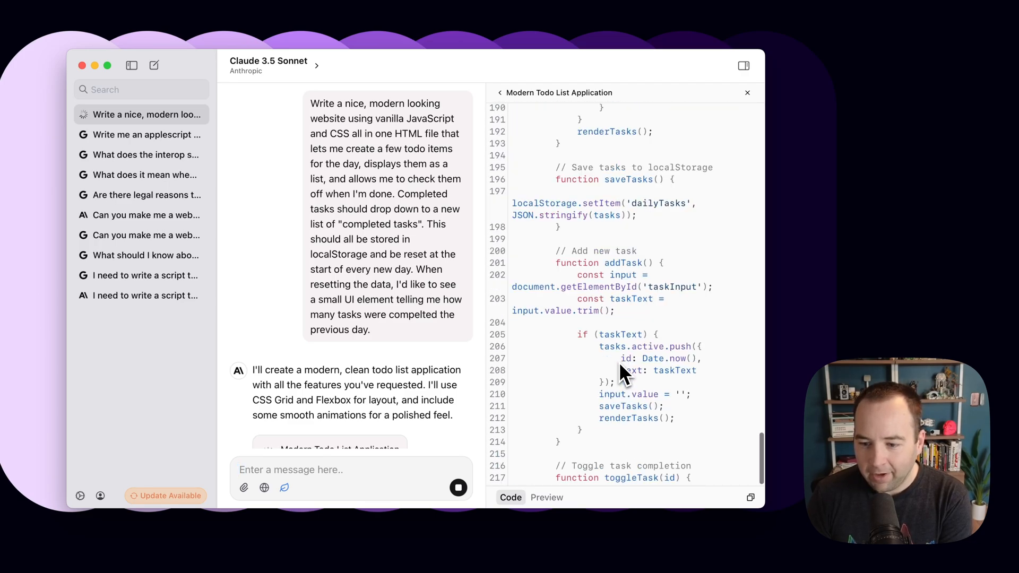
scroll("down", 3)
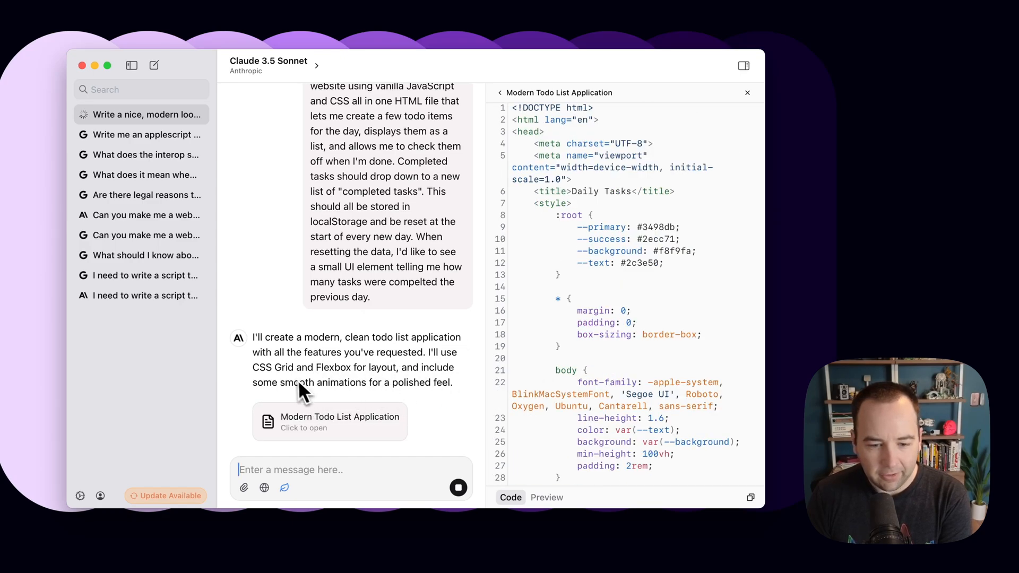
scroll("down", 3)
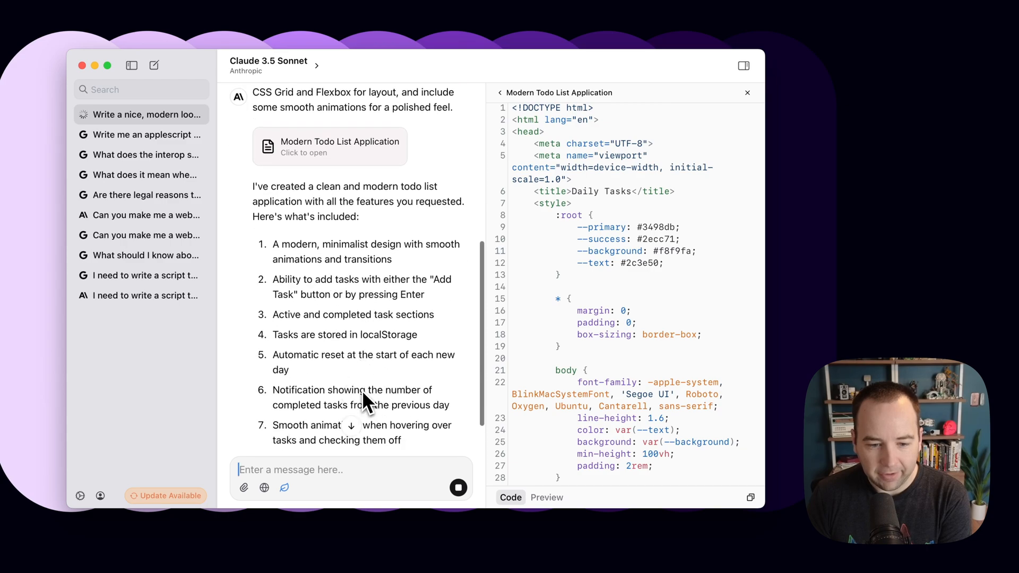
scroll("down", 3)
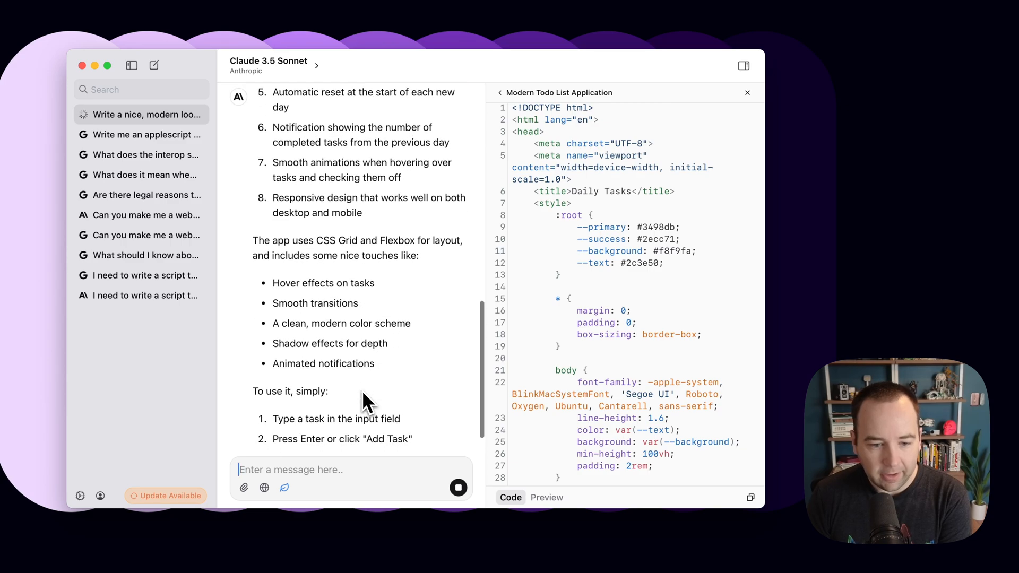
scroll("down", 3)
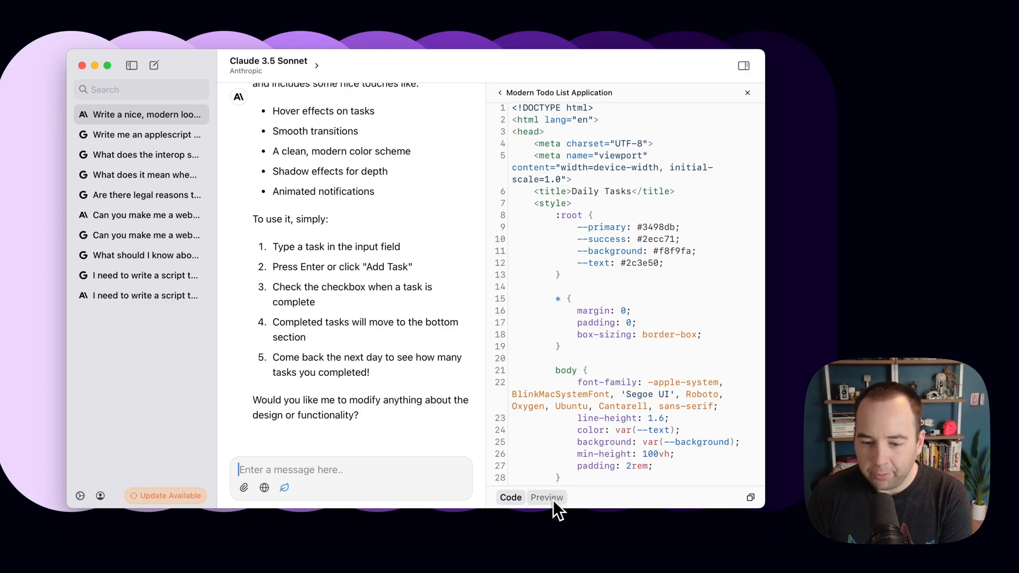
Switch the artifact to Preview and add an 'Email sponsor' task to the Daily Tasks app
left_click(547, 498)
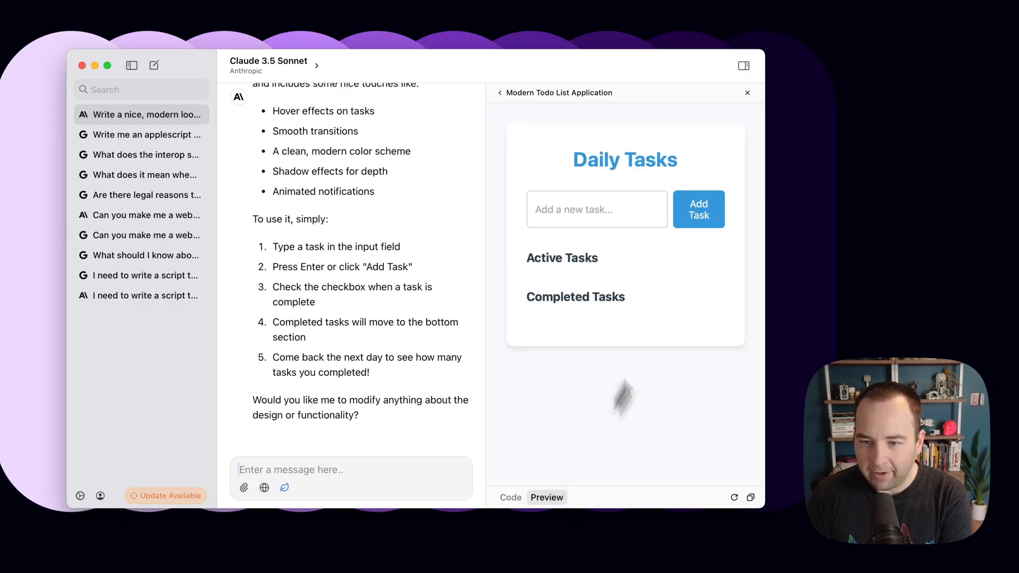
mouse_move(524, 184)
type("Make vid")
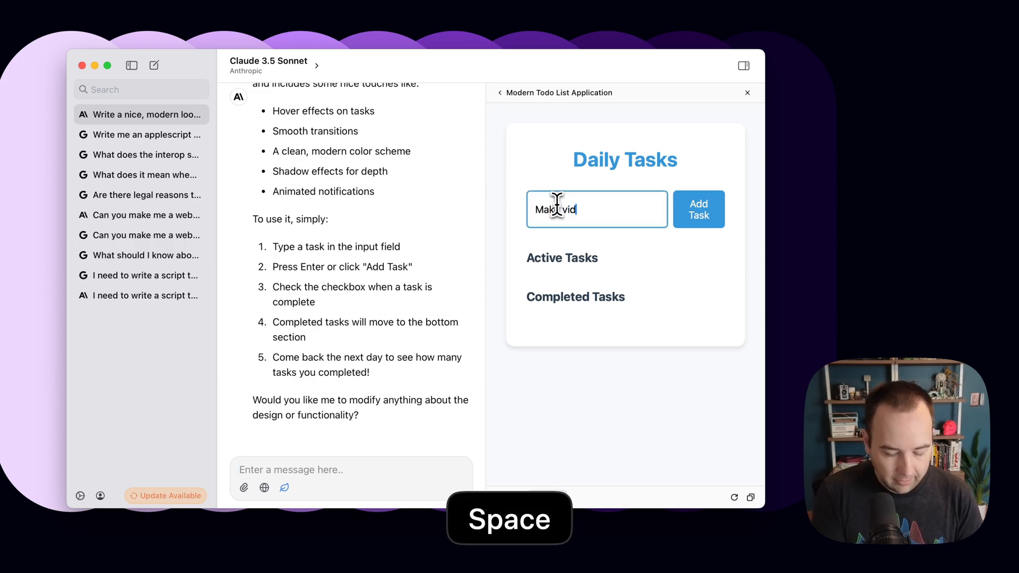
left_click(698, 209)
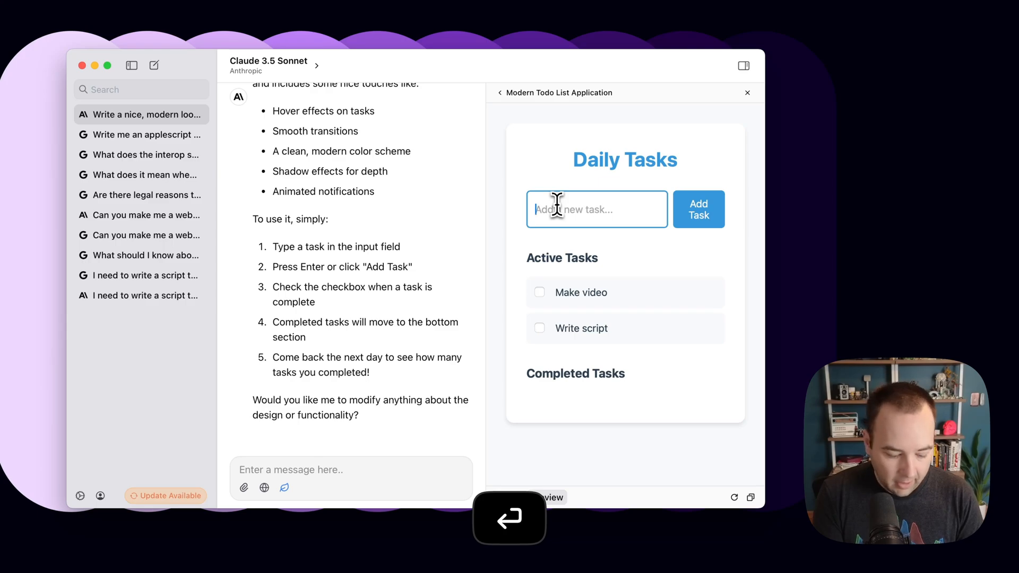
type("Email spo")
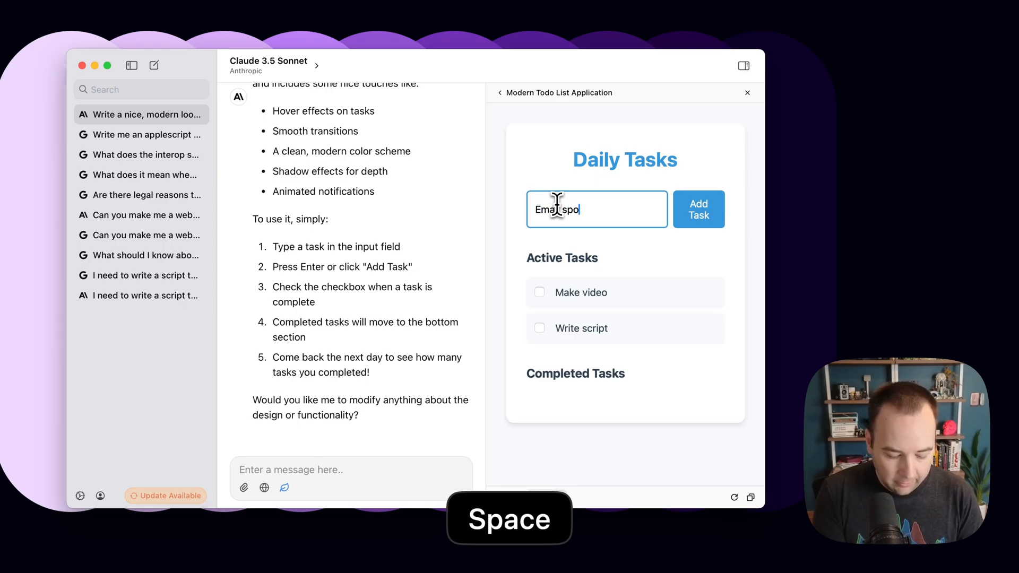
key("Return")
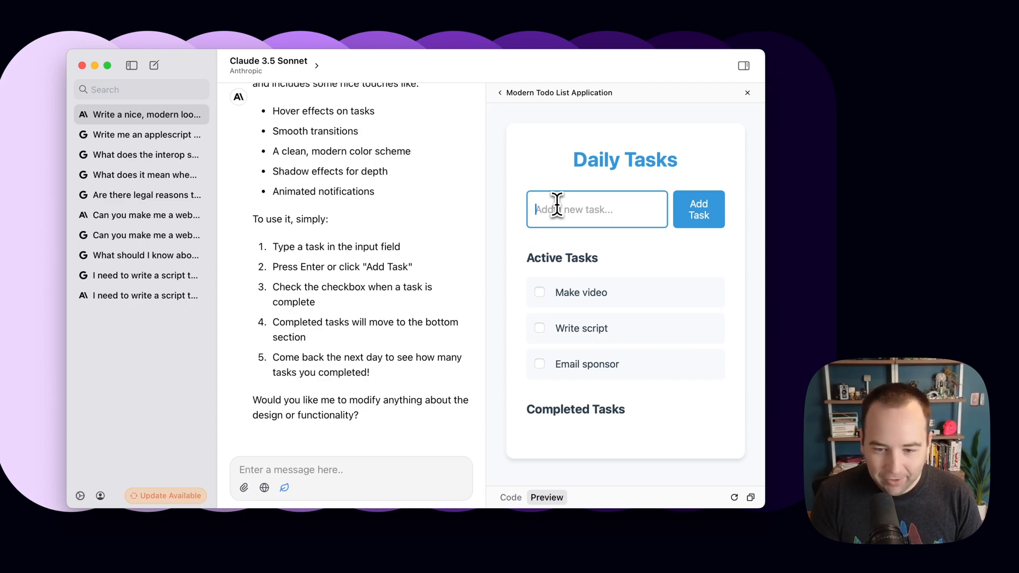
mouse_move(547, 341)
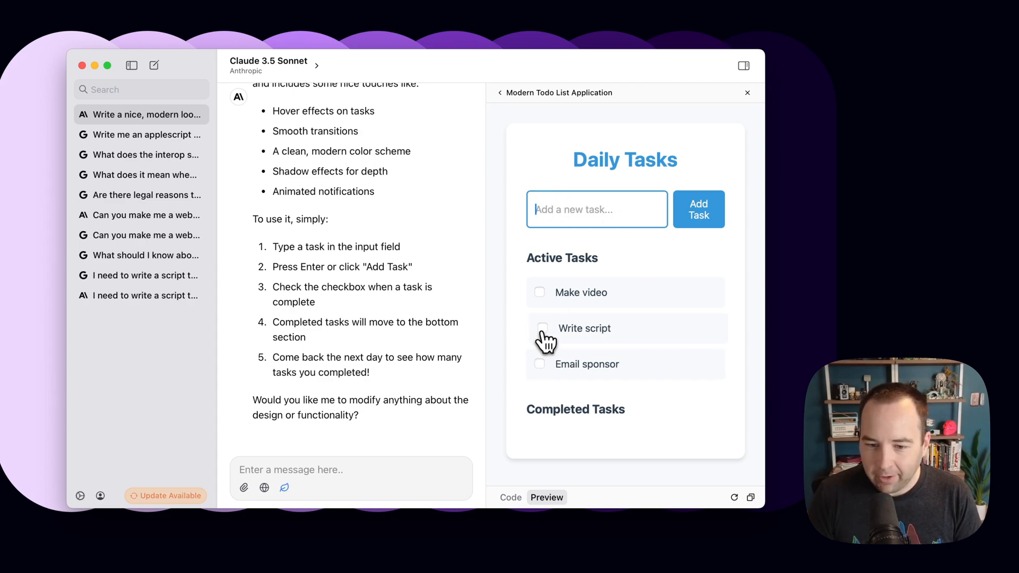
Check off Write script, Make video, Email sponsor, and the extra test task
left_click(538, 327)
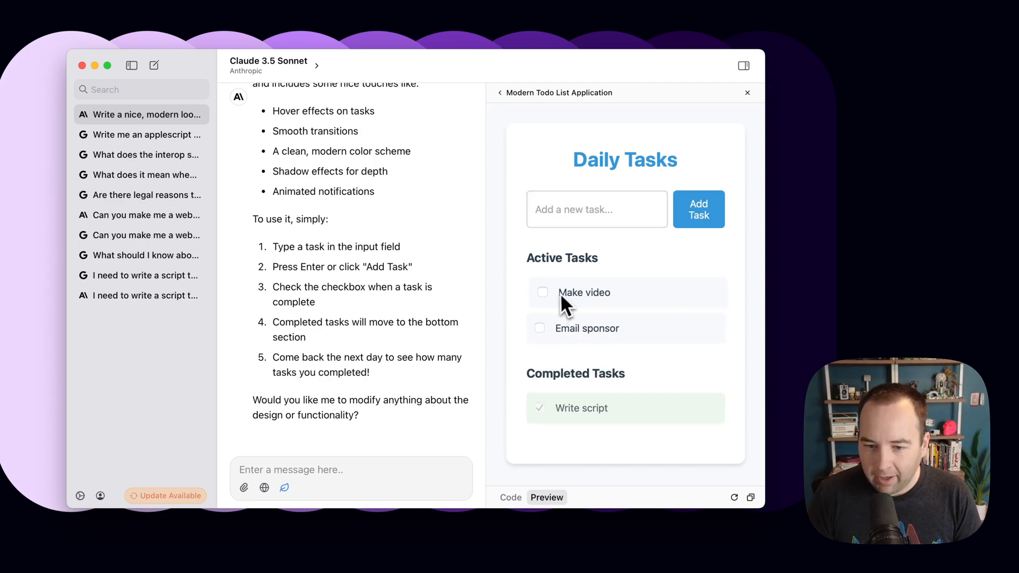
left_click(542, 292)
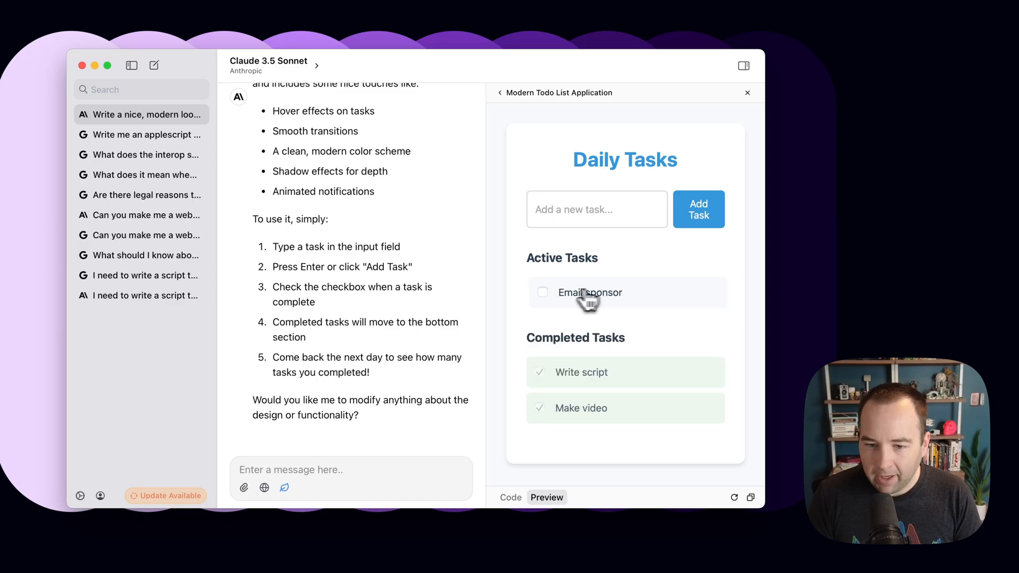
left_click(543, 292)
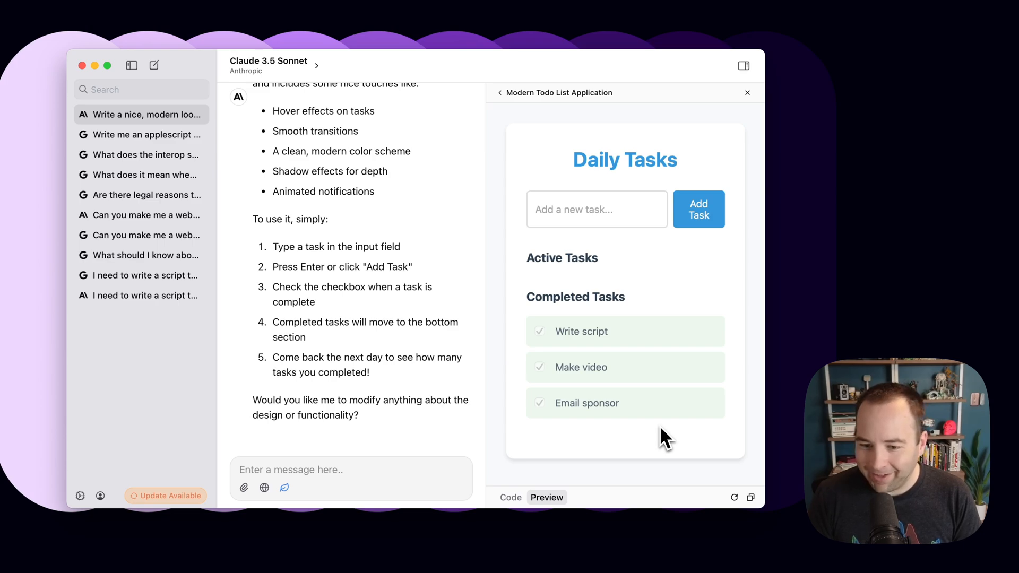
mouse_move(614, 196)
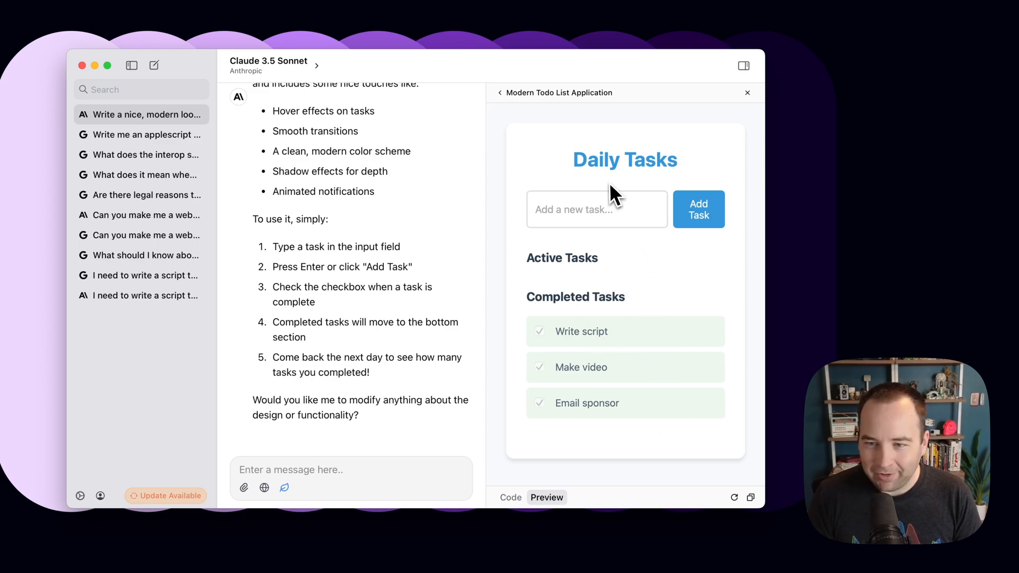
mouse_move(538, 253)
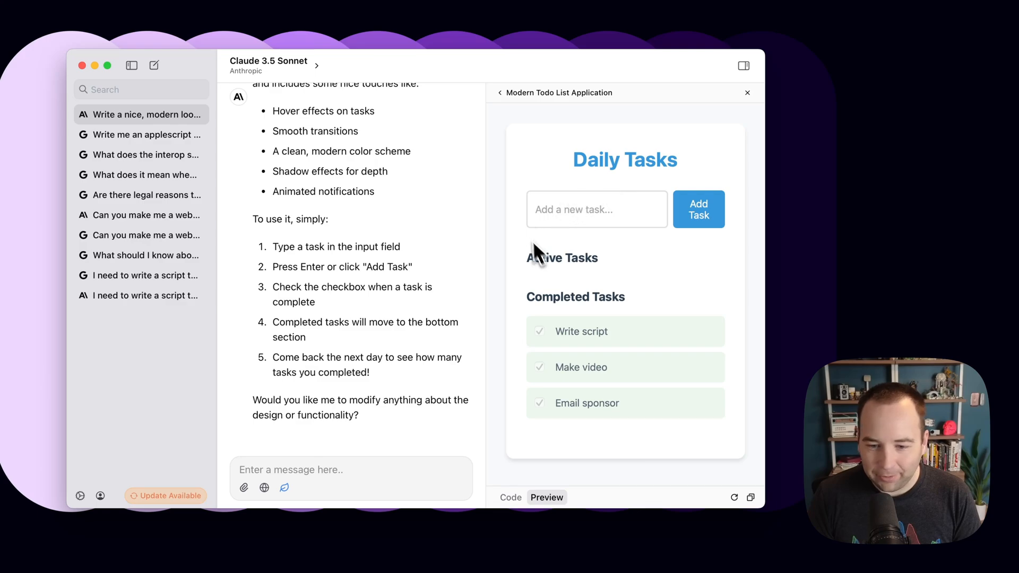
mouse_move(556, 263)
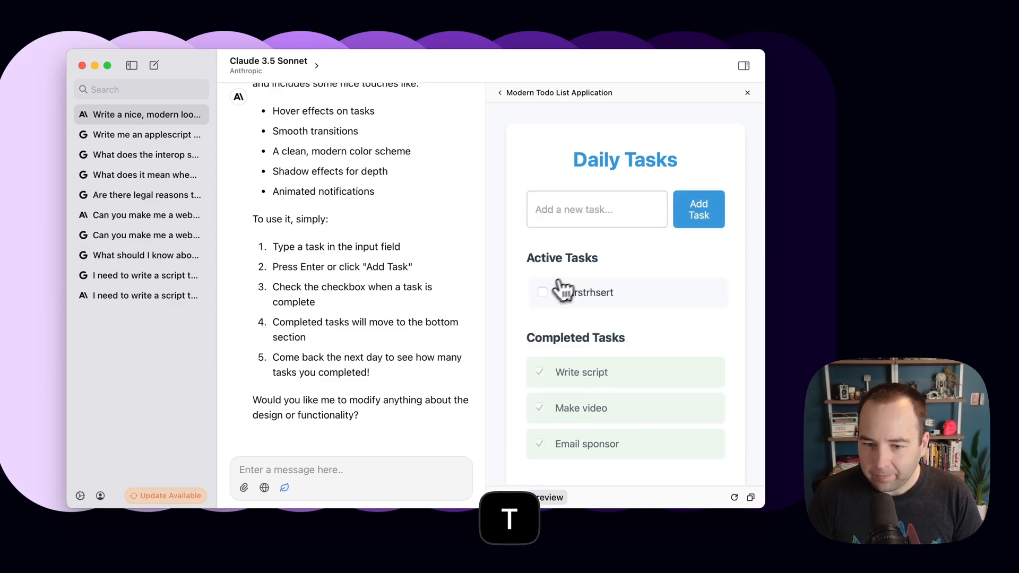
left_click(543, 292)
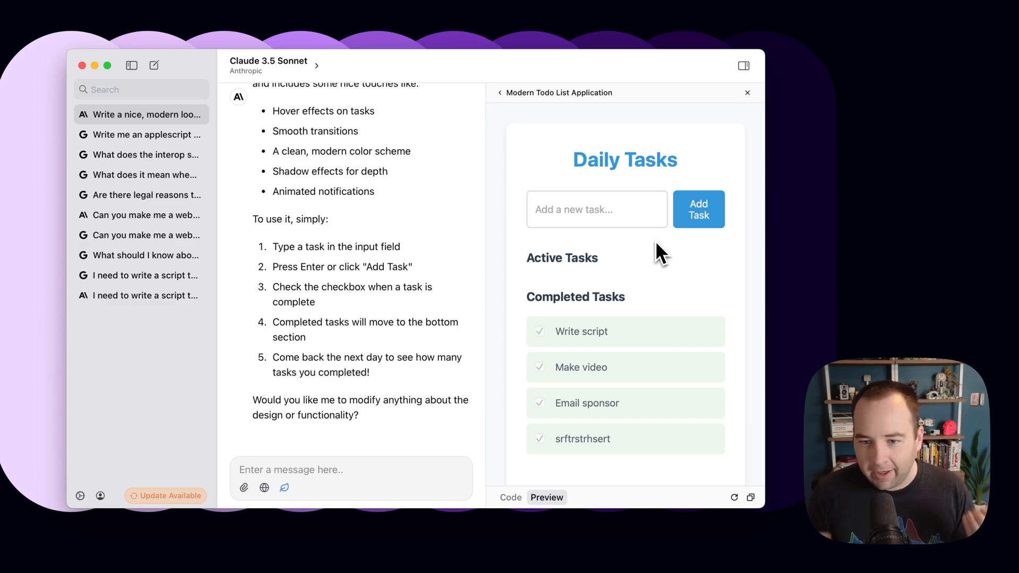
mouse_move(663, 289)
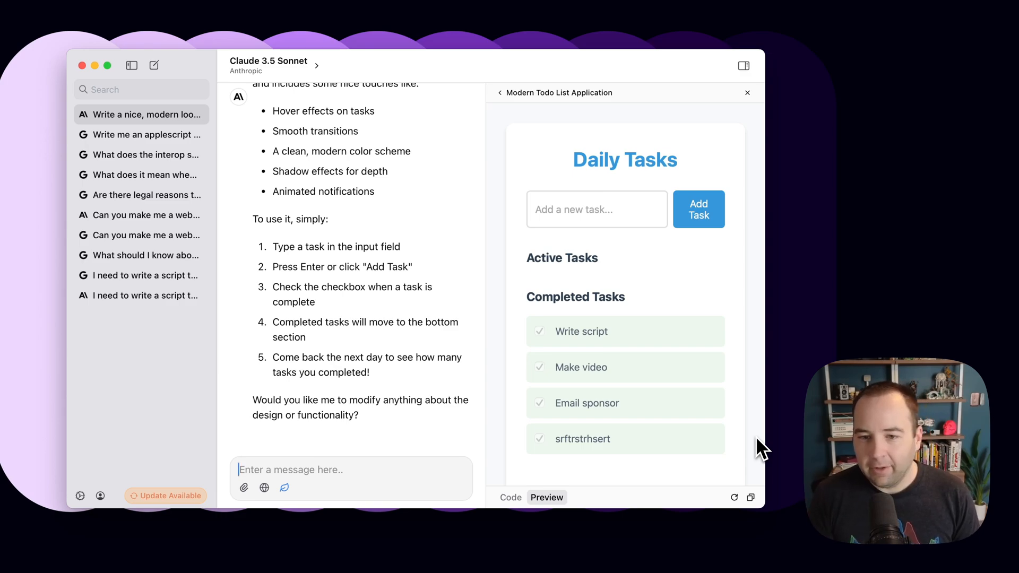
mouse_move(418, 319)
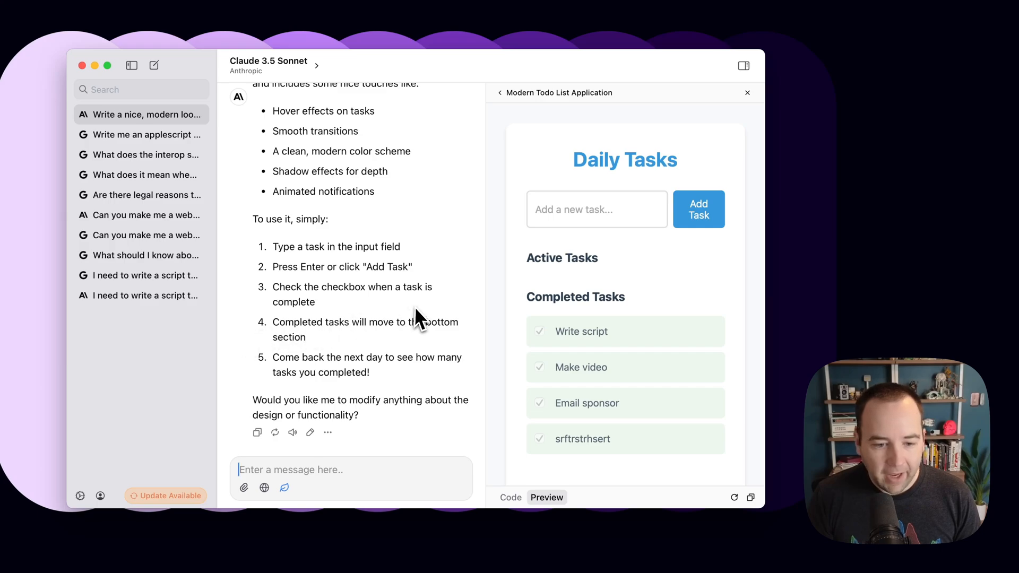
Switch the artifact panel to Code and scroll through the todo app's HTML
scroll("up", 3)
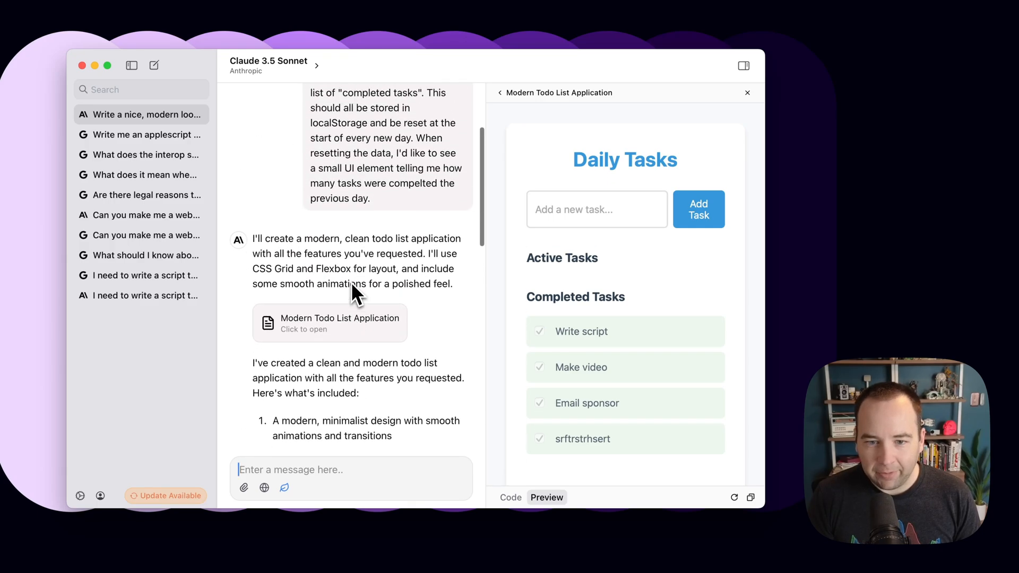
scroll("up", 3)
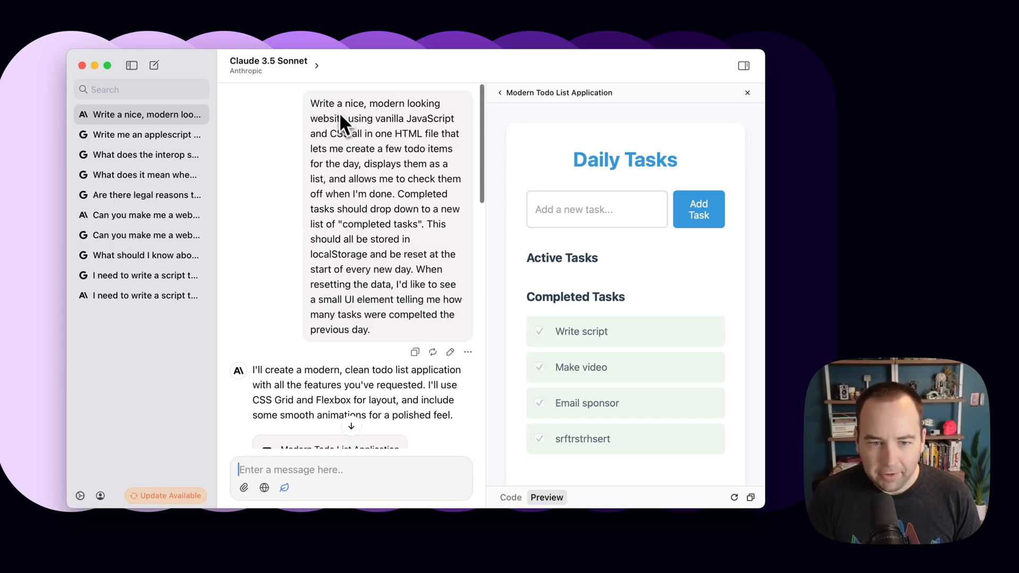
scroll("down", 3)
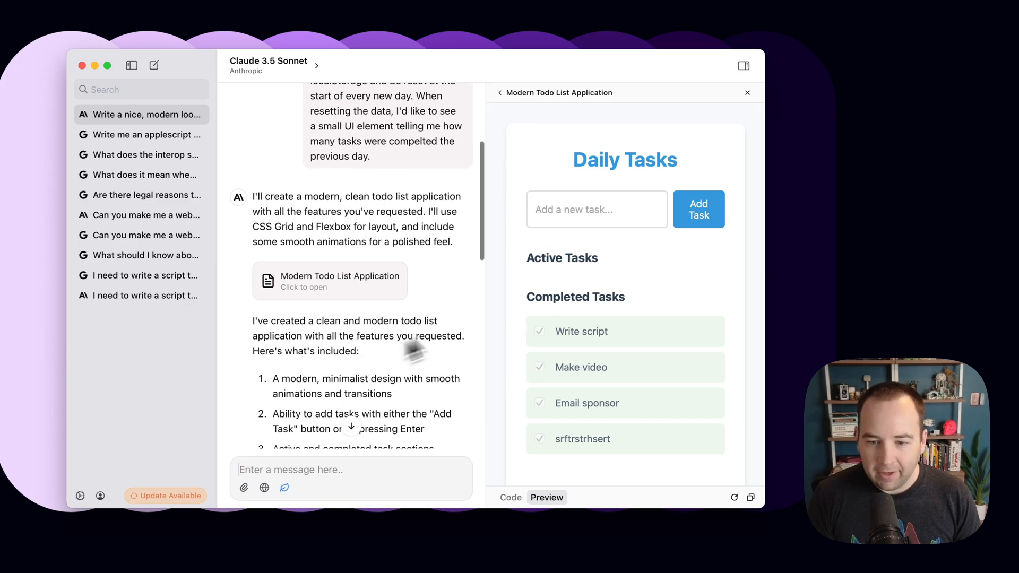
left_click(511, 497)
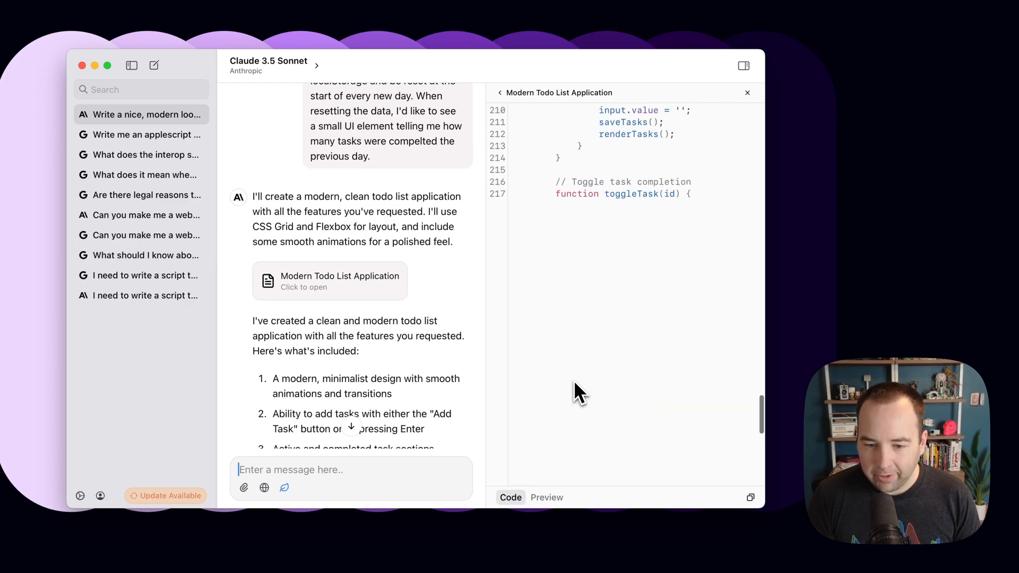
scroll("down", 3)
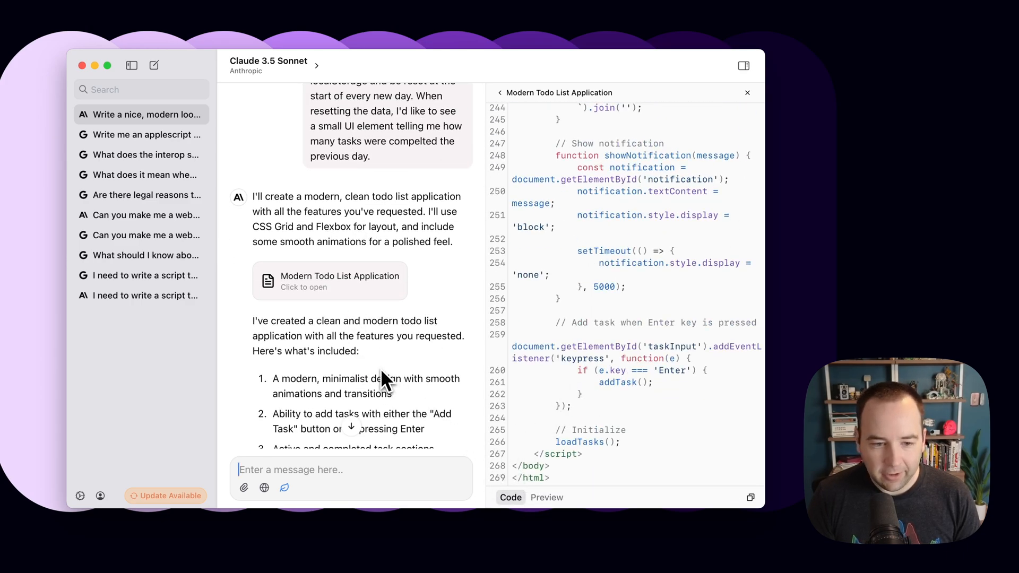
scroll("down", 3)
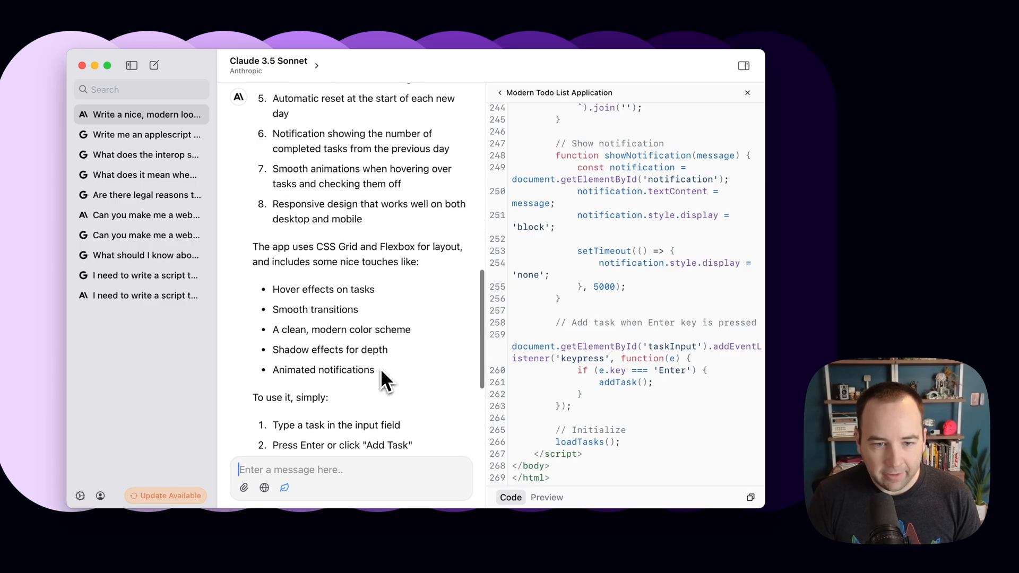
key("cmd+tab")
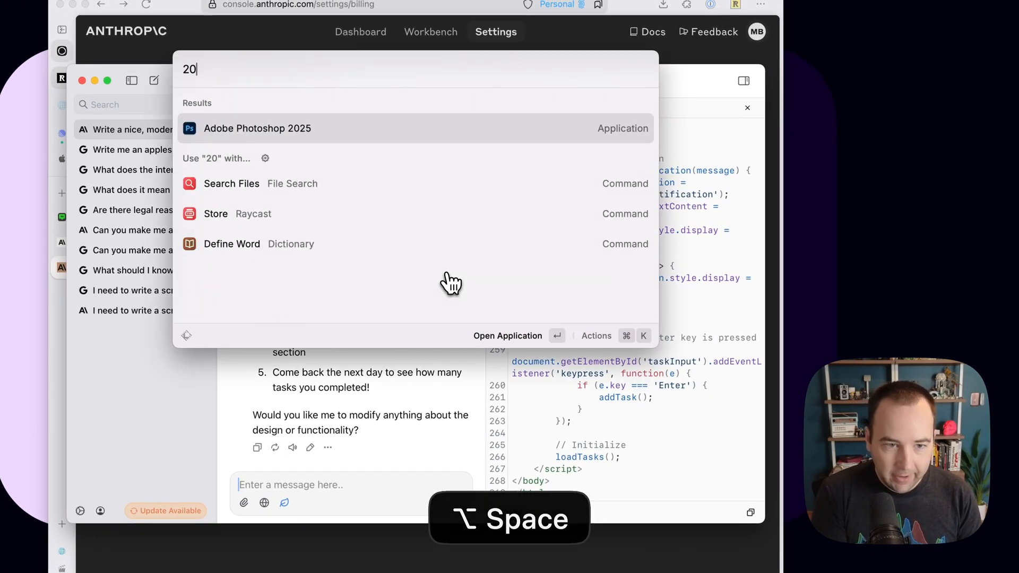
Calculate 20/0.05 in Raycast (result 400), then dismiss the launcher back to ChatWise
type("/0.0")
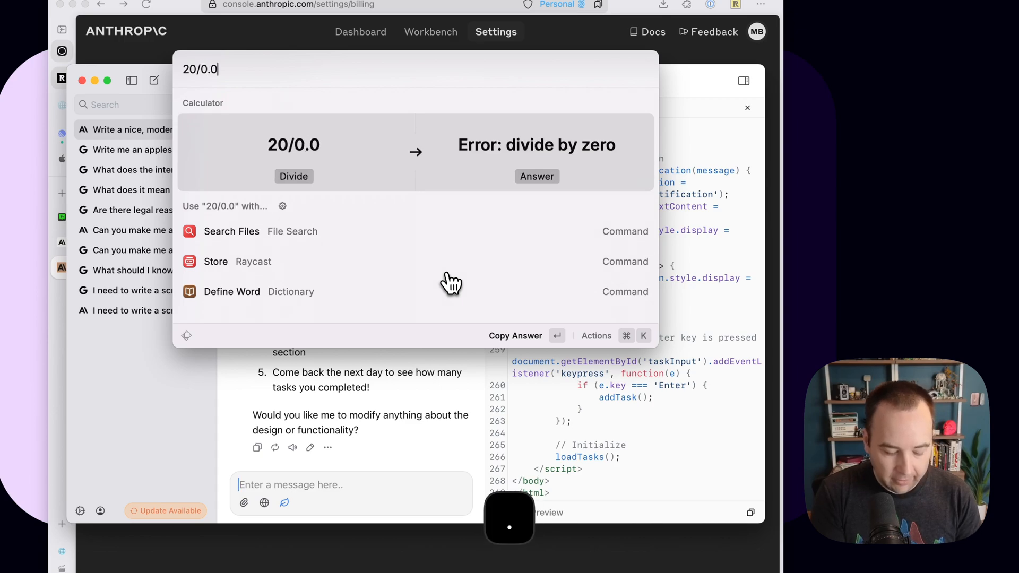
type("5")
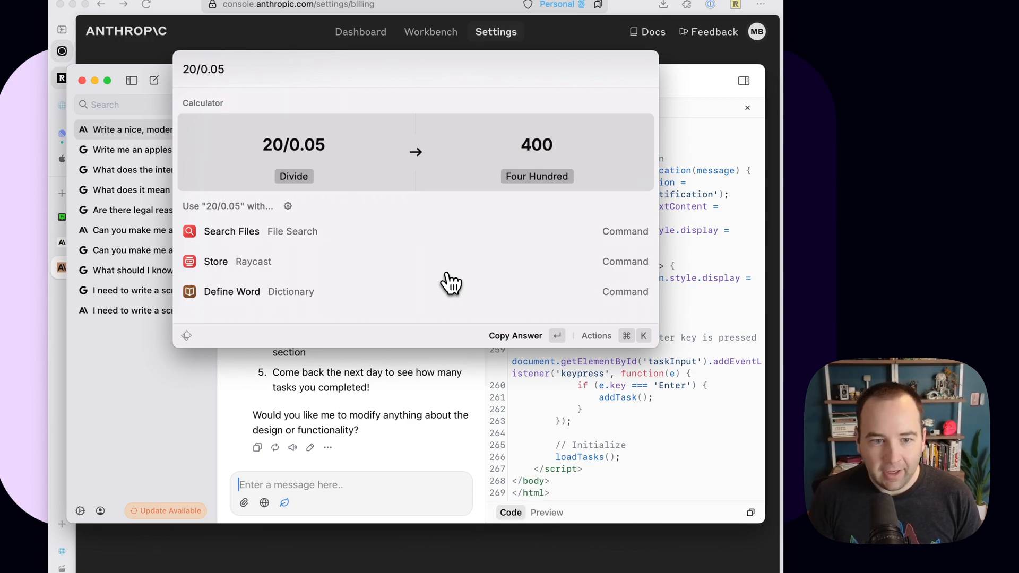
key("Escape")
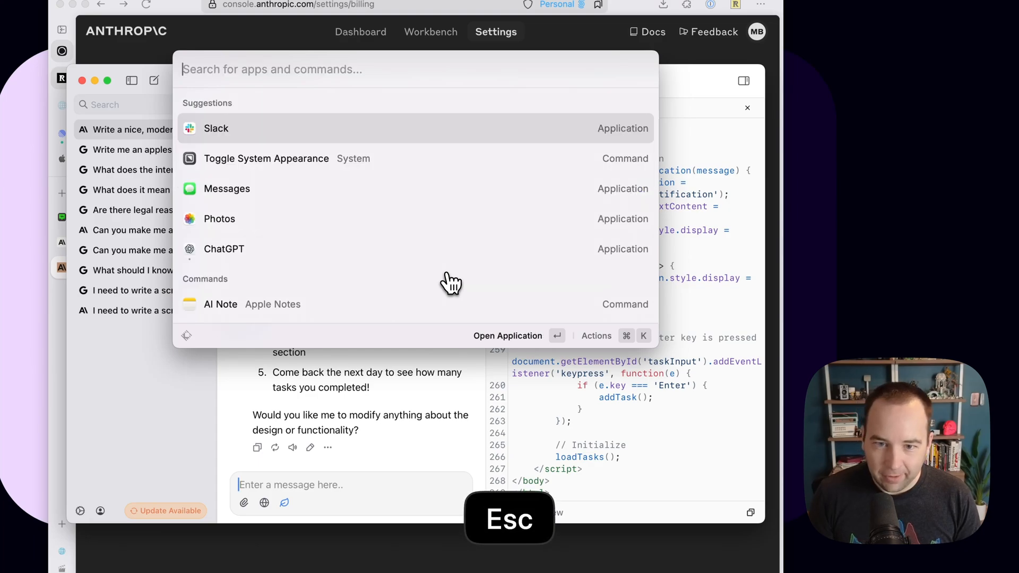
key("Escape")
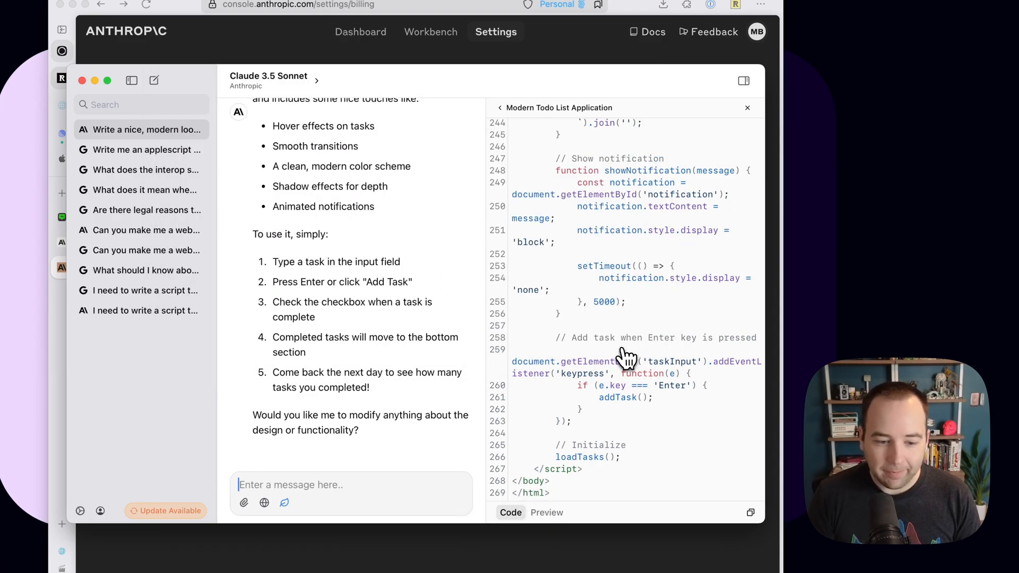
mouse_move(631, 286)
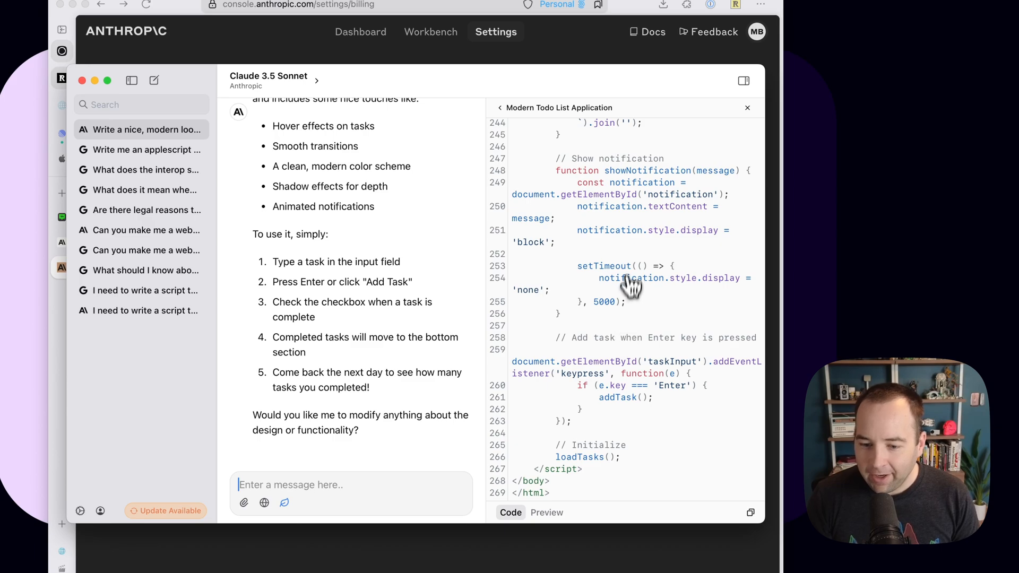
Return to the todo app preview and ask Claude whether it meets WCAG standards
left_click(547, 513)
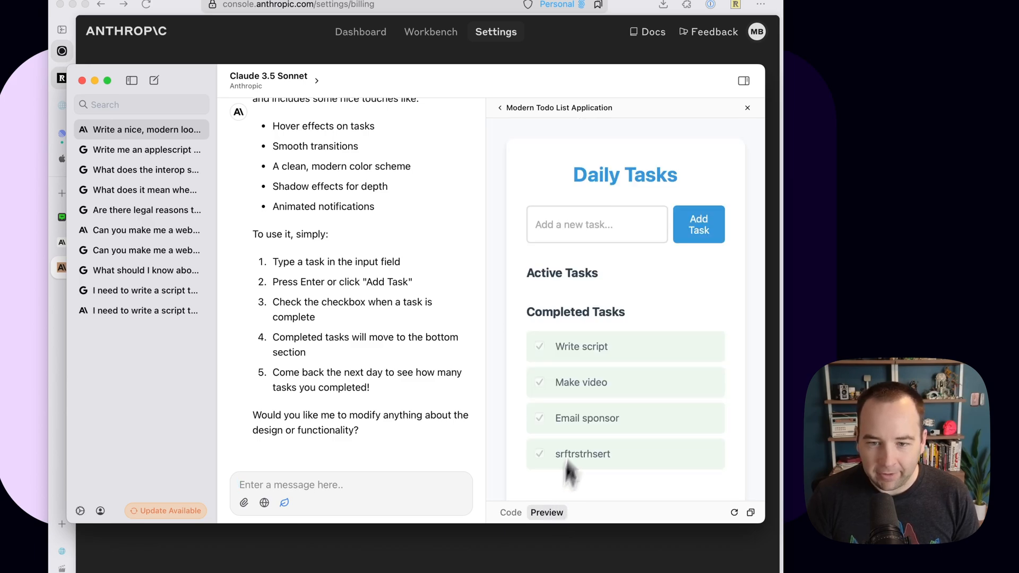
mouse_move(198, 147)
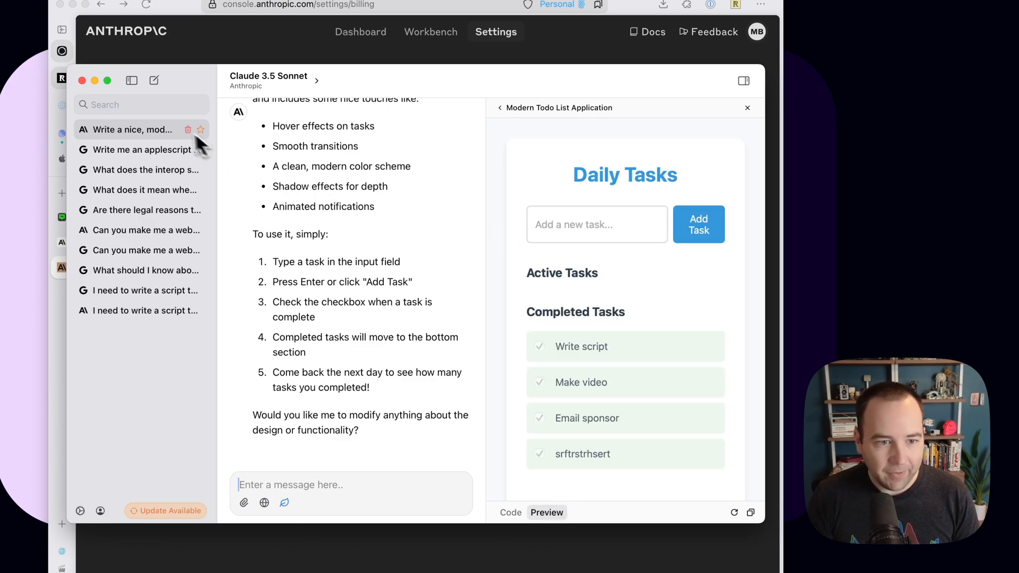
mouse_move(318, 457)
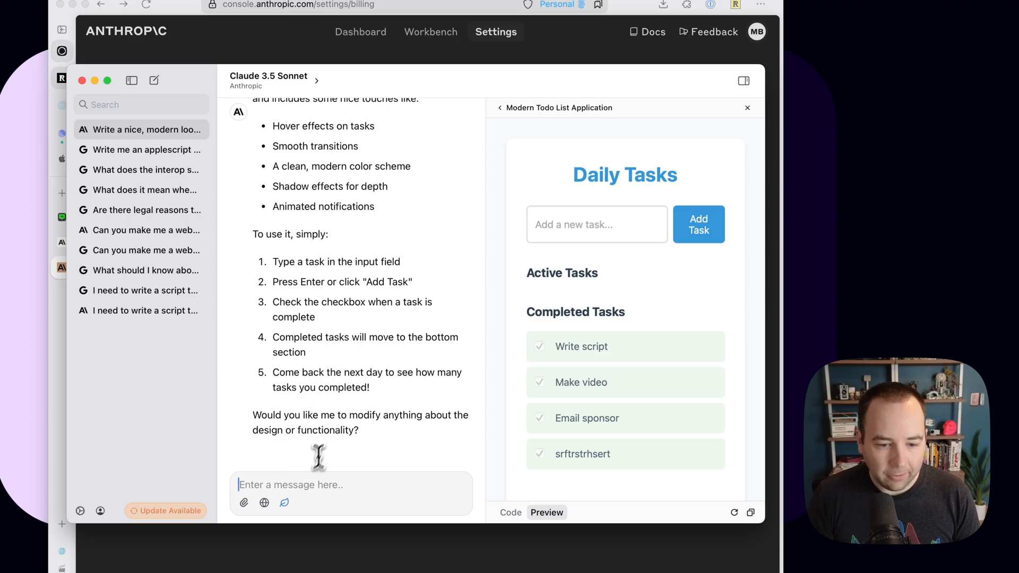
mouse_move(301, 484)
type("Does this comply")
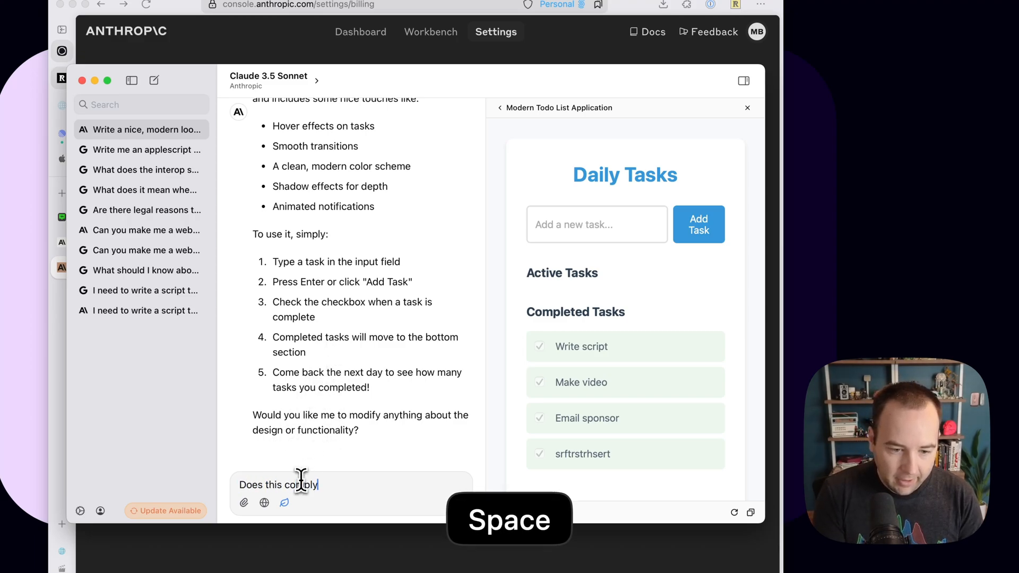
type("with")
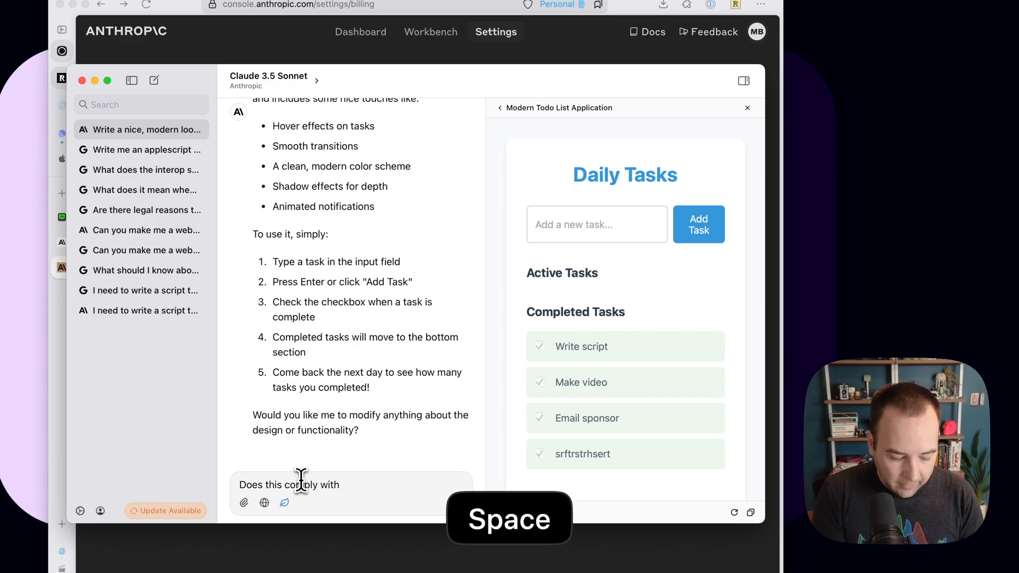
type("WCAG standards")
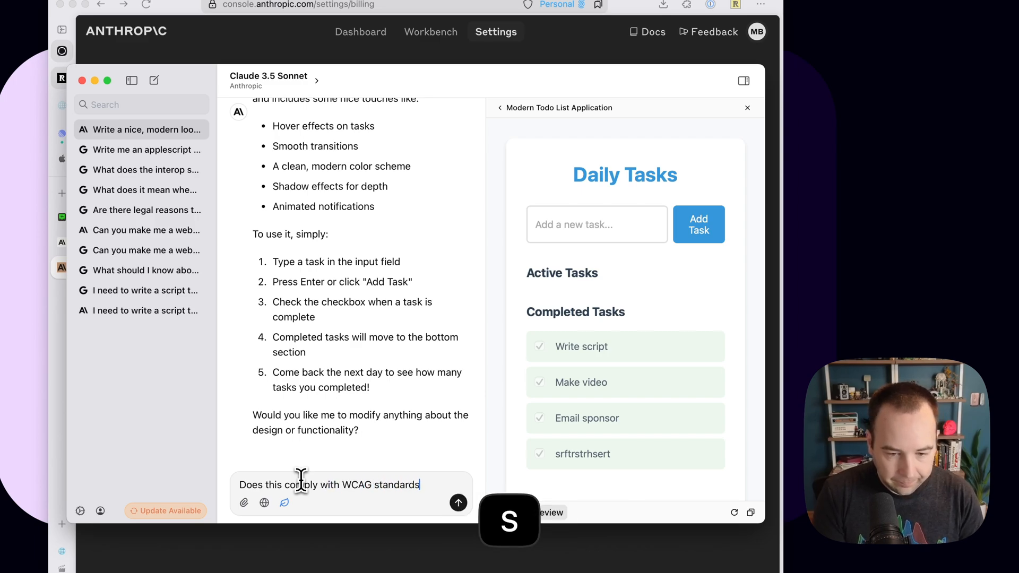
key("Return")
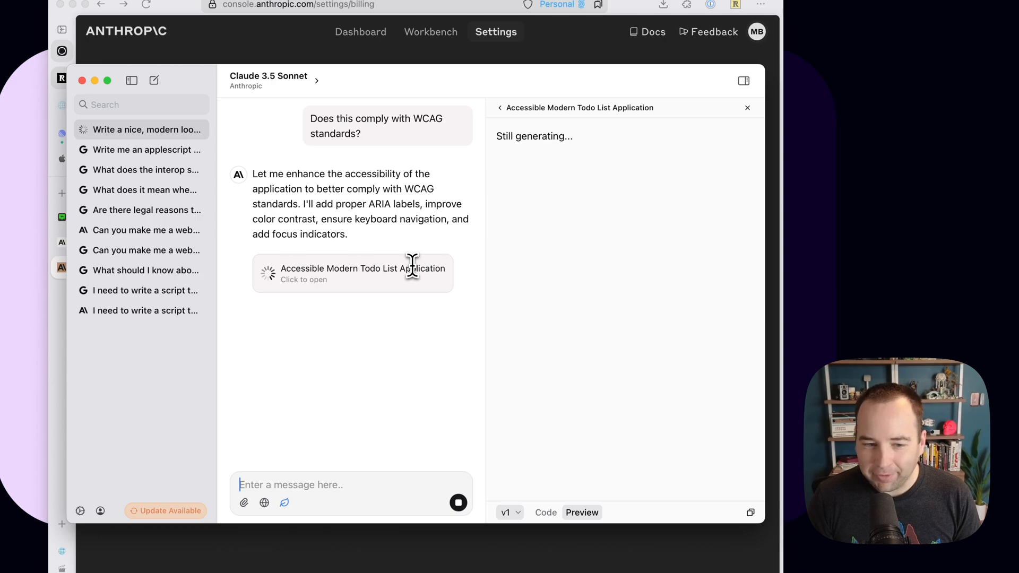
mouse_move(511, 134)
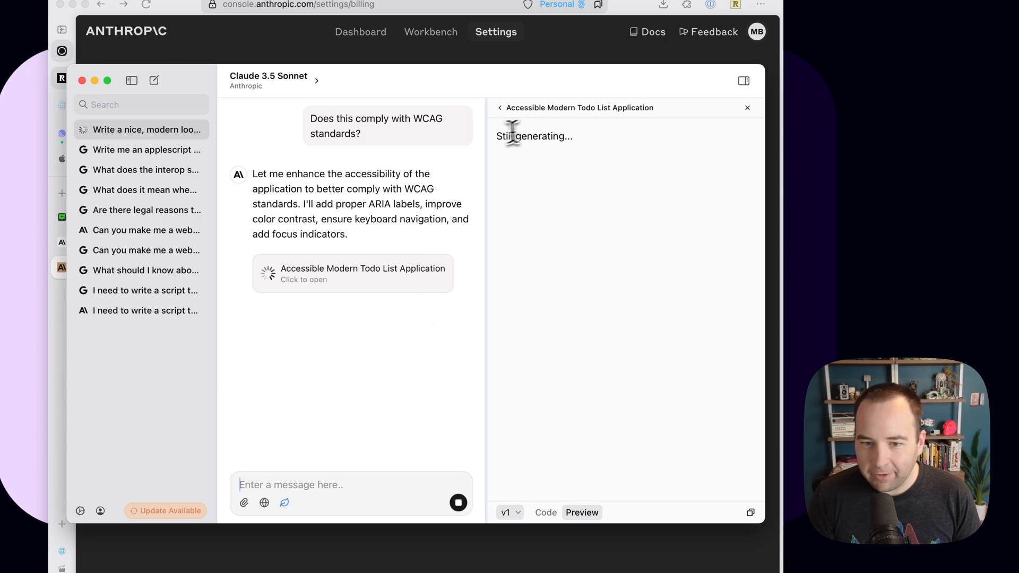
Show the accessible todo app's Code view and scroll through the generated HTML and CSS
left_click(545, 512)
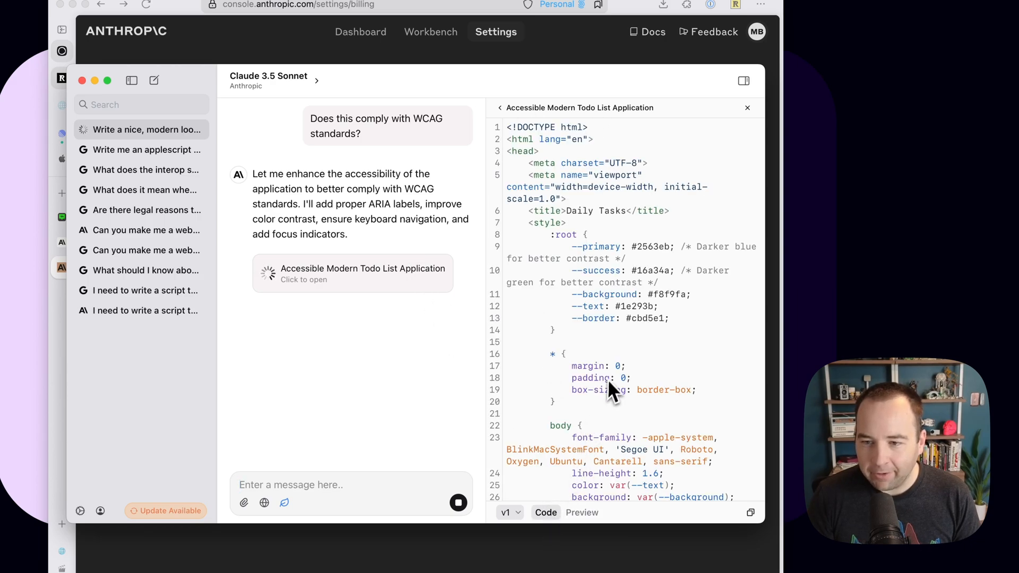
scroll("down", 3)
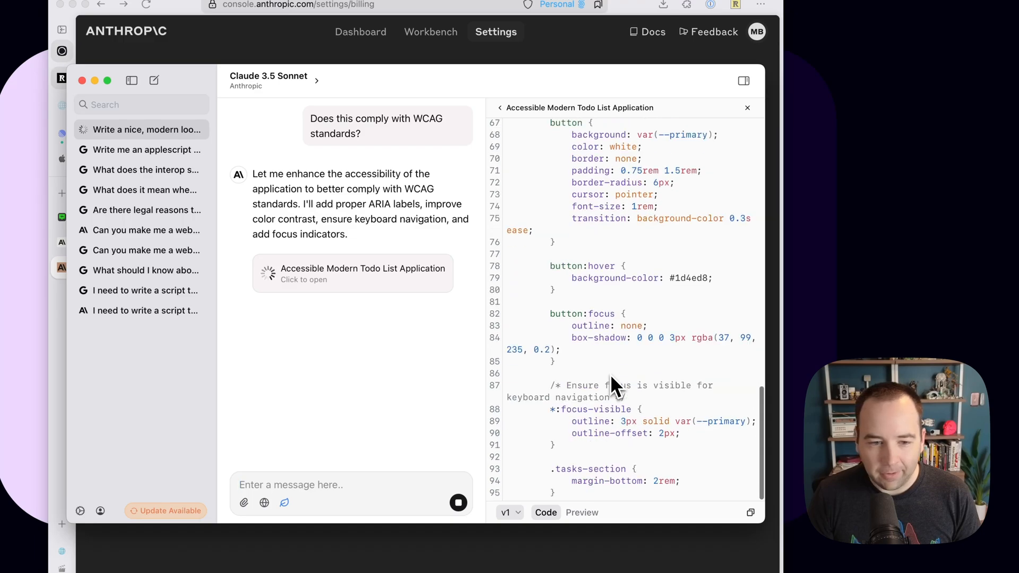
scroll("down", 3)
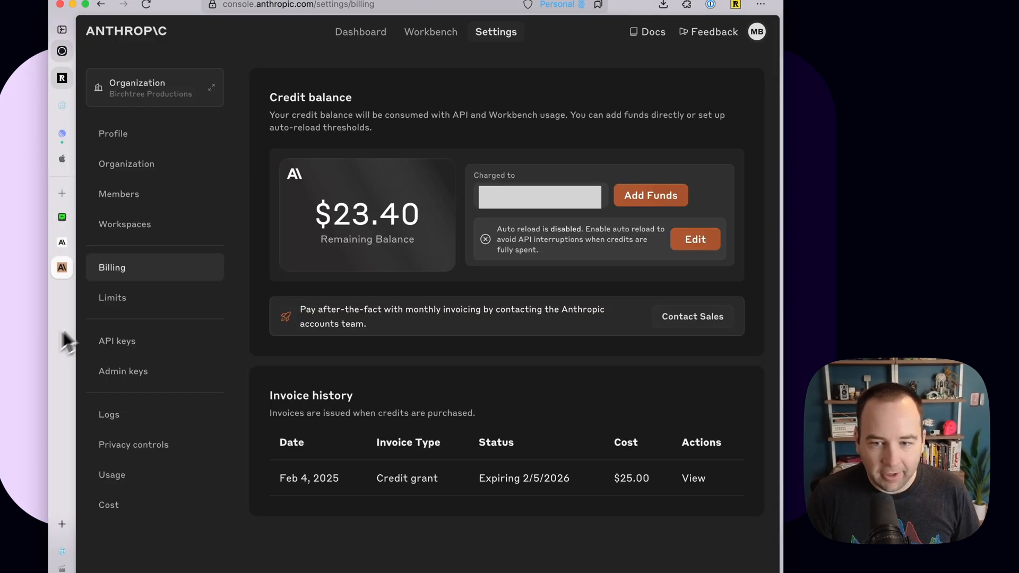
mouse_move(424, 241)
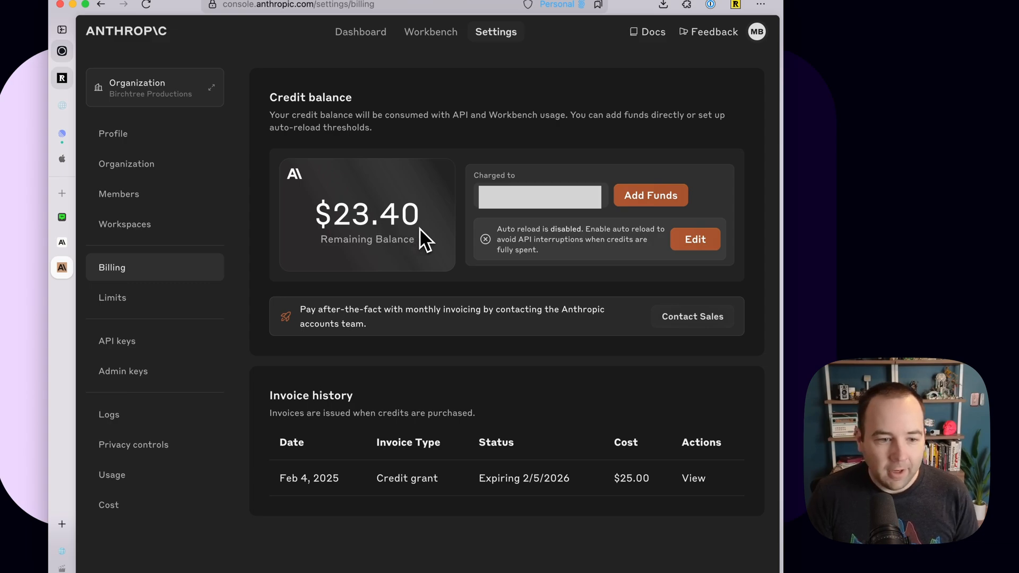
mouse_move(452, 284)
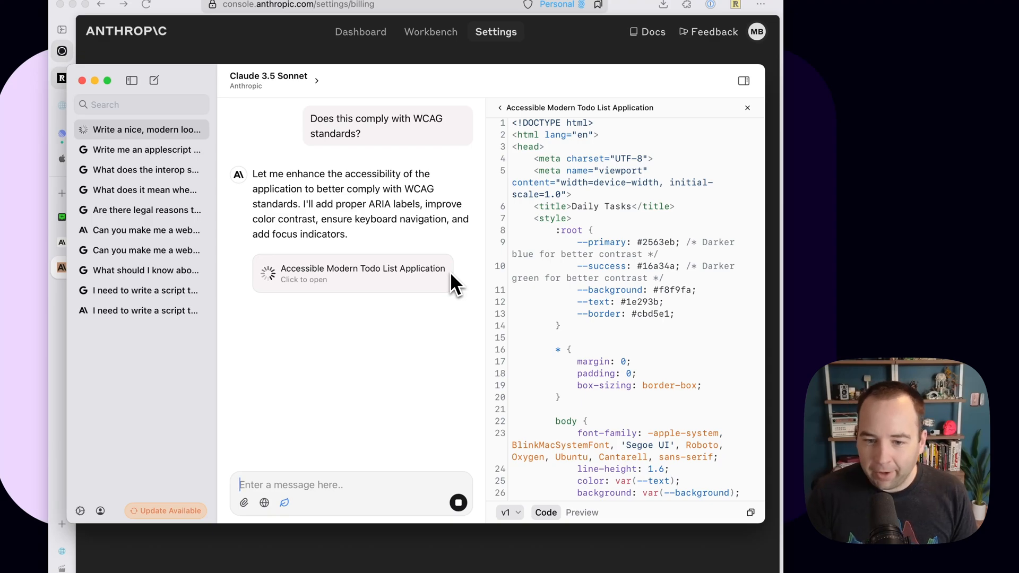
mouse_move(377, 429)
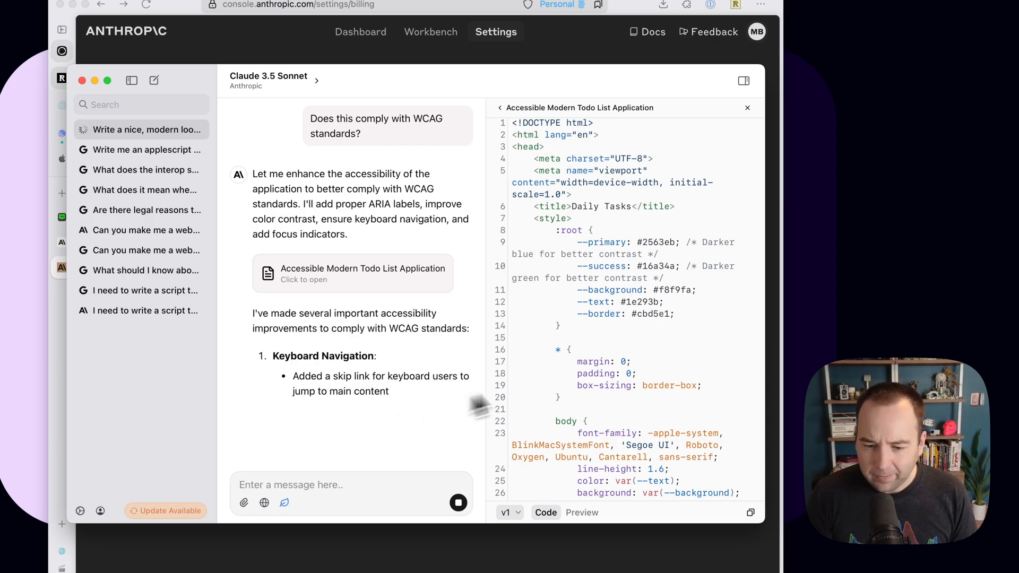
Scroll the finished response and reload the billing page to update the balance
scroll("down", 3)
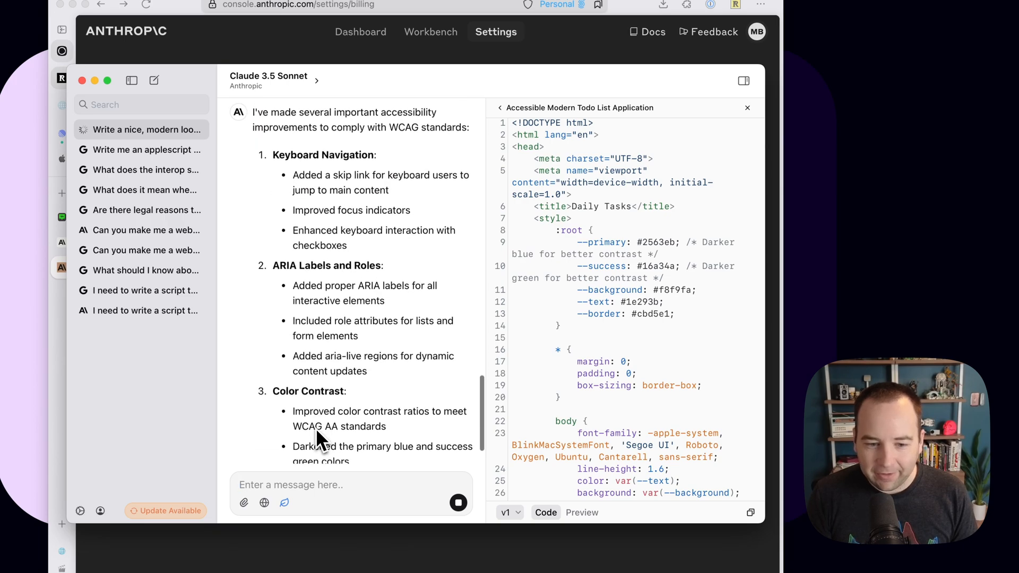
scroll("down", 3)
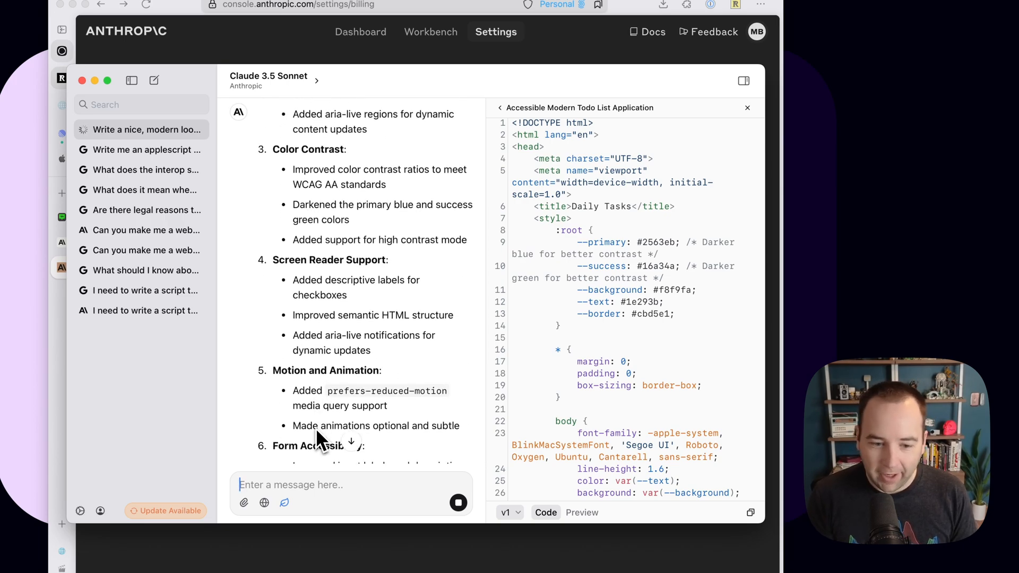
scroll("down", 3)
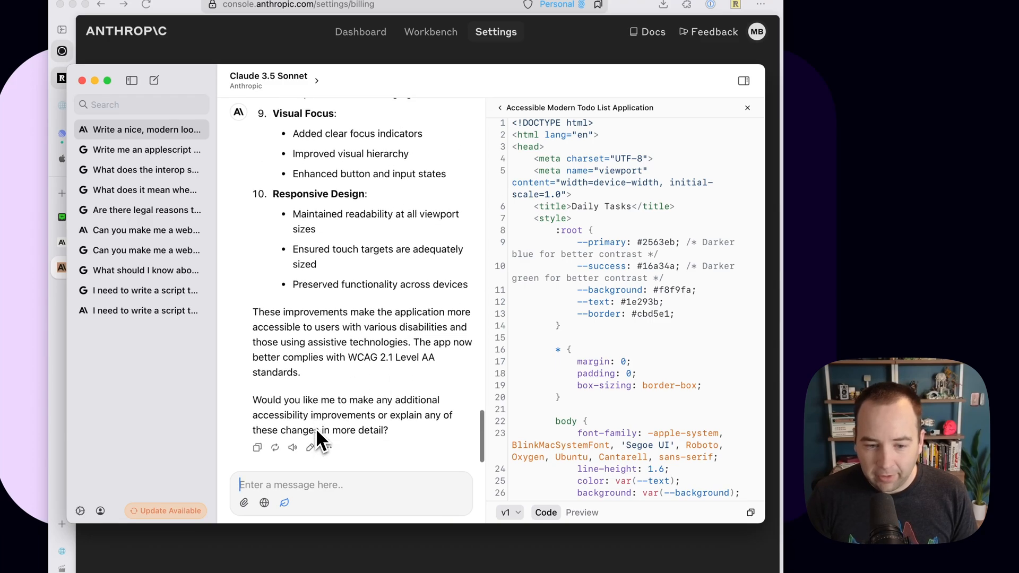
key("cmd+r")
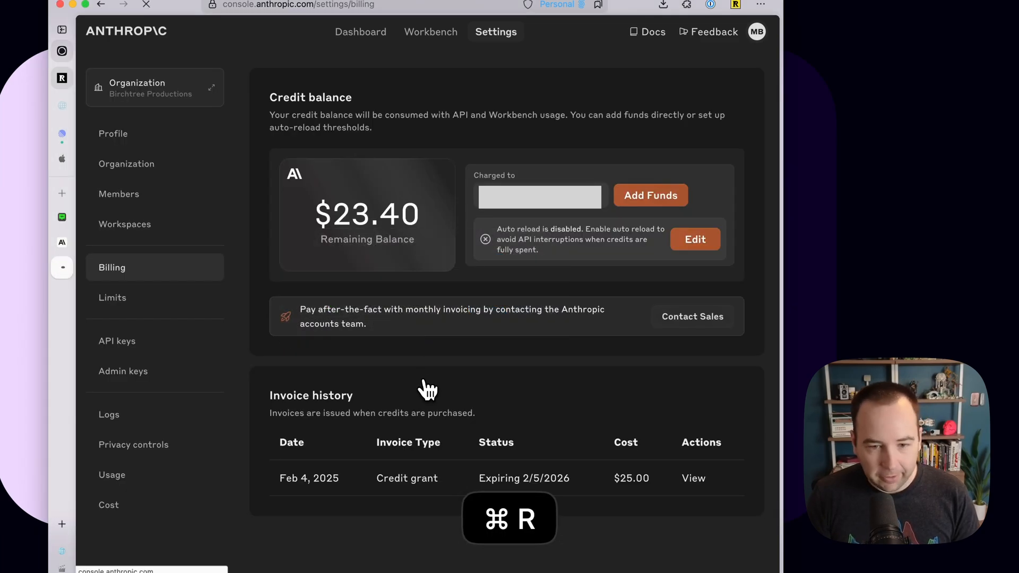
key("cmd+r")
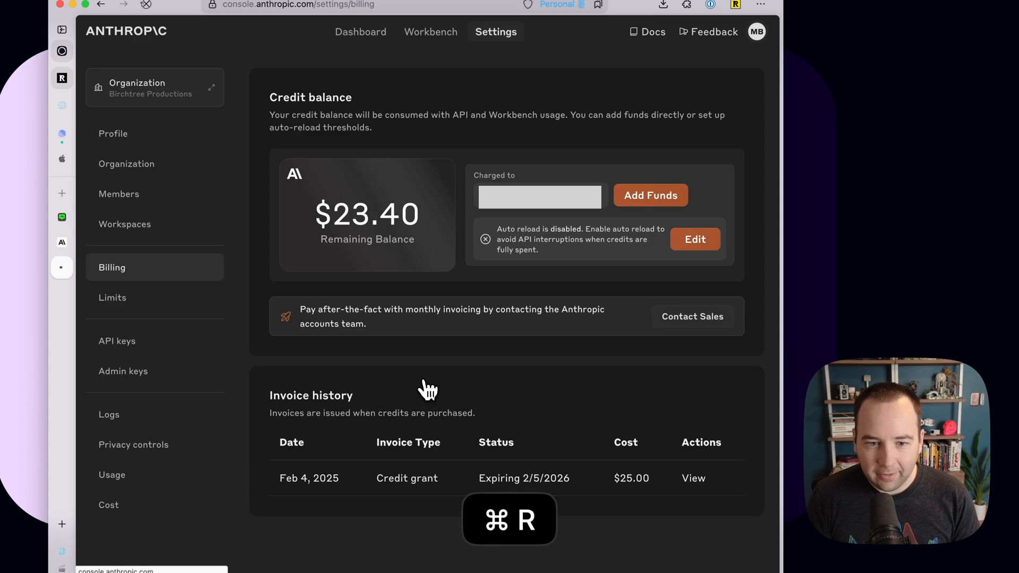
key("cmd+r")
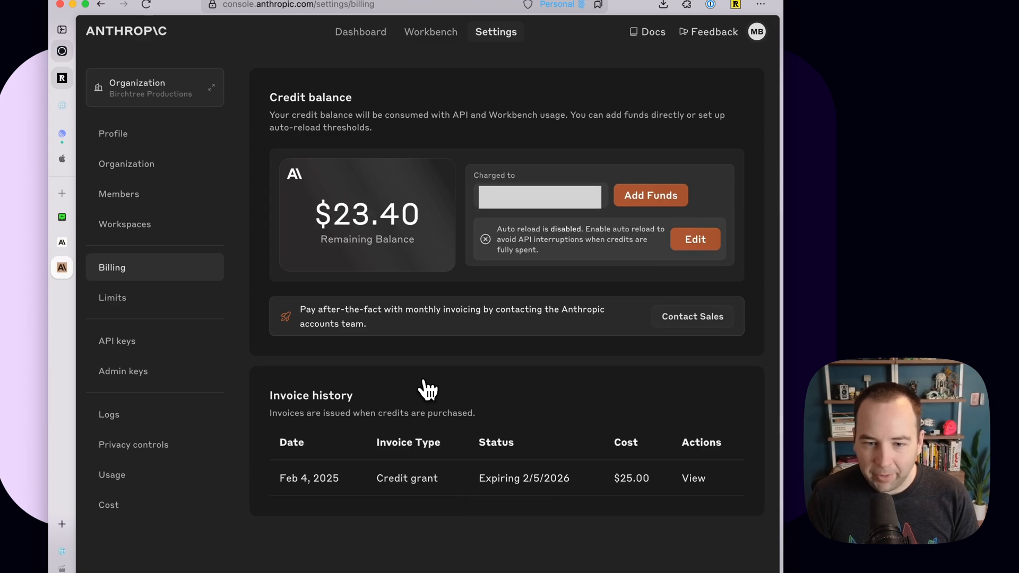
Back in ChatWise, preview the accessible Daily Tasks app and start a new chat
key("cmd+tab")
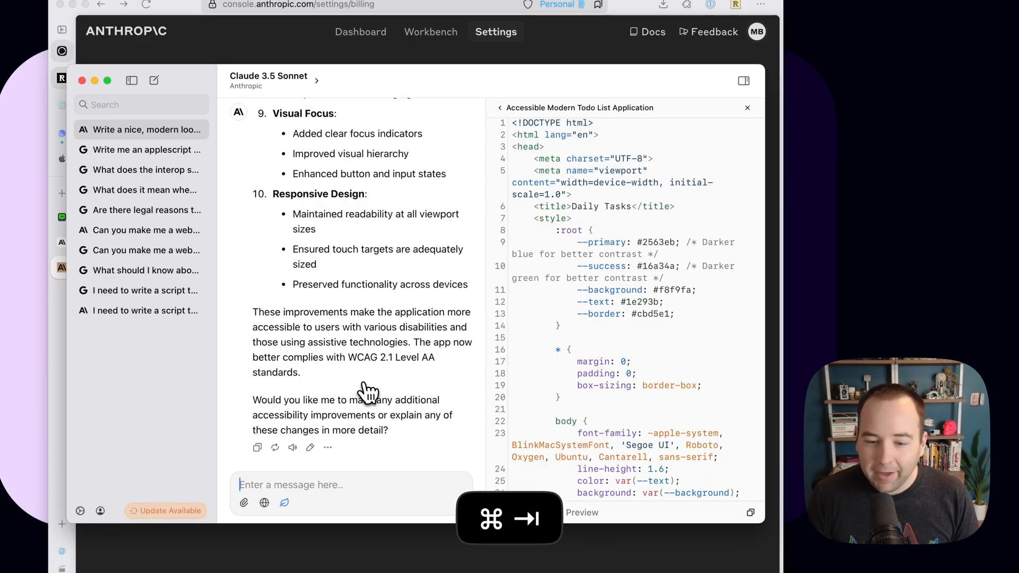
scroll("down", 3)
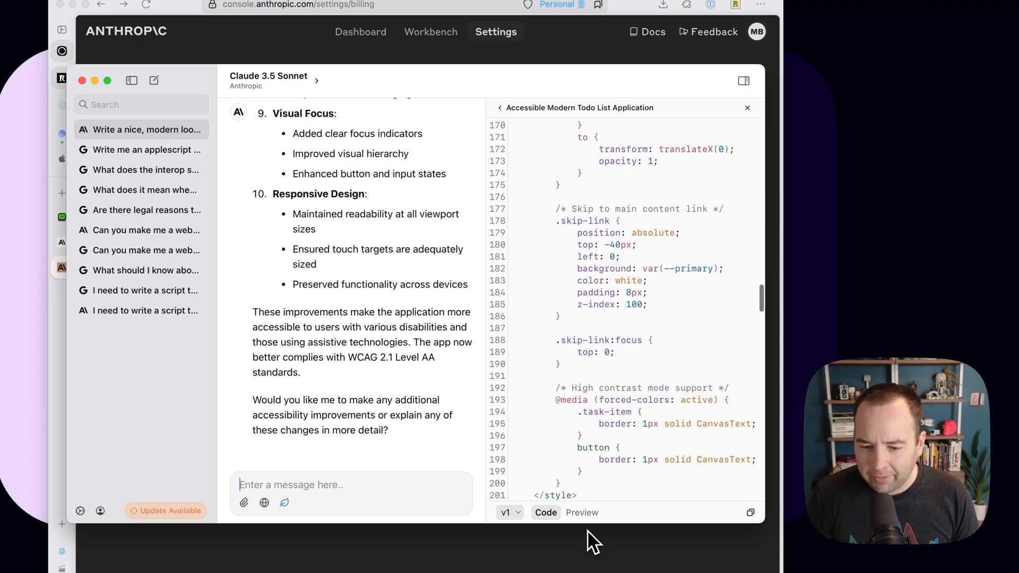
left_click(581, 512)
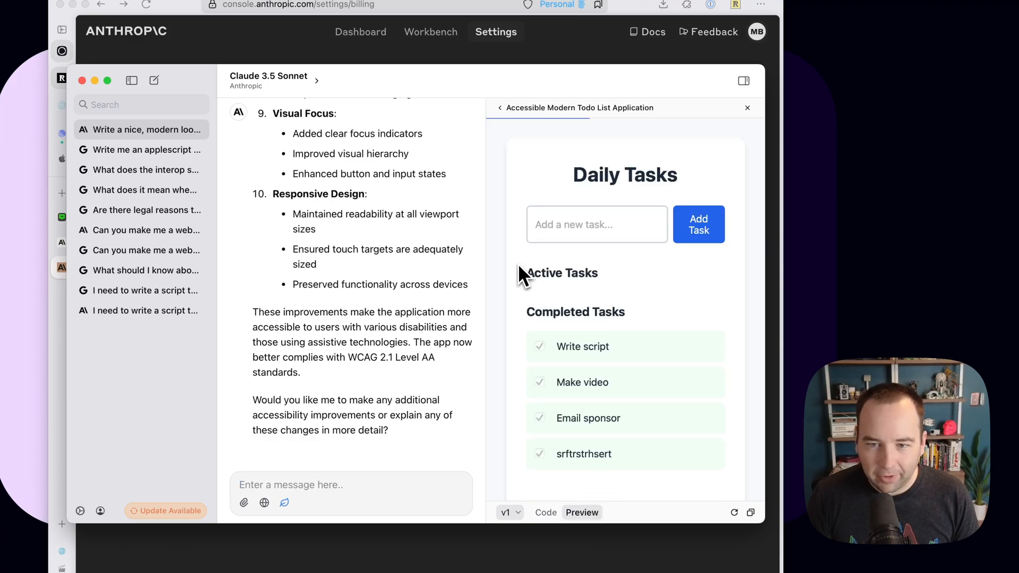
key("cmd+n")
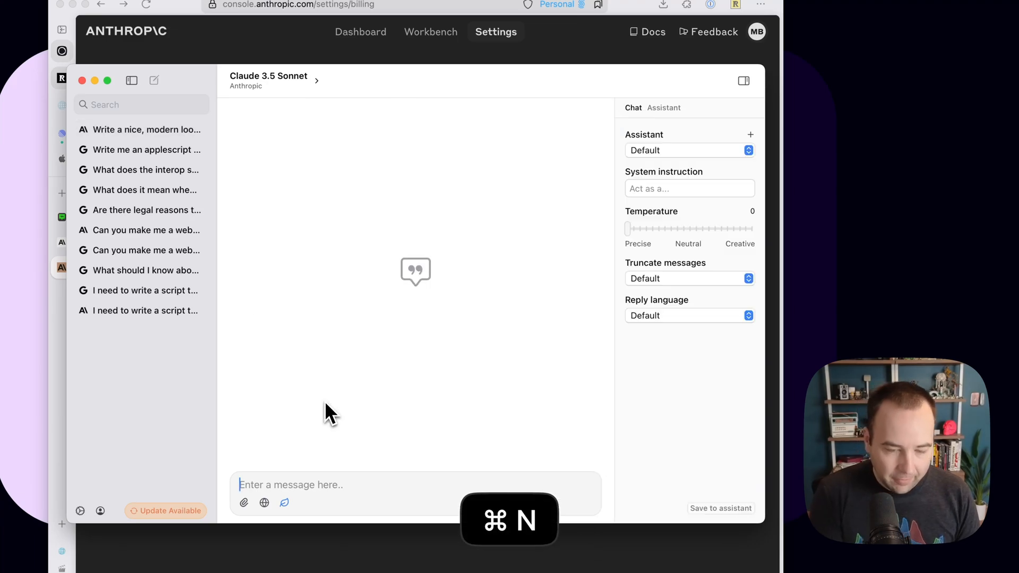
Send 'When in Christmas' to Claude and receive its list of key Christmas dates
key("cmd+r")
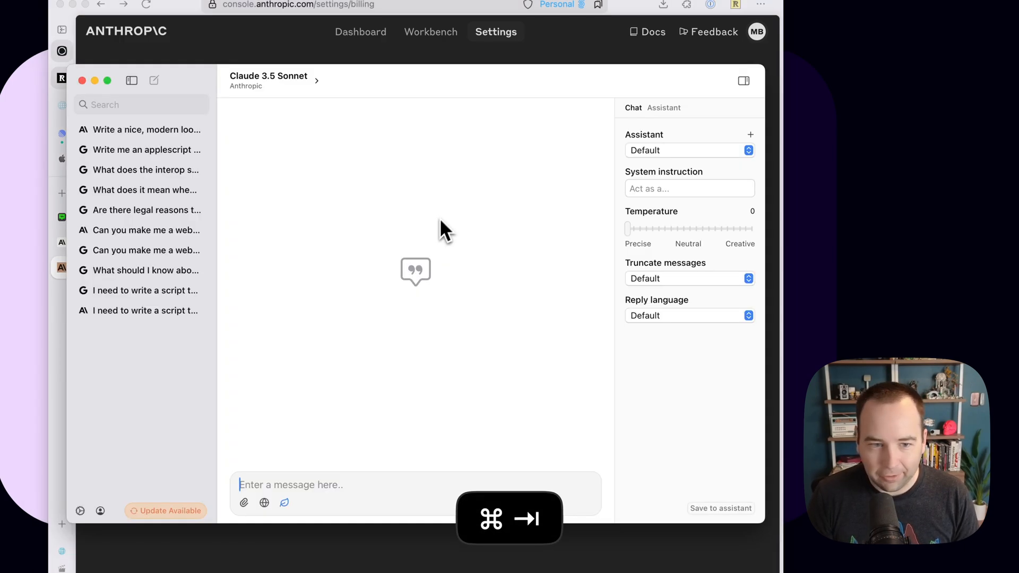
type("Wh")
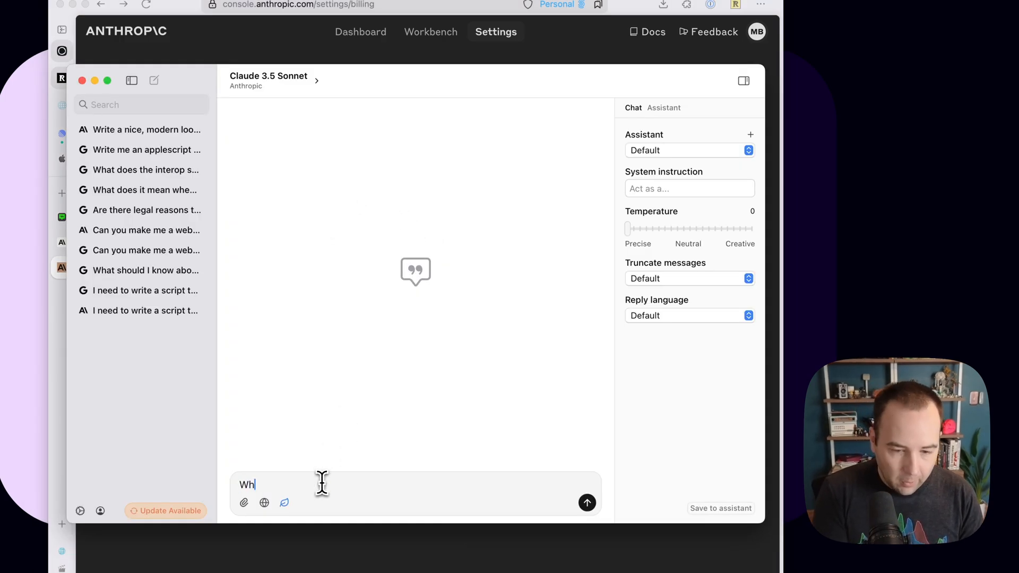
key("Return")
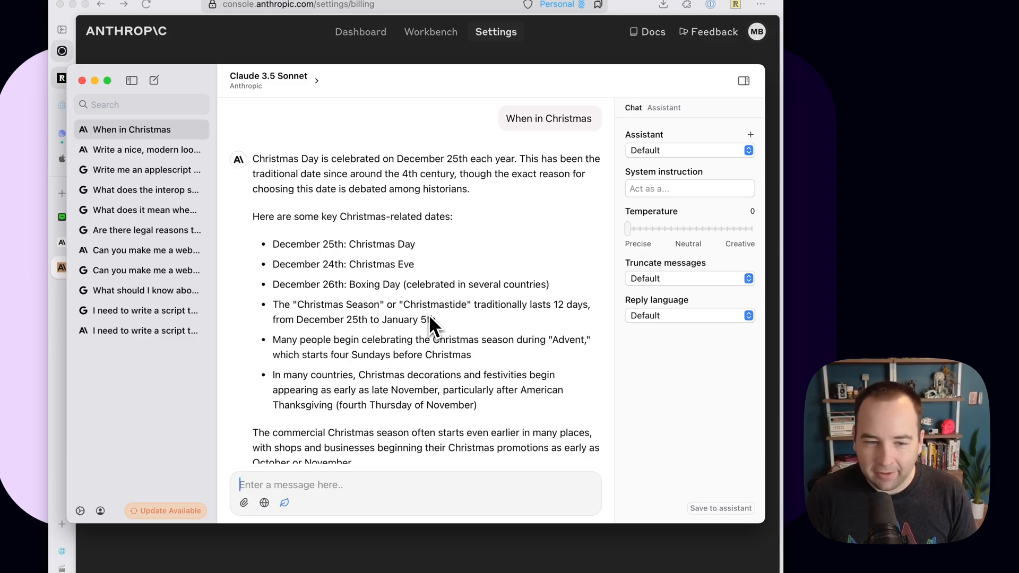
key("cmd+,")
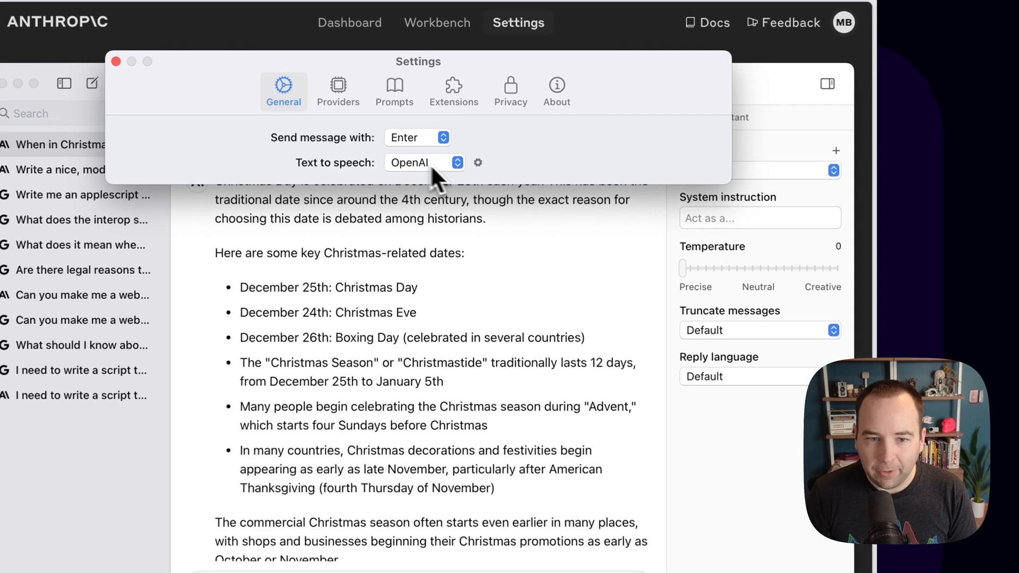
Browse the Providers list in settings, then the Prompts section with the Change length template
left_click(338, 87)
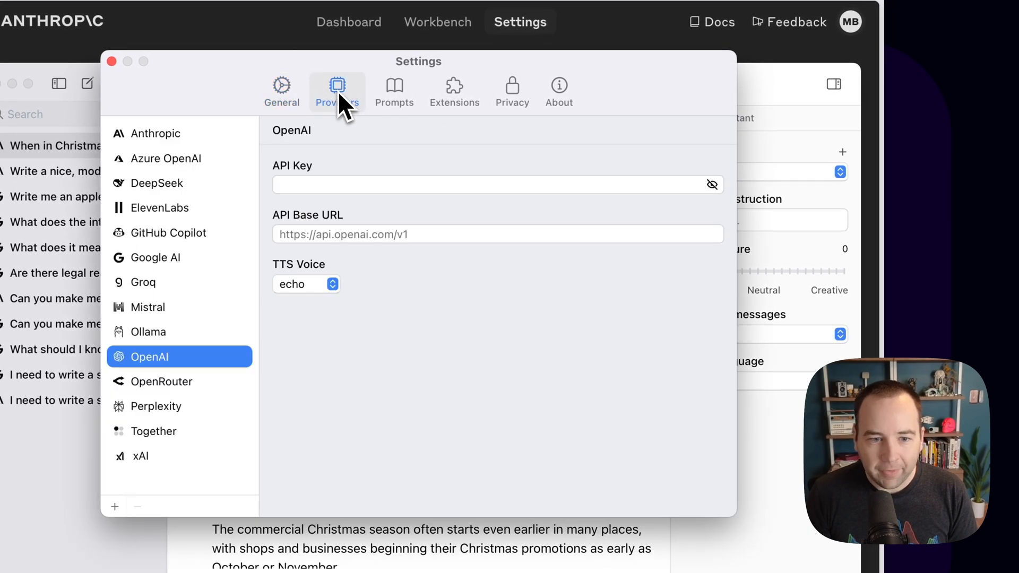
mouse_move(221, 289)
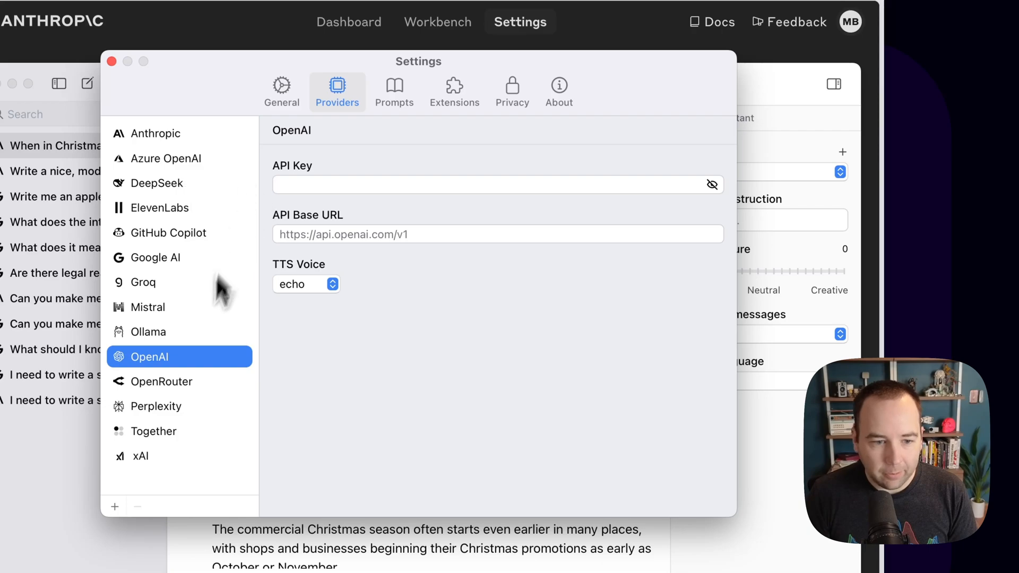
left_click(394, 91)
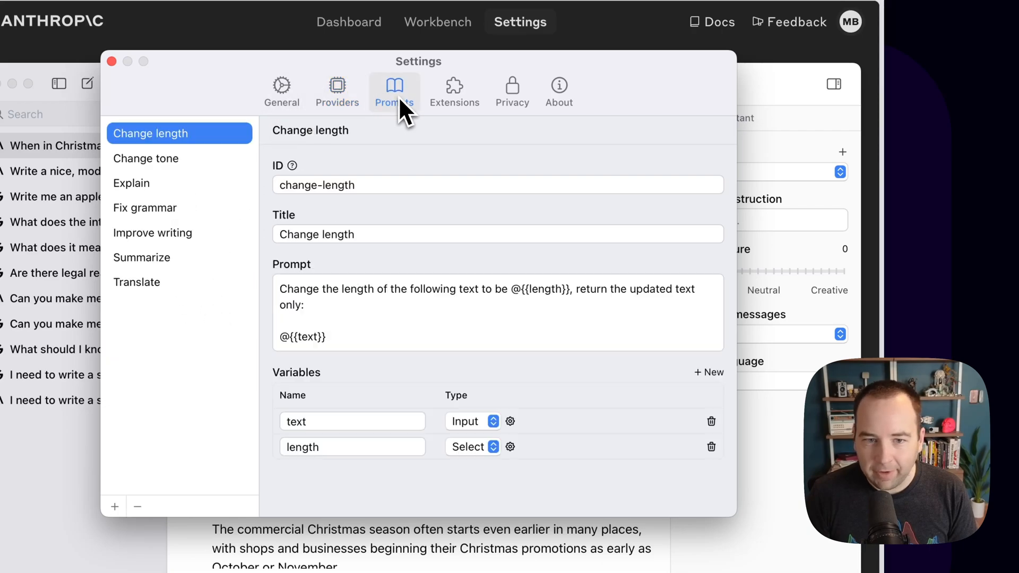
mouse_move(347, 209)
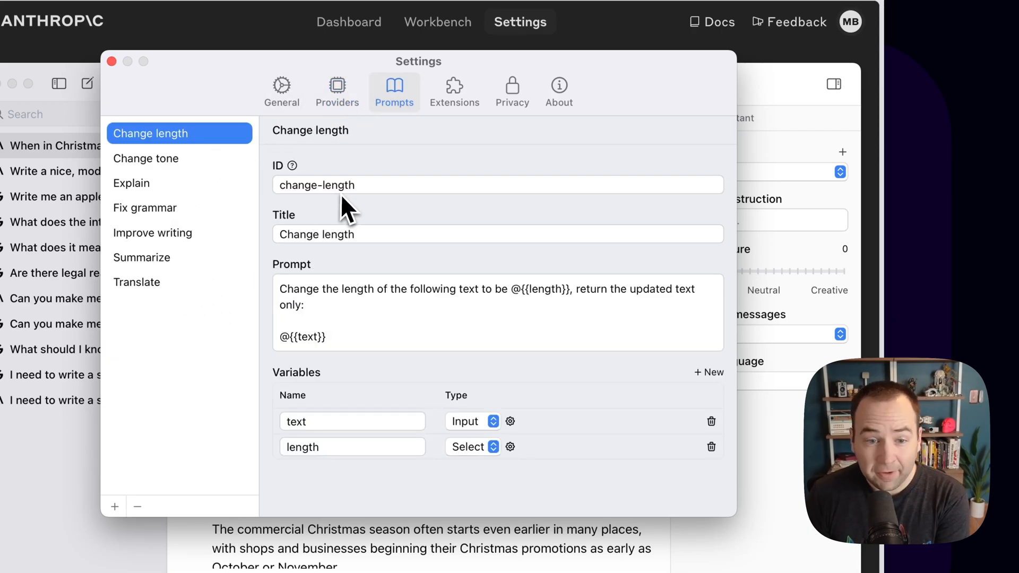
mouse_move(370, 419)
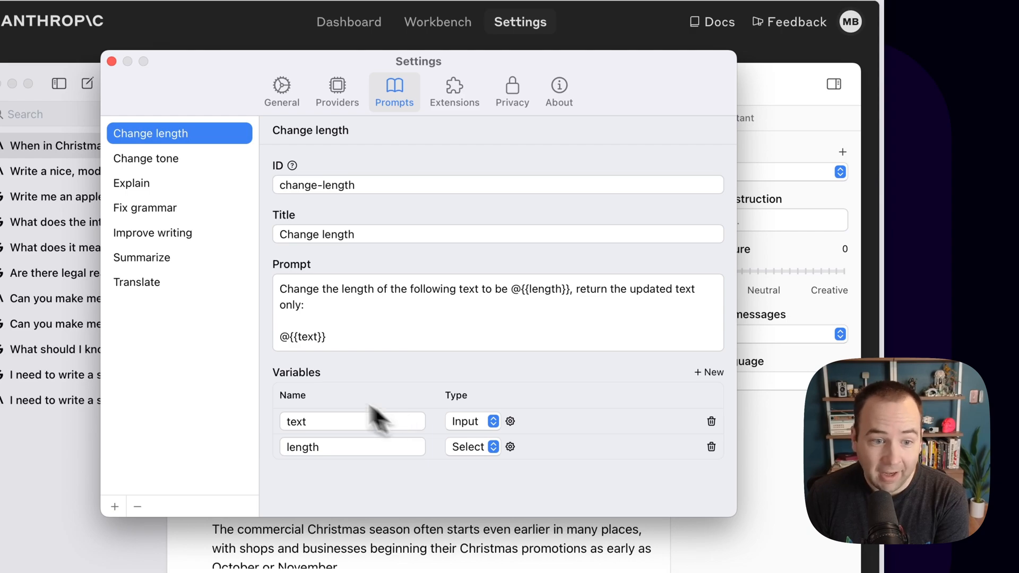
mouse_move(188, 147)
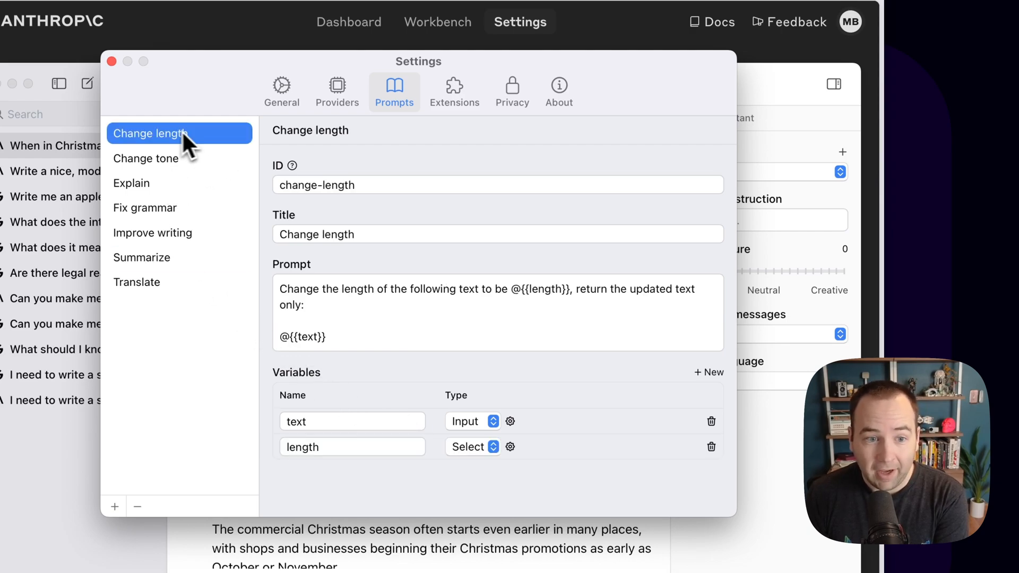
Look over the Change length prompt's fields and variables, moving on to the Extensions section
left_click(454, 91)
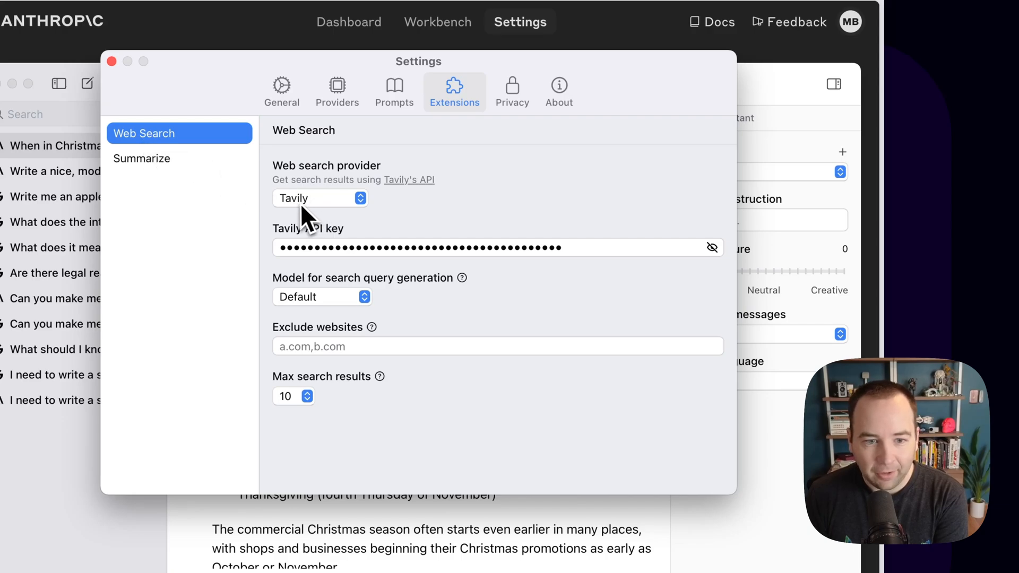
mouse_move(414, 195)
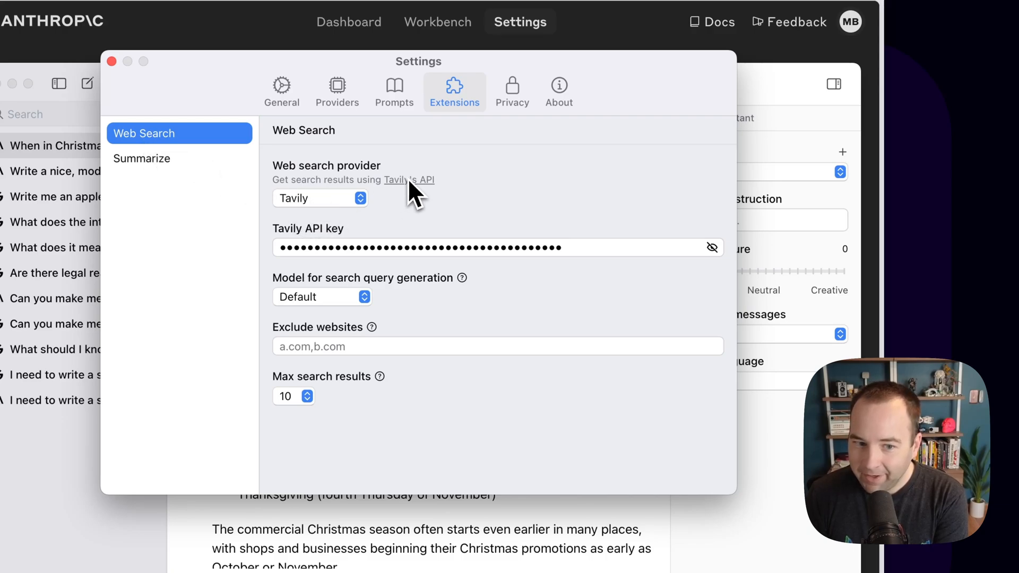
mouse_move(406, 266)
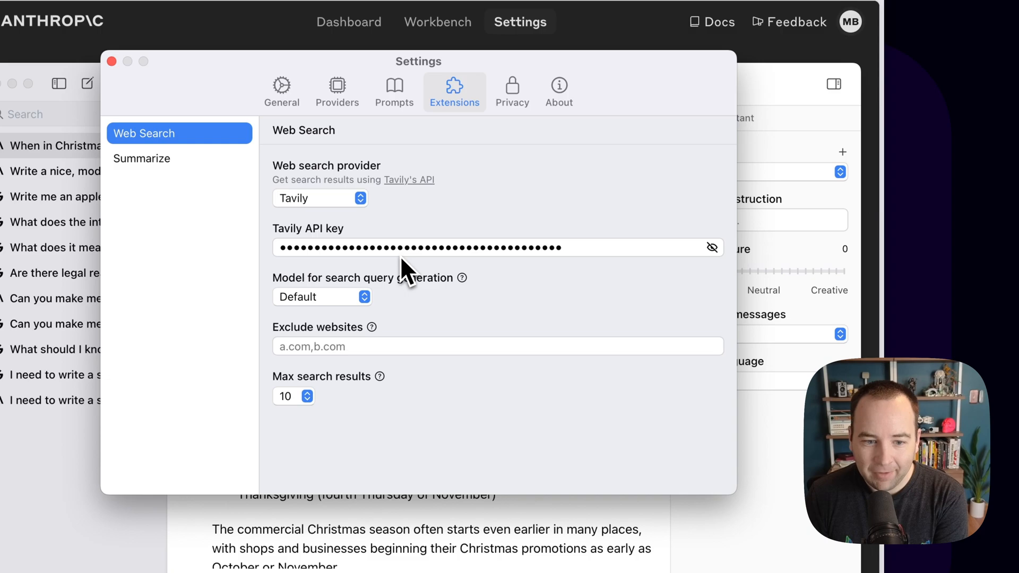
Check the Tavily web search provider and API key, then visit Tavily's API dashboard
left_click(409, 180)
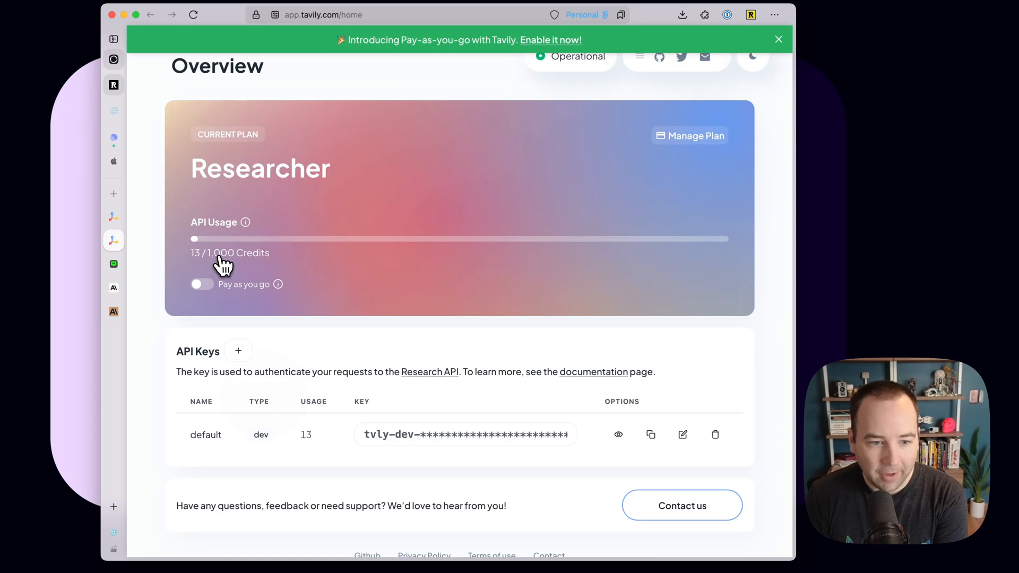
mouse_move(392, 324)
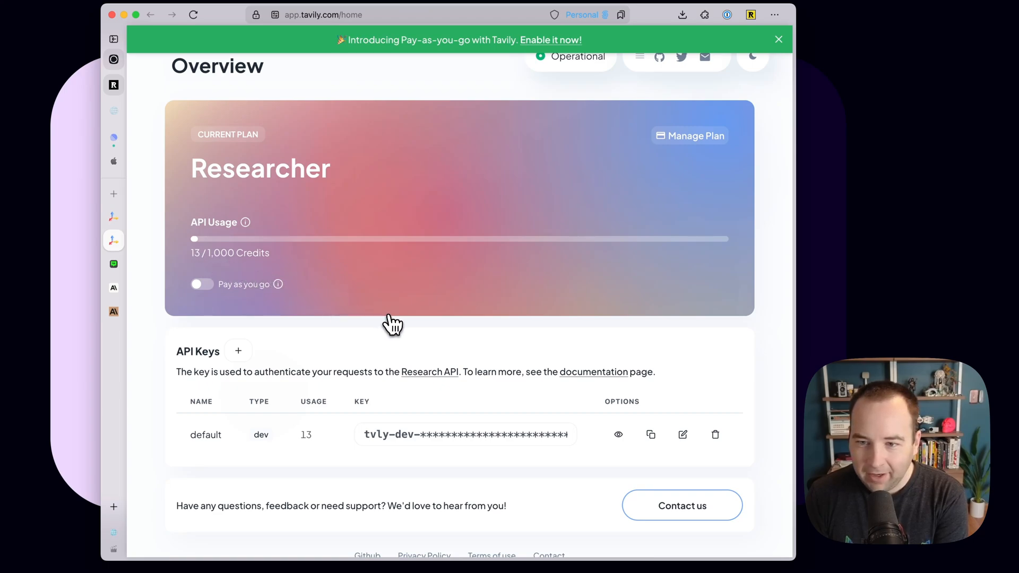
mouse_move(348, 260)
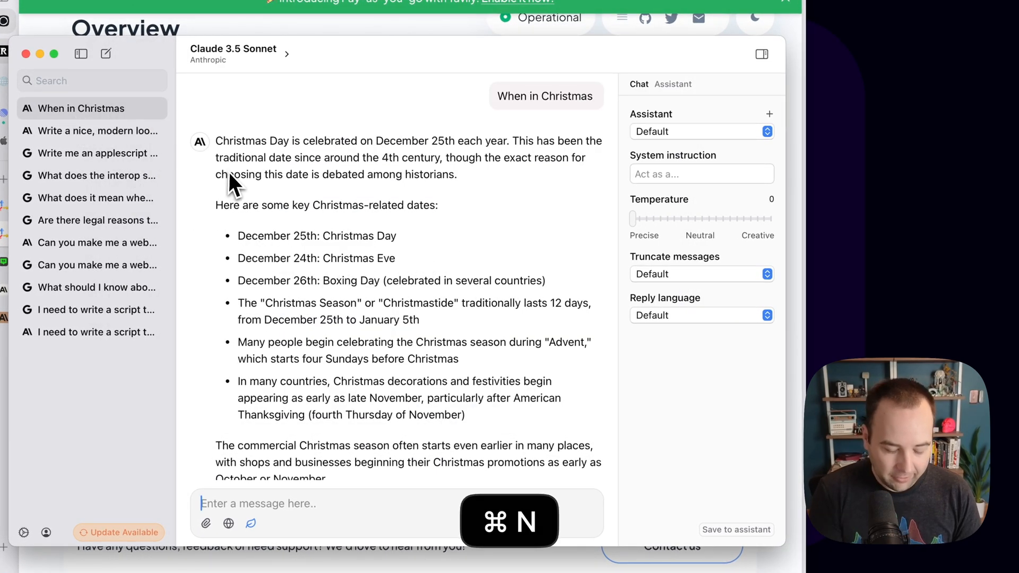
In a new Claude 3.5 Sonnet chat with web search on, ask 'What interesting tech news happened yesterday'
key("cmd+n")
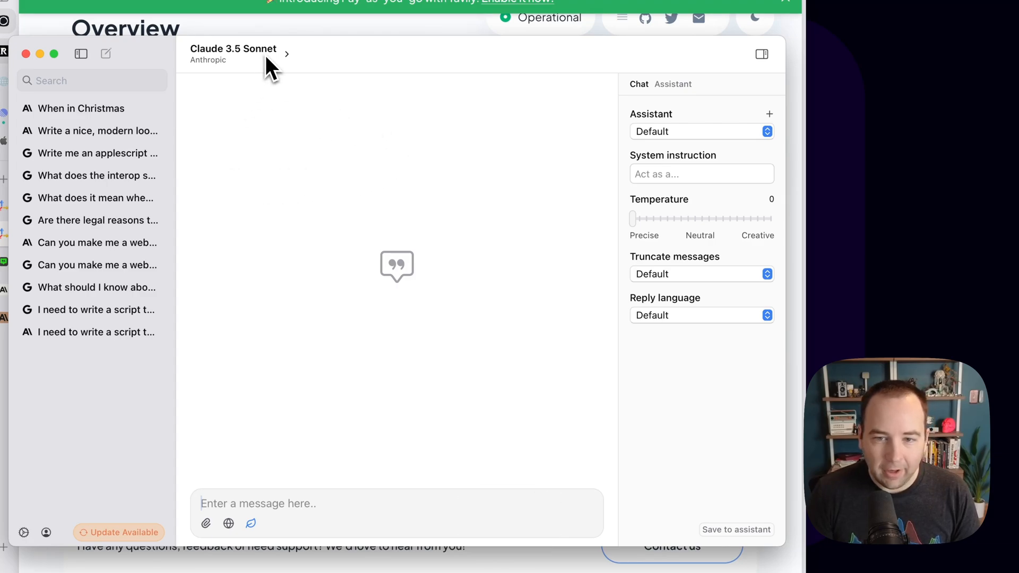
left_click(234, 53)
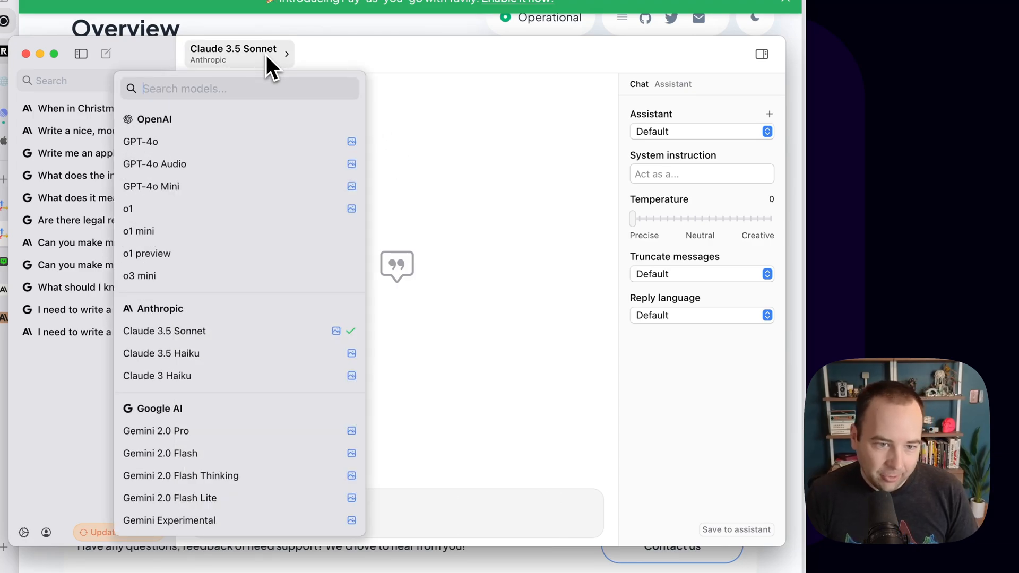
mouse_move(189, 156)
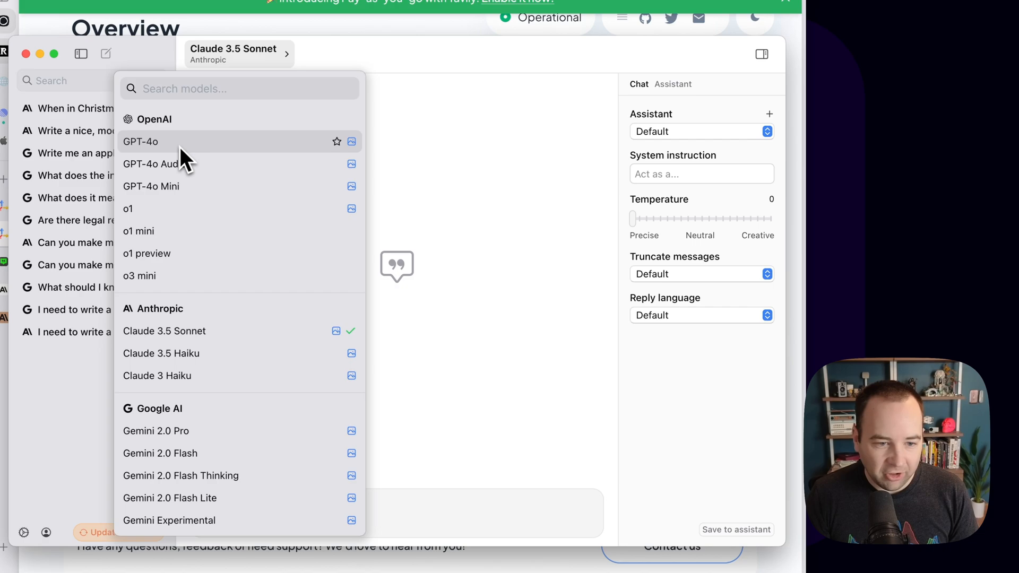
mouse_move(208, 461)
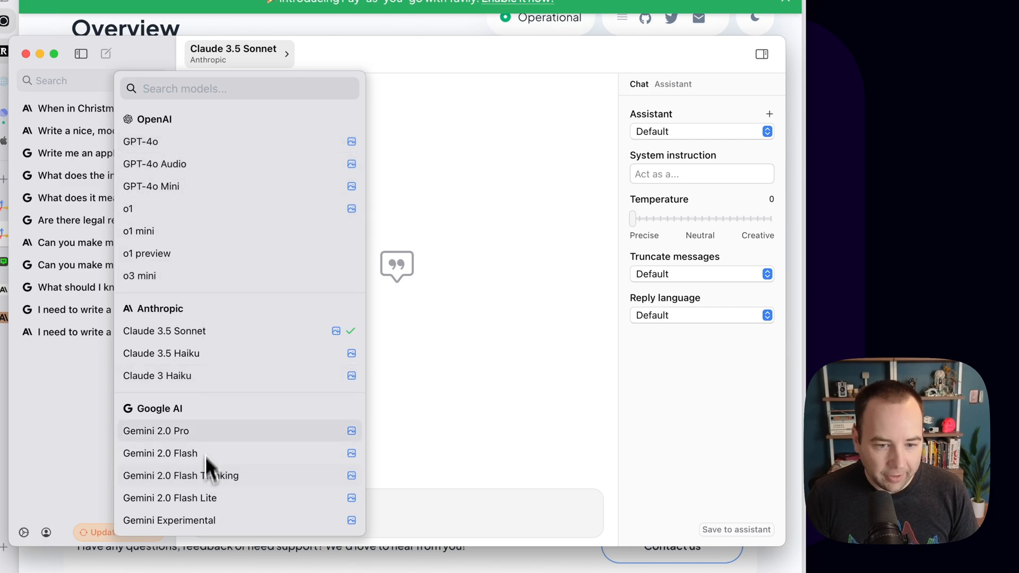
left_click(309, 474)
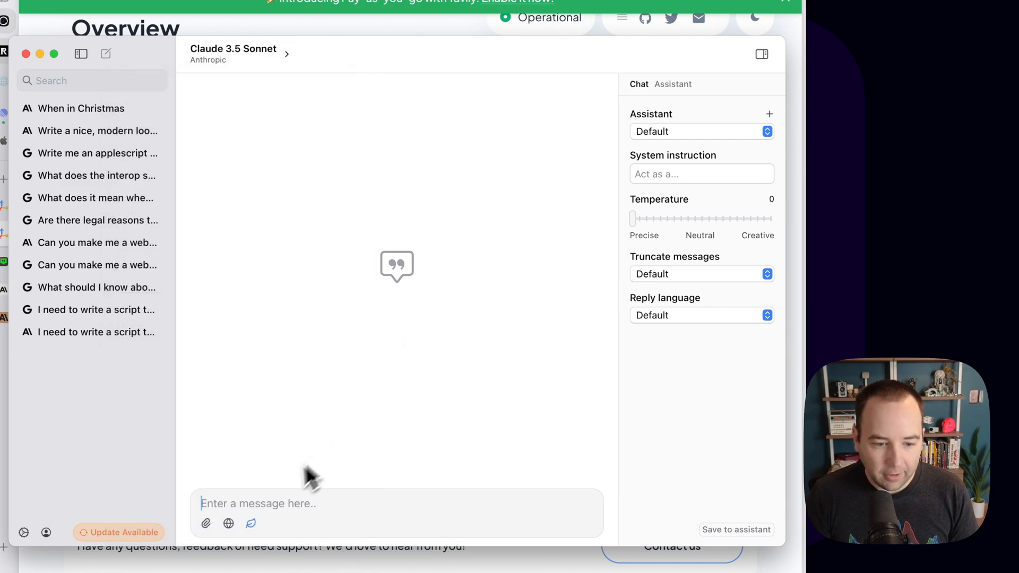
left_click(105, 54)
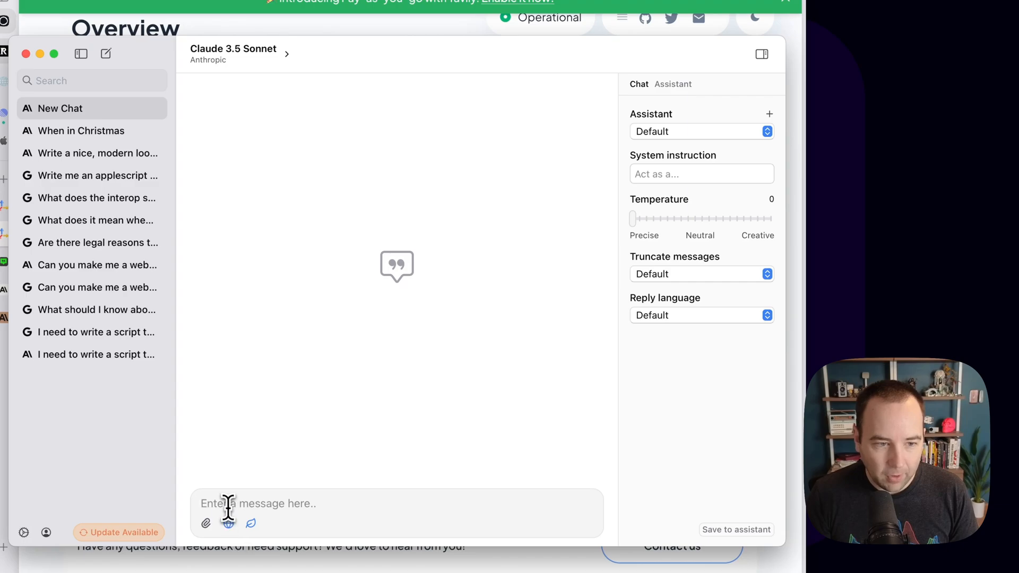
mouse_move(382, 364)
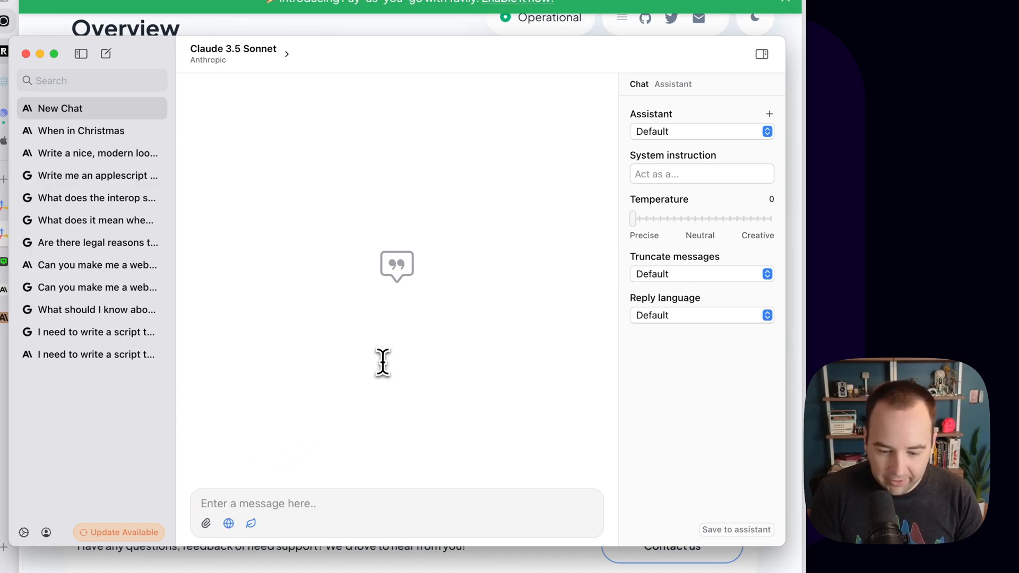
type("What int")
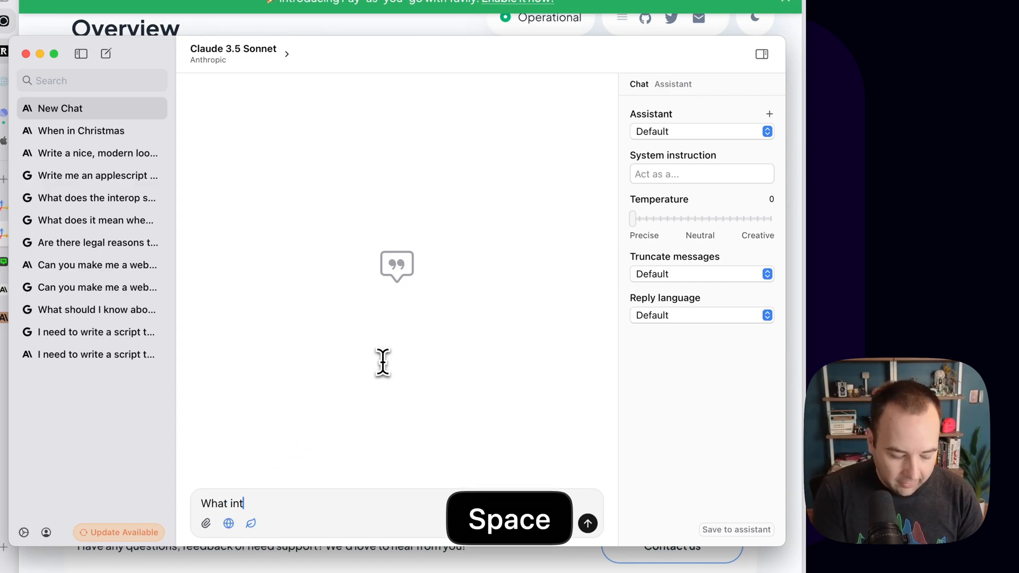
type("eresting tech news happened")
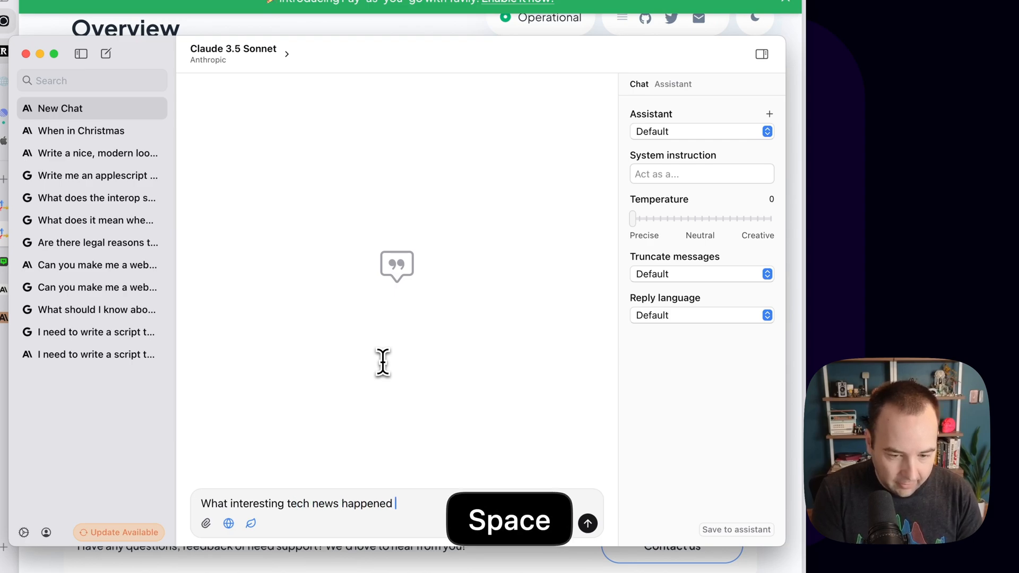
type("yesterday")
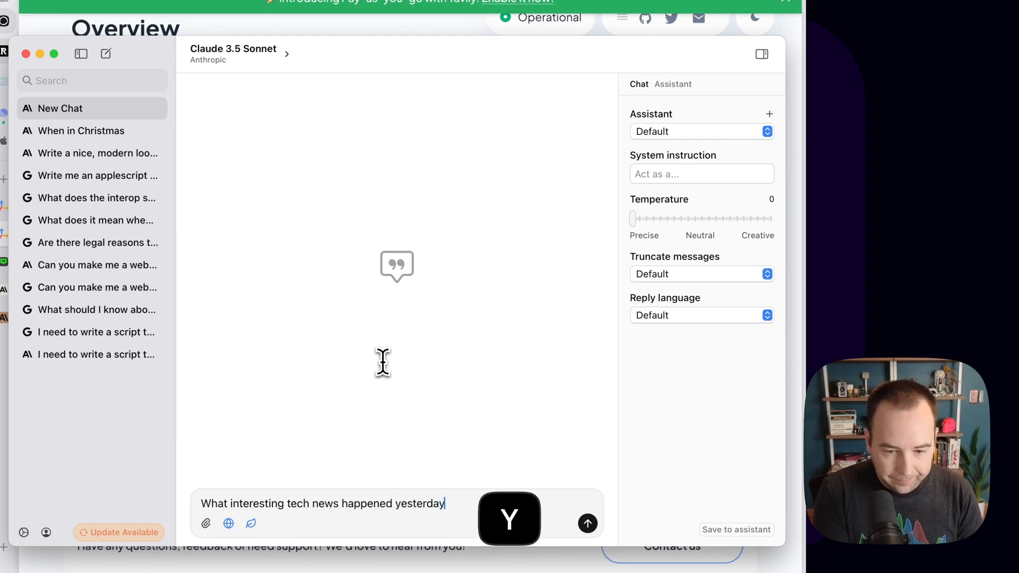
left_click(587, 523)
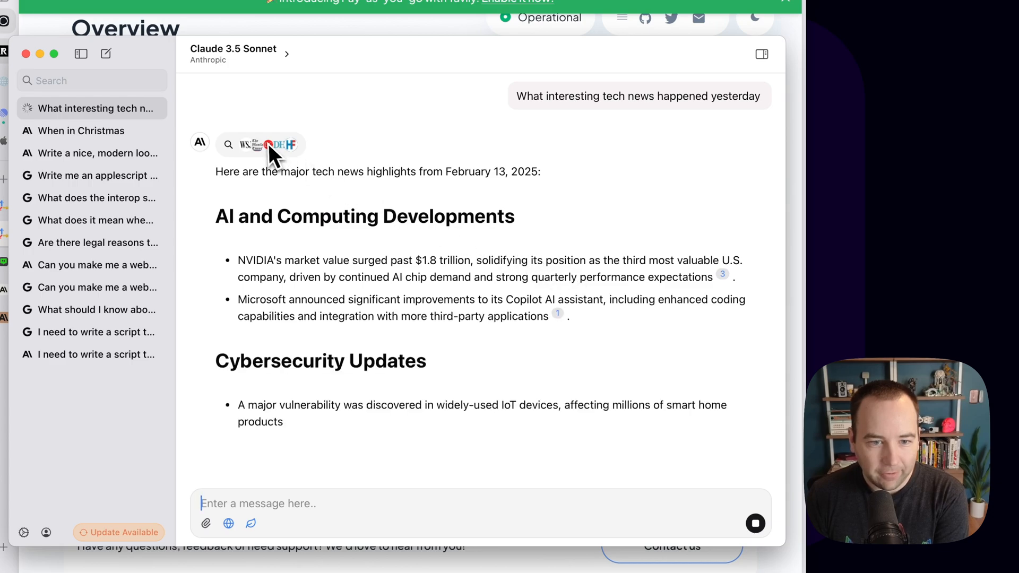
mouse_move(568, 351)
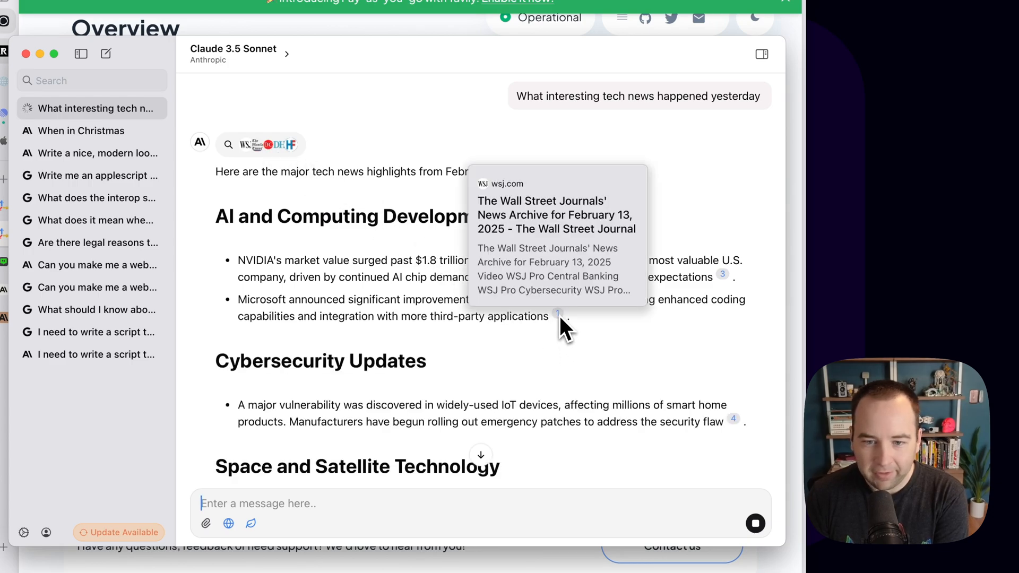
mouse_move(728, 286)
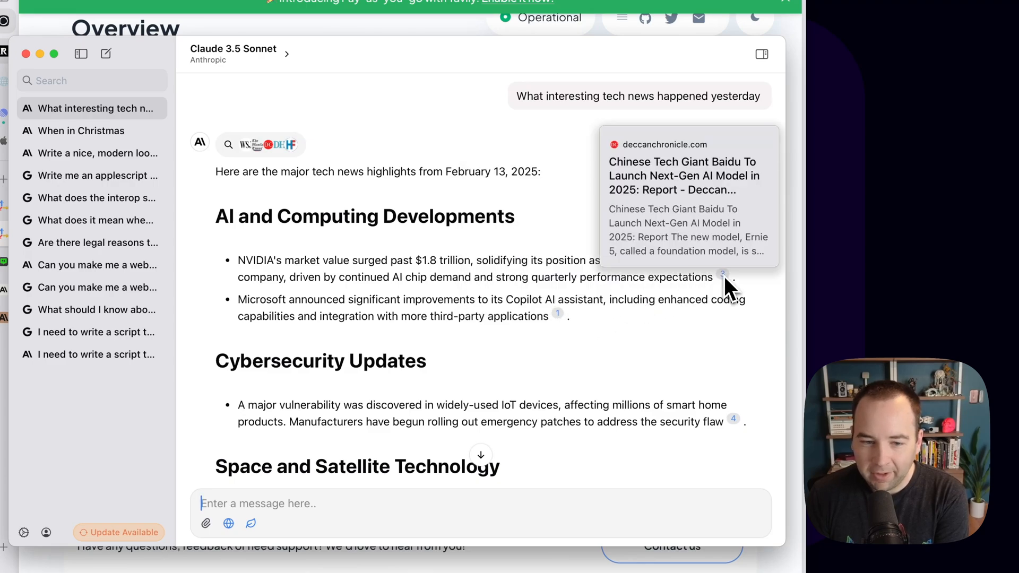
Scroll through Claude's February 13, 2025 tech news answer and its cited sources
scroll("down", 3)
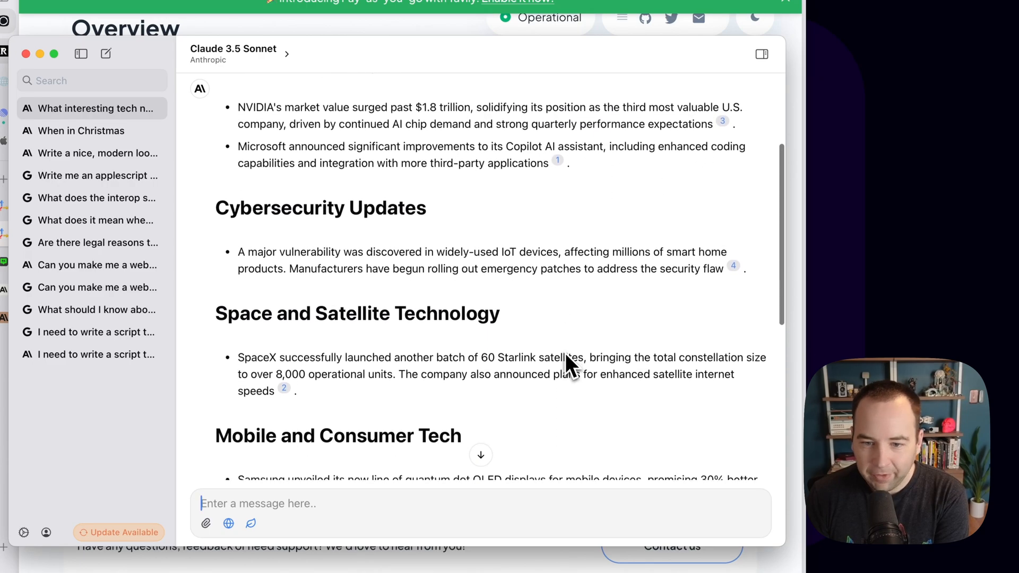
scroll("down", 3)
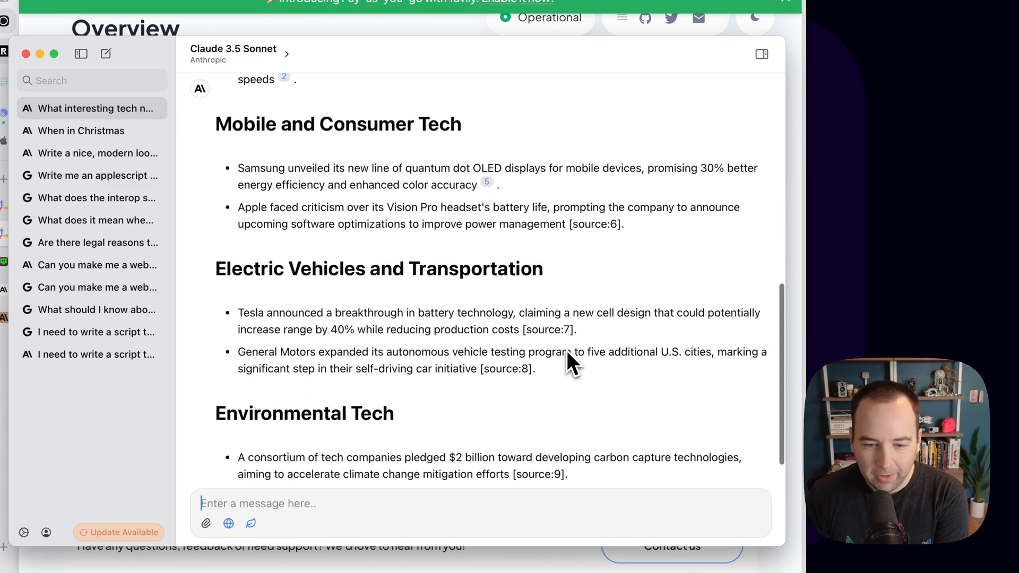
scroll("up", 3)
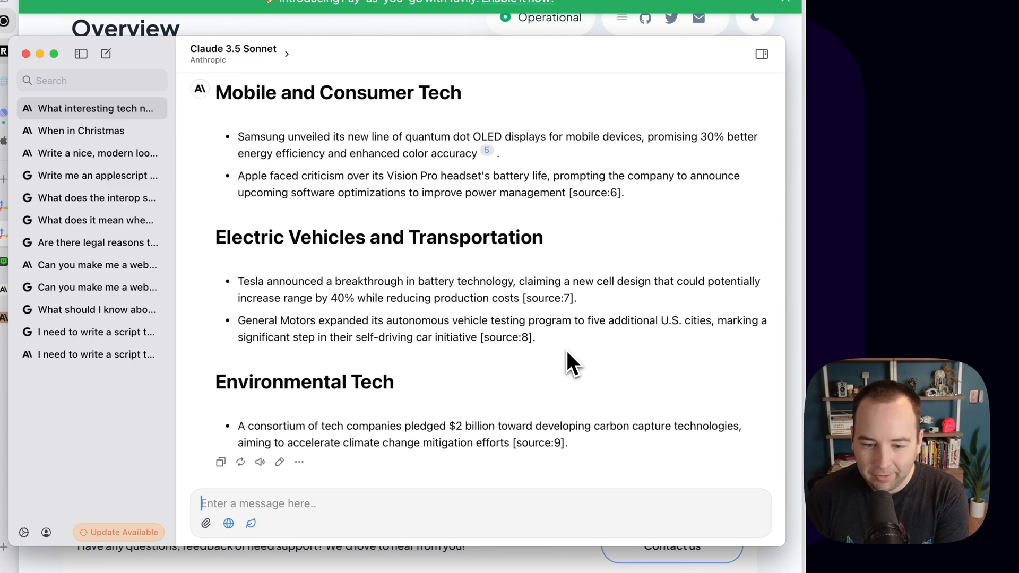
mouse_move(557, 307)
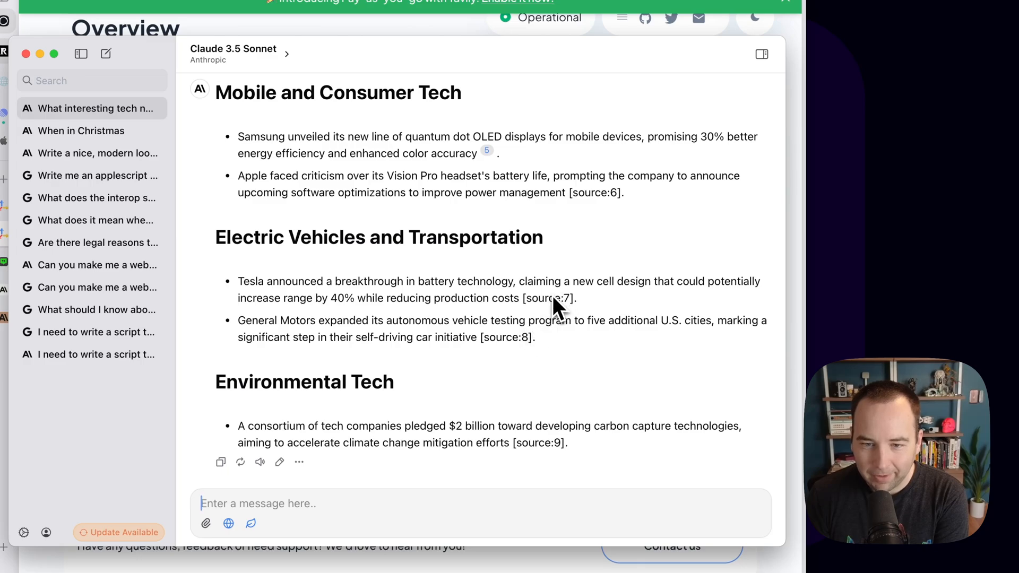
mouse_move(454, 220)
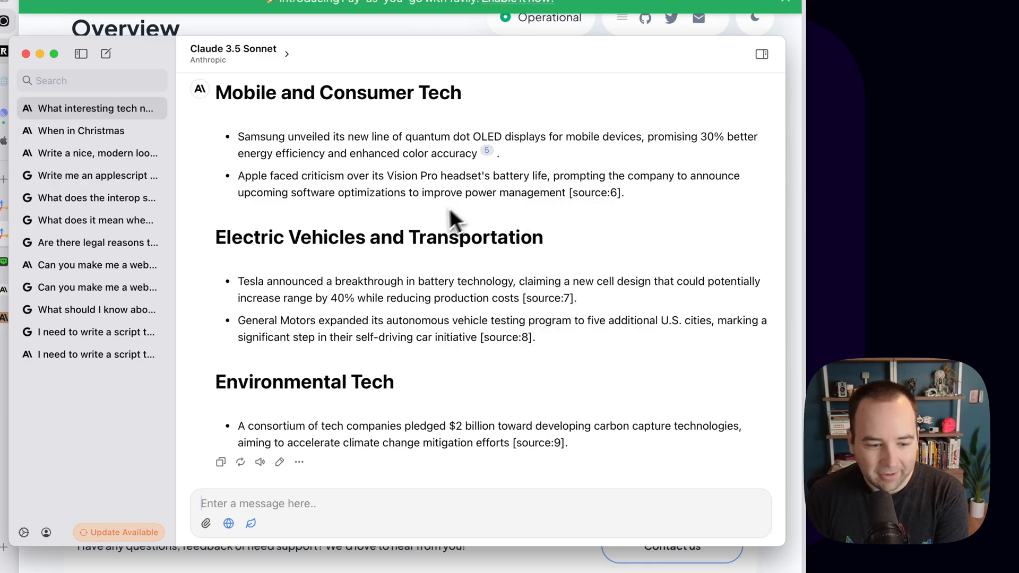
mouse_move(594, 211)
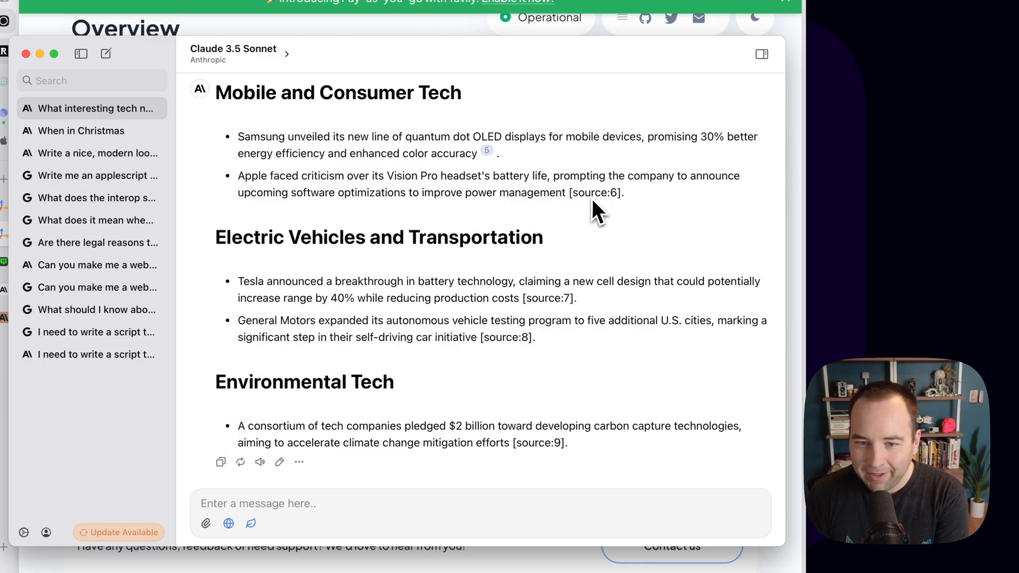
scroll("up", 3)
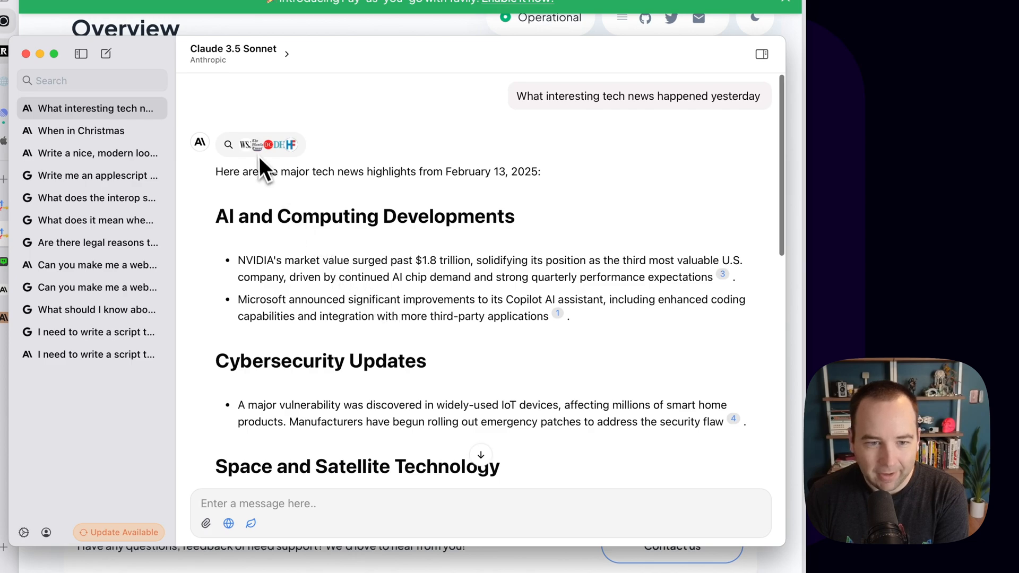
Expand web search details showing query 'latest tech news 2025 February 13' and five browsed links
left_click(260, 144)
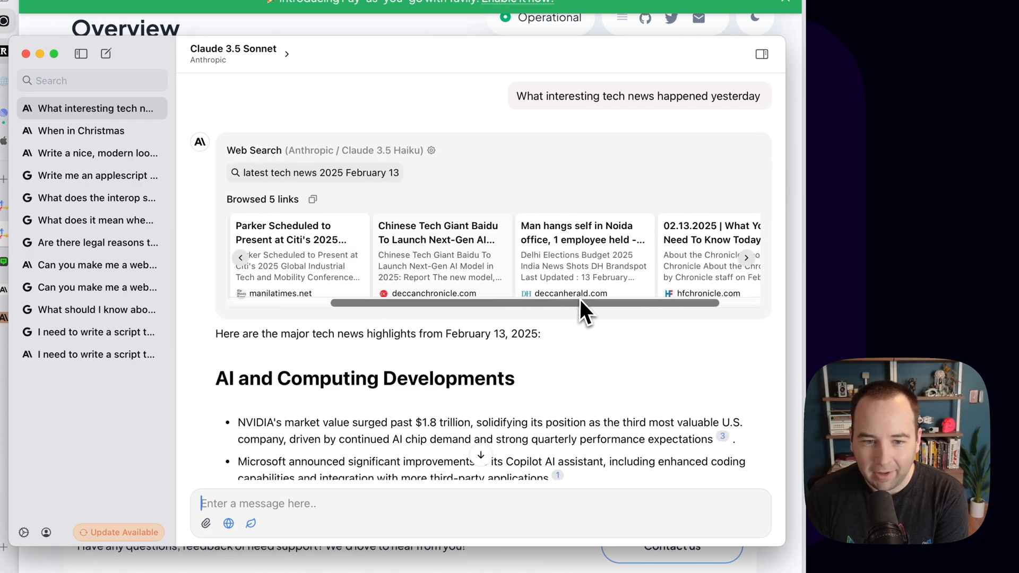
left_click(239, 258)
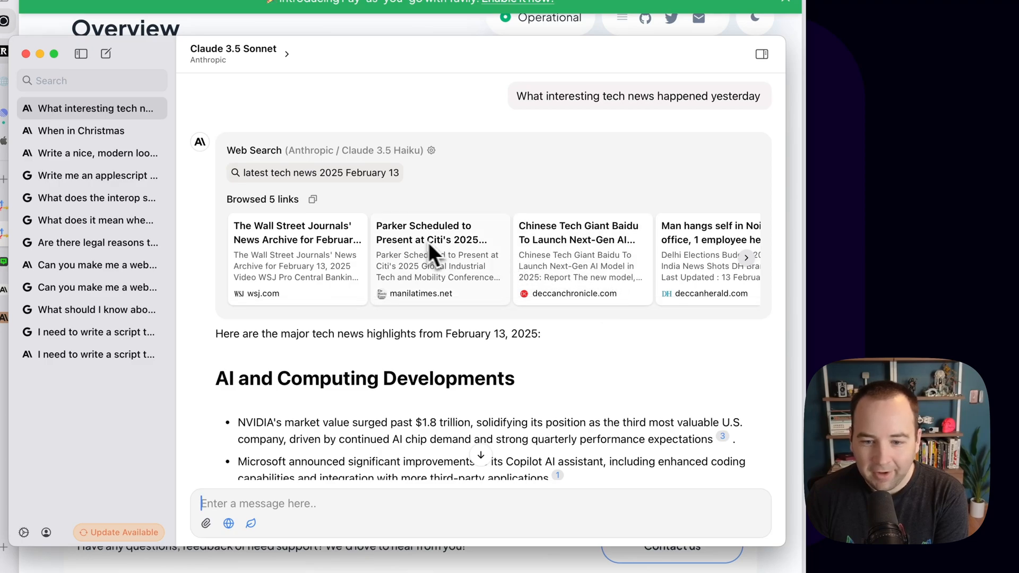
scroll("down", 3)
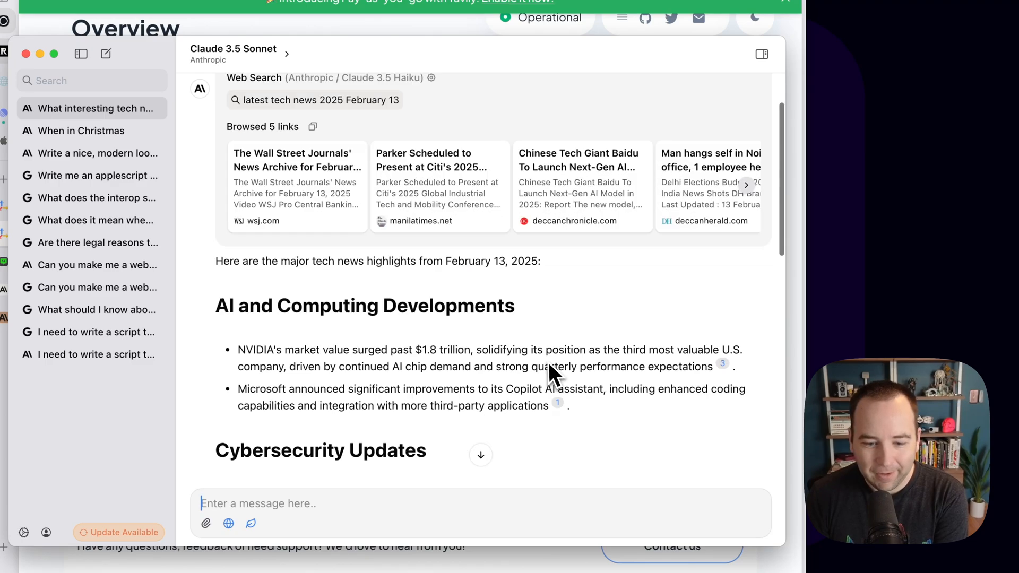
scroll("down", 3)
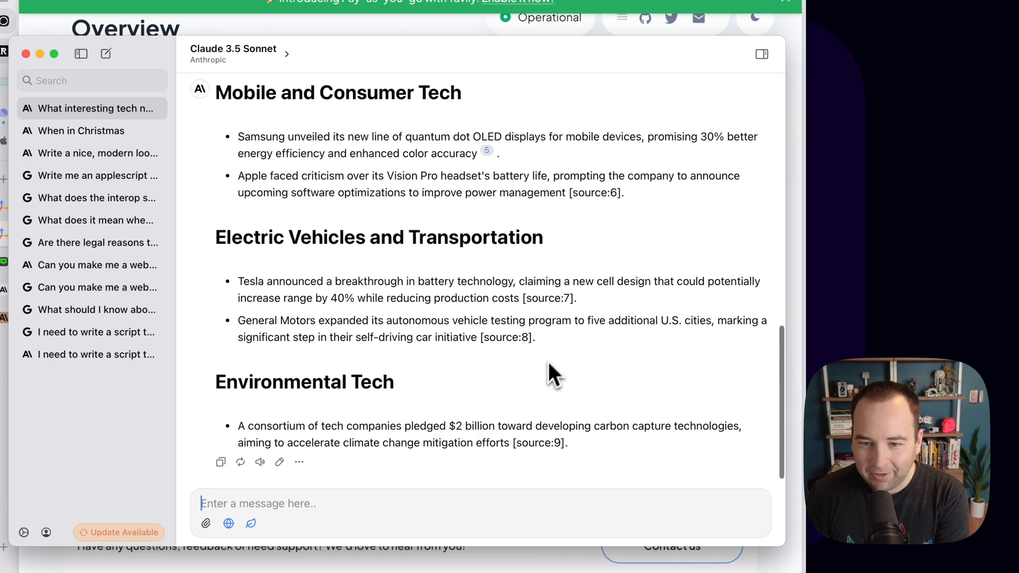
mouse_move(562, 341)
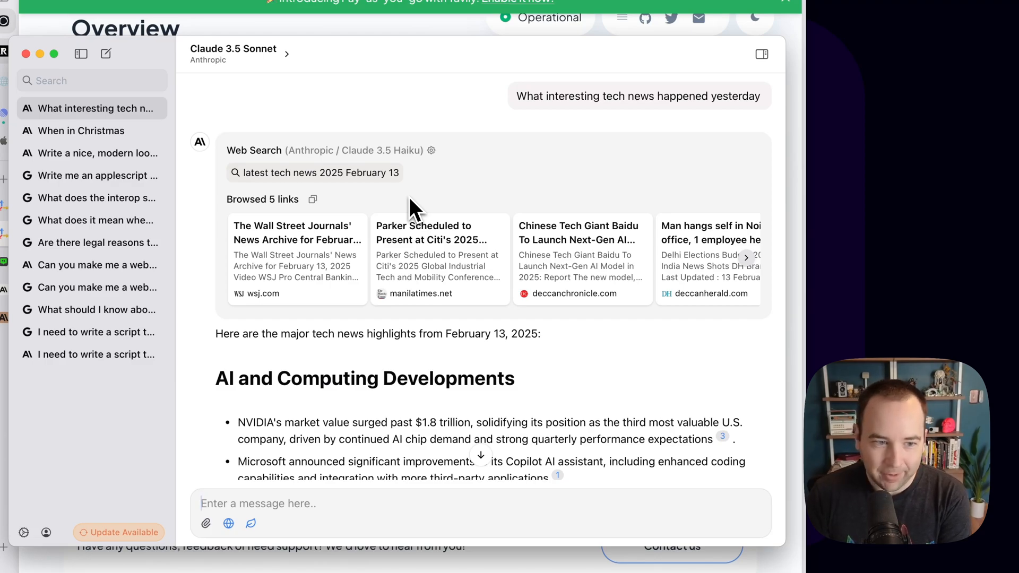
mouse_move(309, 56)
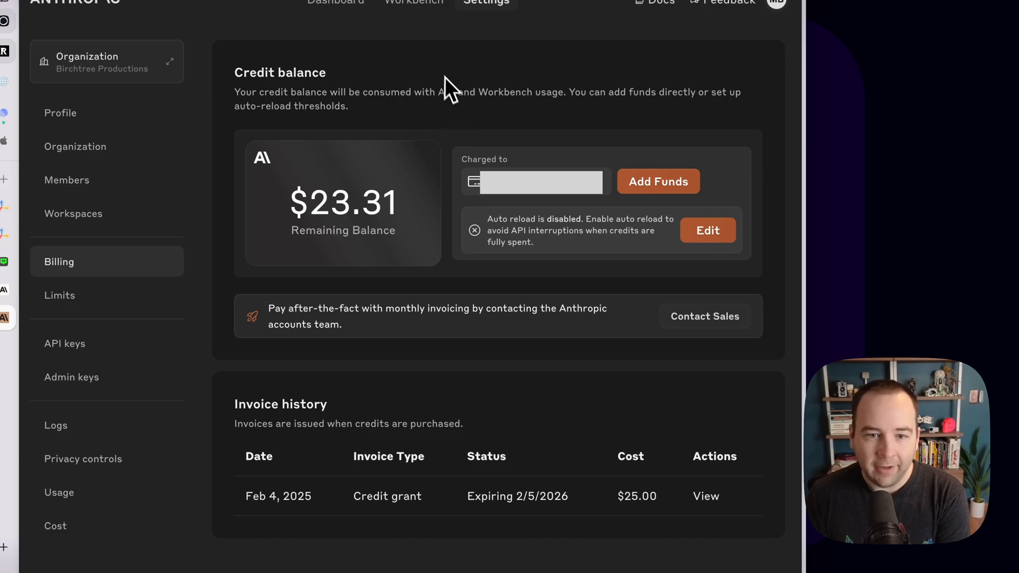
mouse_move(429, 392)
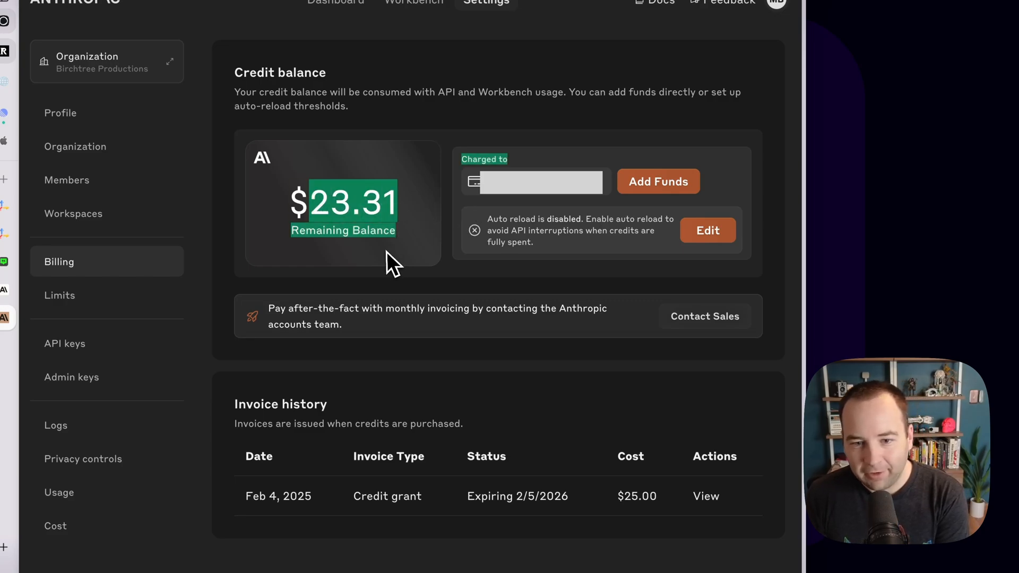
mouse_move(448, 282)
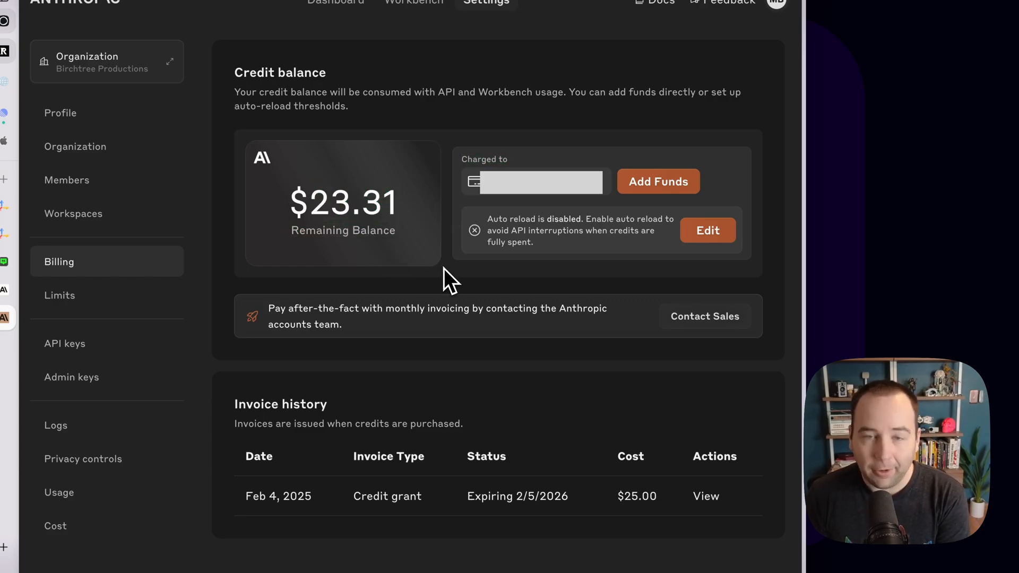